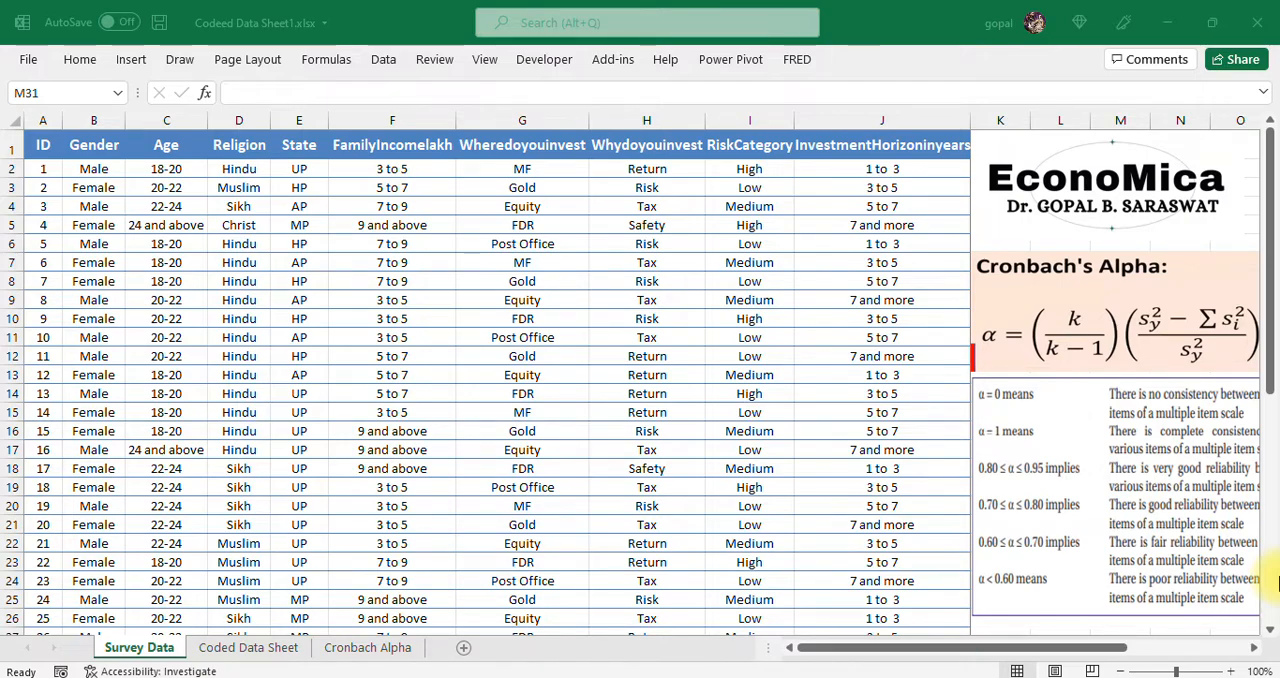
{"action": "mouse_move", "coordinate": [482, 177]}
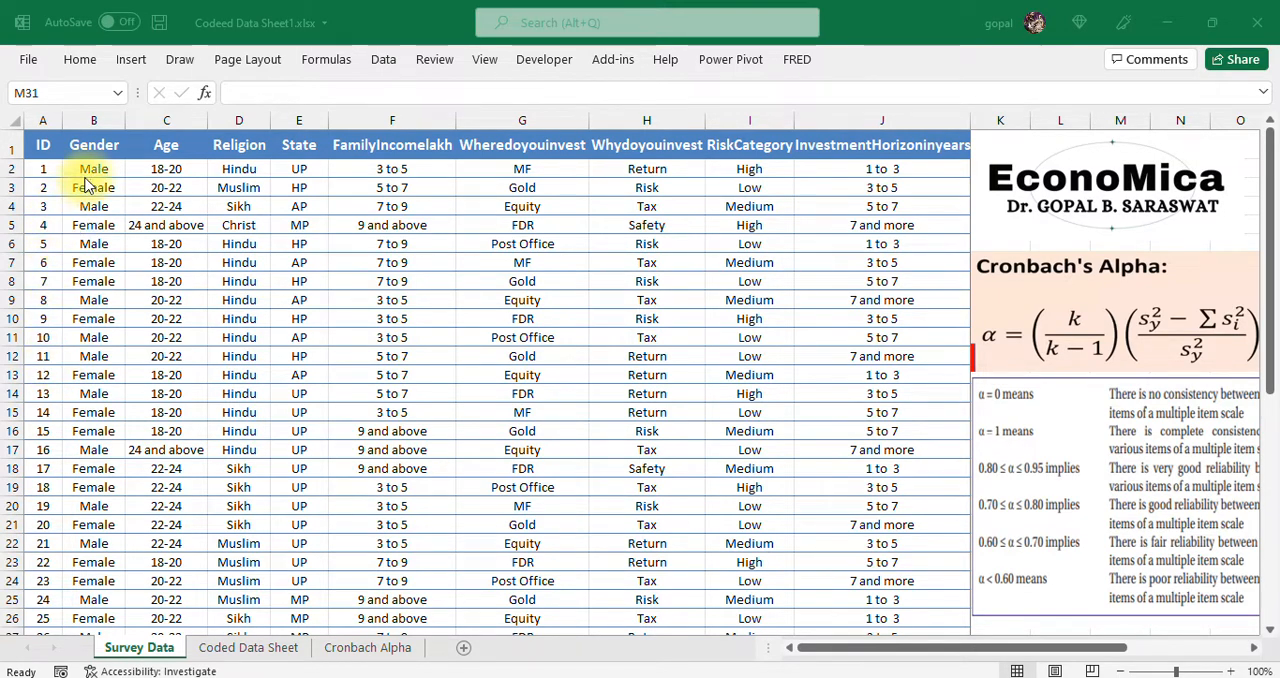
{"action": "mouse_move", "coordinate": [185, 160]}
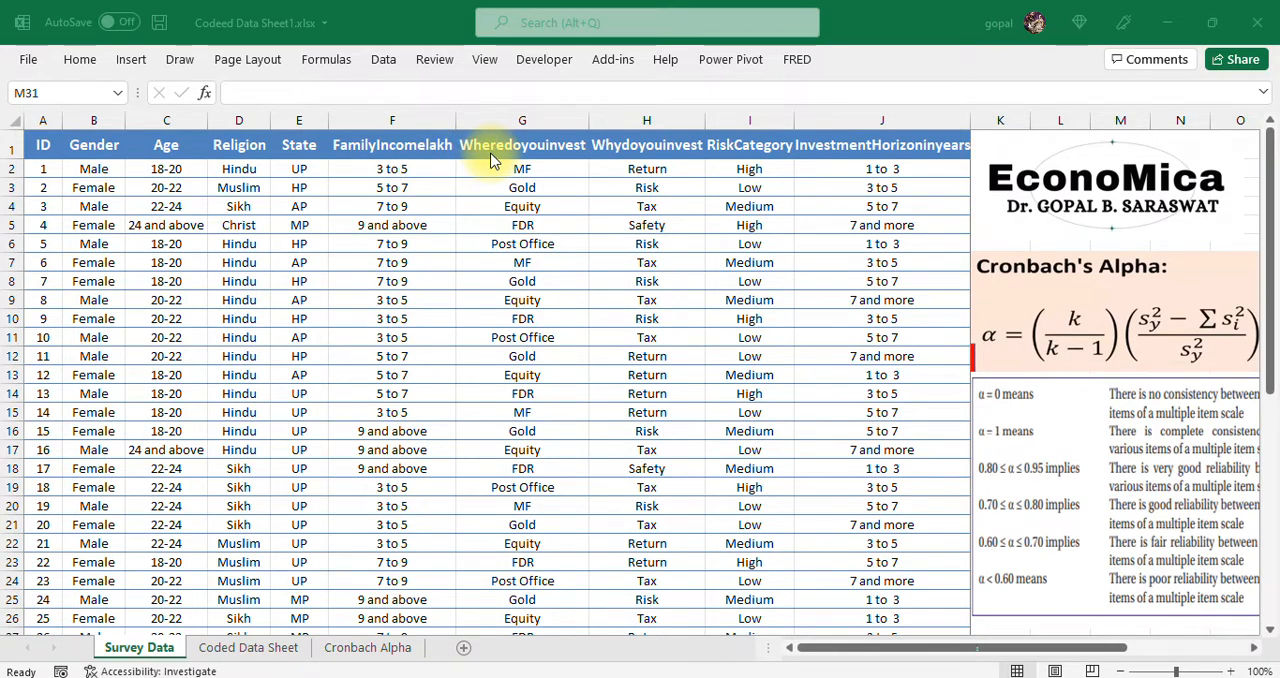
{"action": "mouse_move", "coordinate": [558, 287]}
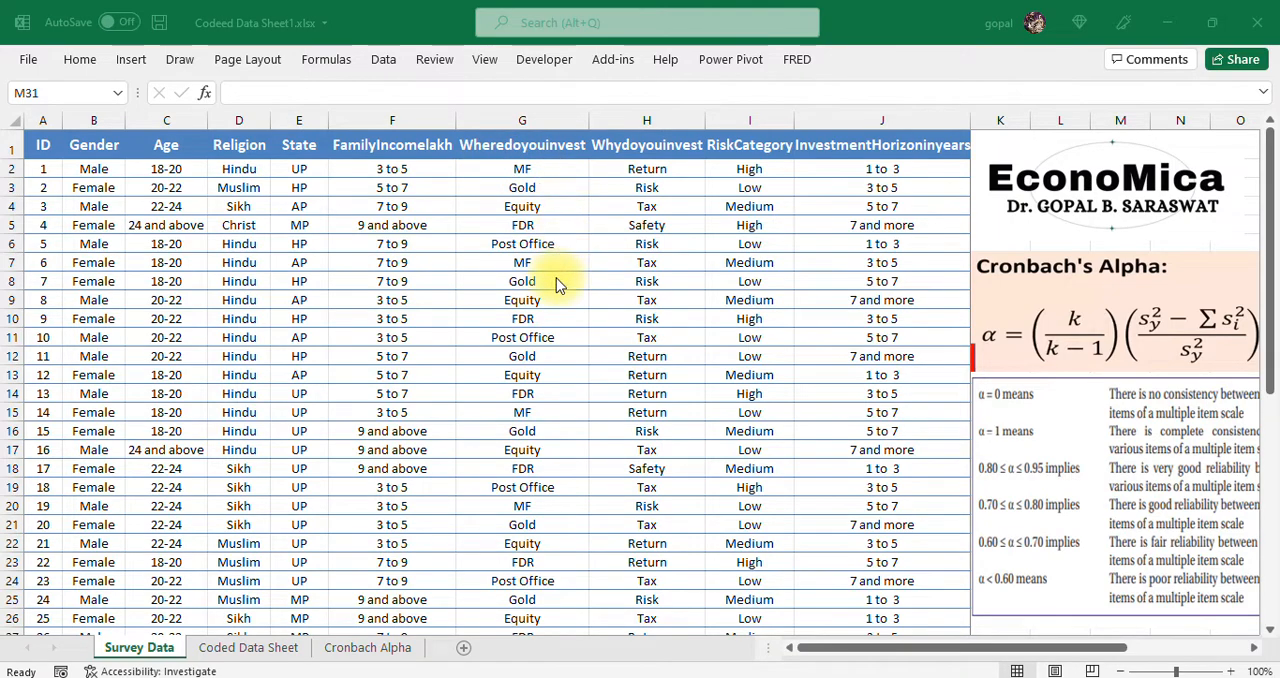
{"action": "mouse_move", "coordinate": [562, 188]}
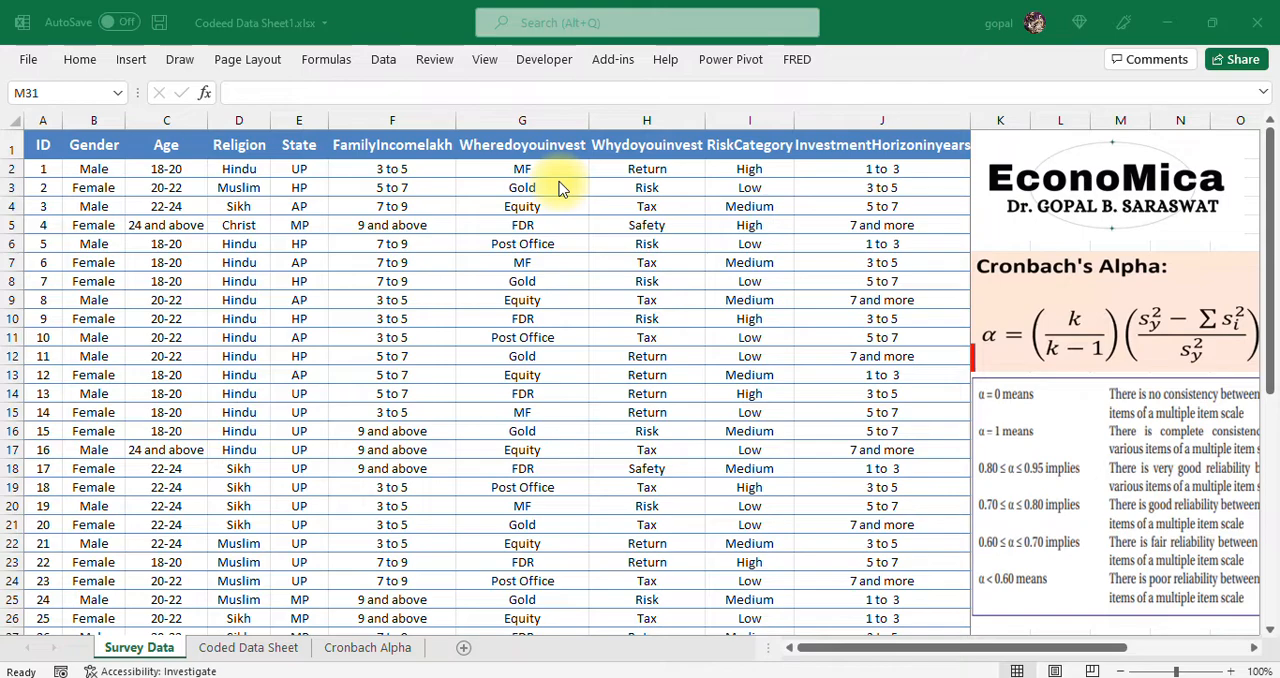
{"action": "mouse_move", "coordinate": [715, 177]}
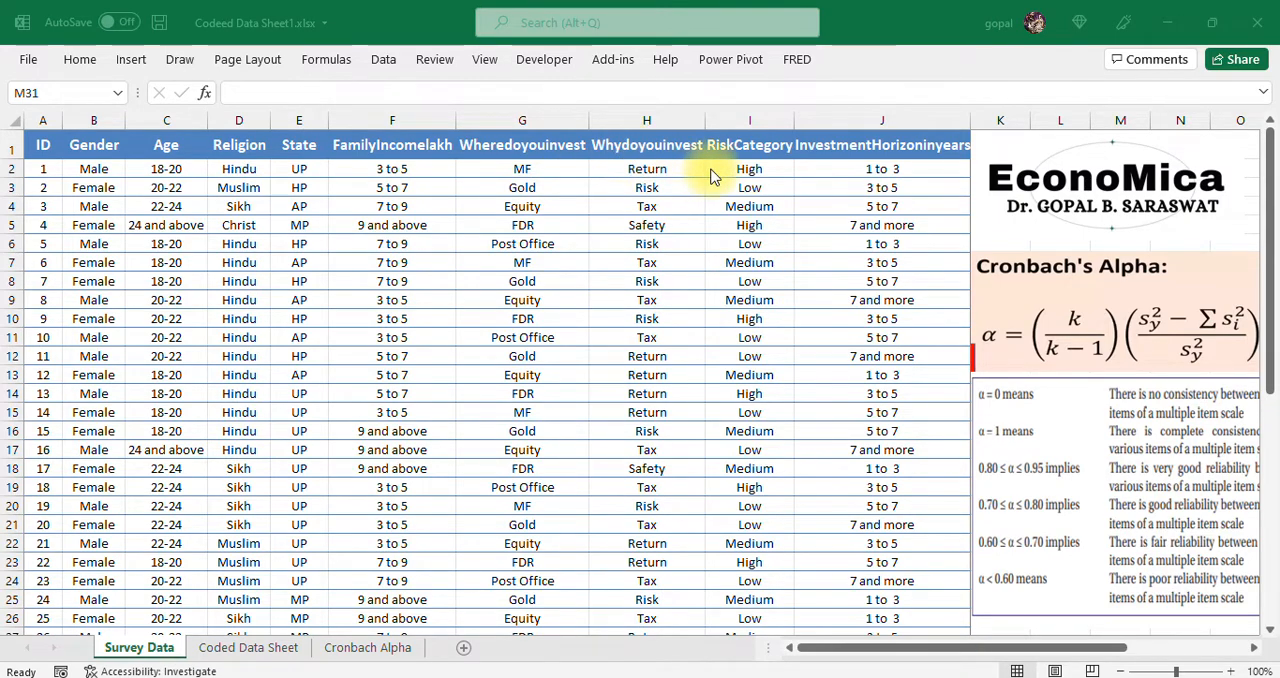
{"action": "mouse_move", "coordinate": [683, 178]}
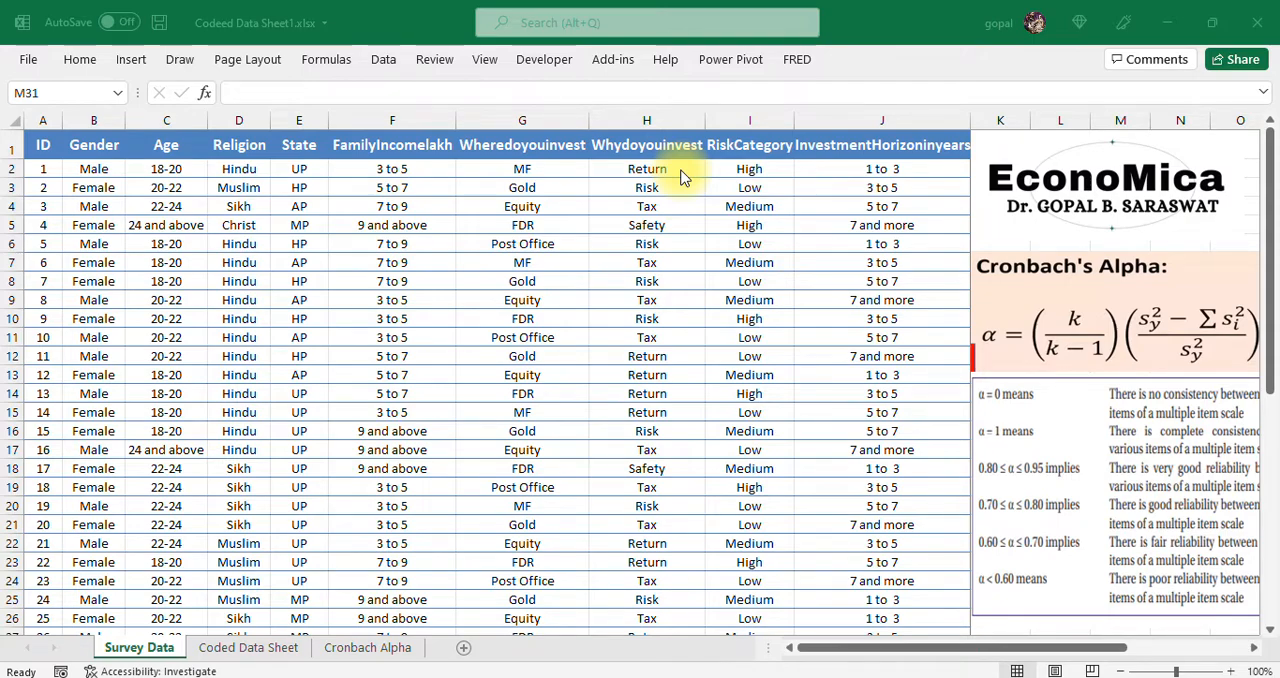
{"action": "mouse_move", "coordinate": [682, 219]}
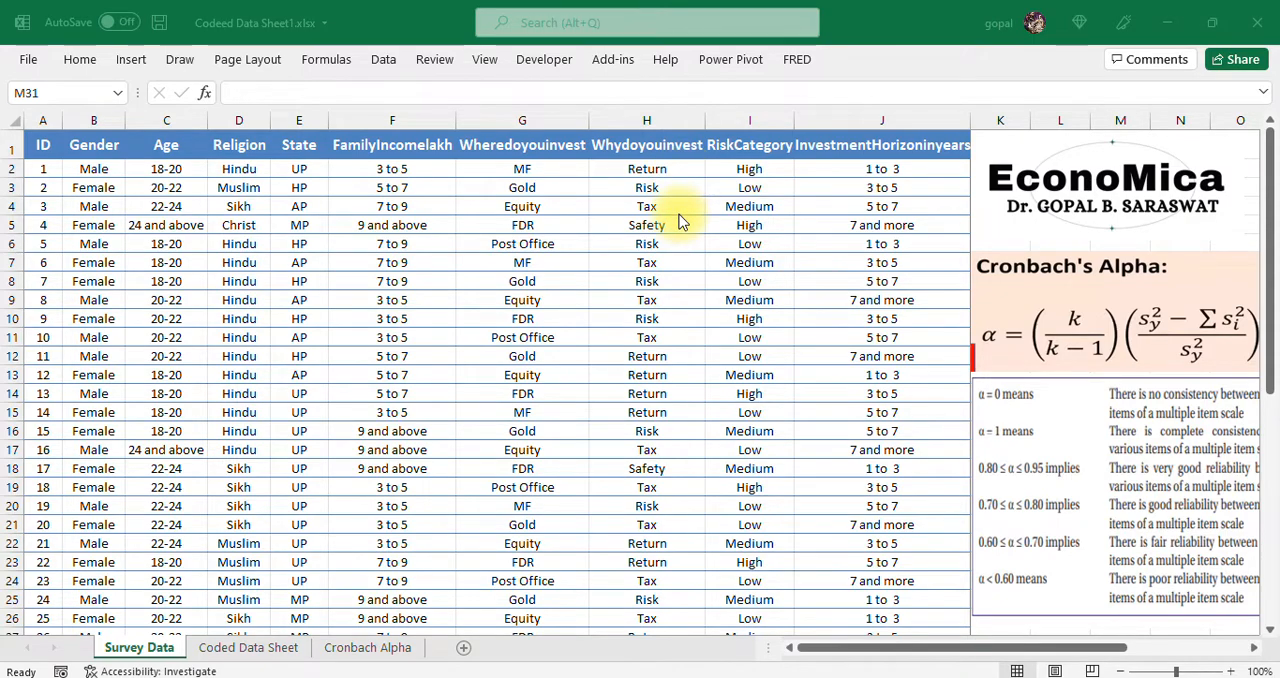
{"action": "mouse_move", "coordinate": [743, 160]}
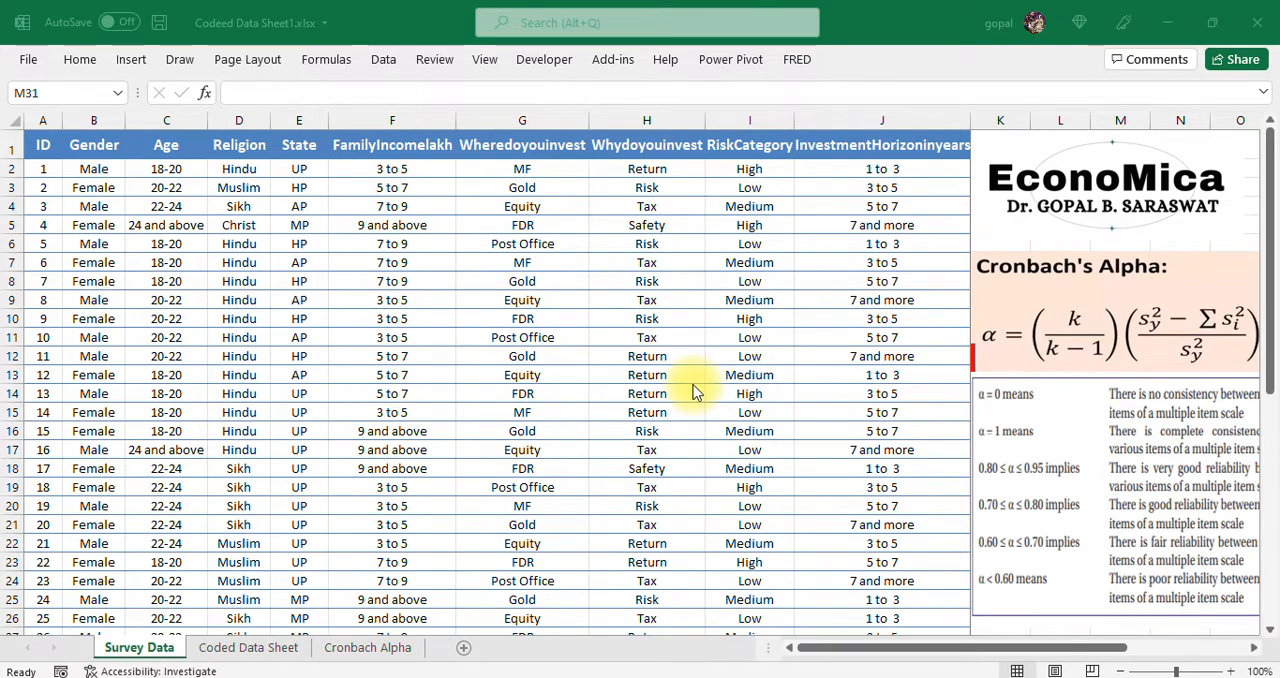
{"action": "mouse_move", "coordinate": [1023, 280]}
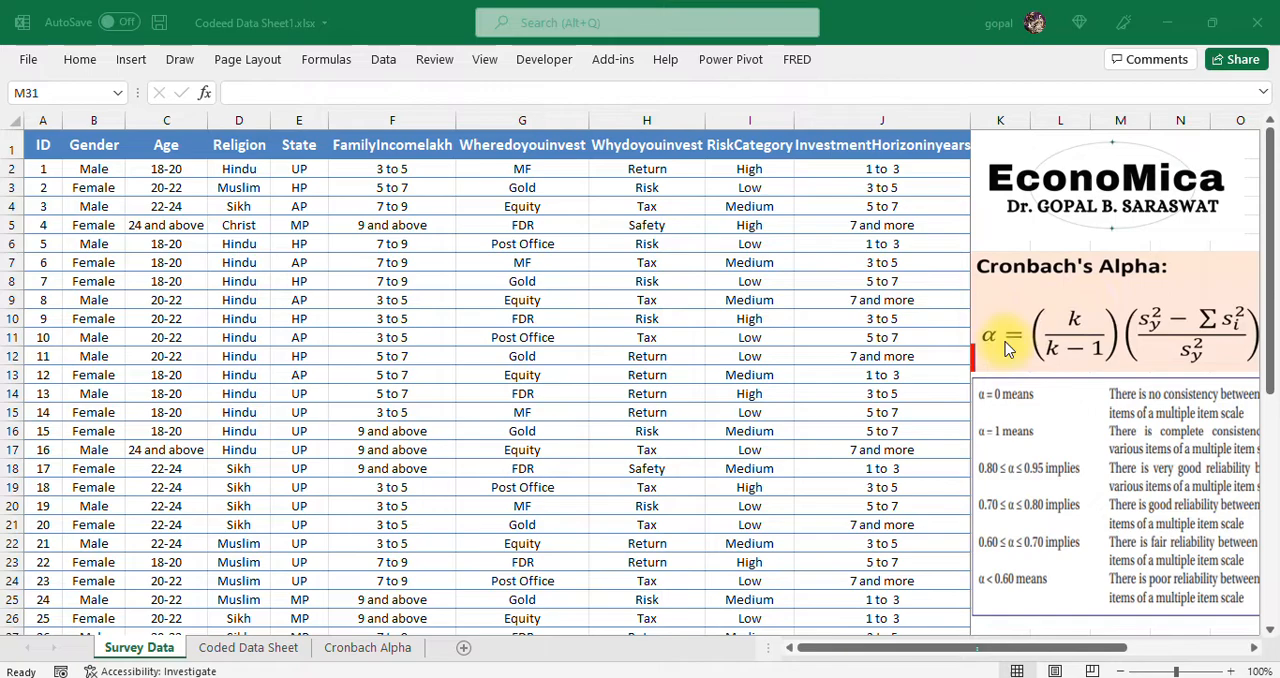
{"action": "mouse_move", "coordinate": [996, 358]}
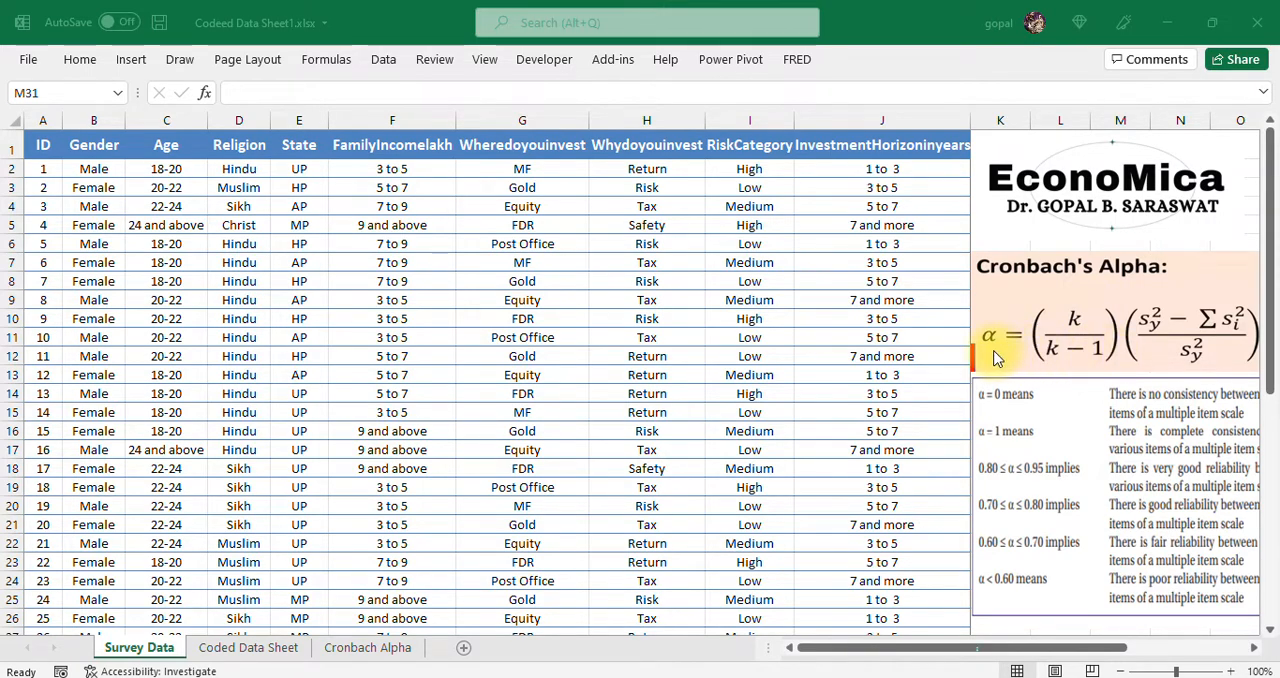
{"action": "mouse_move", "coordinate": [1020, 360]}
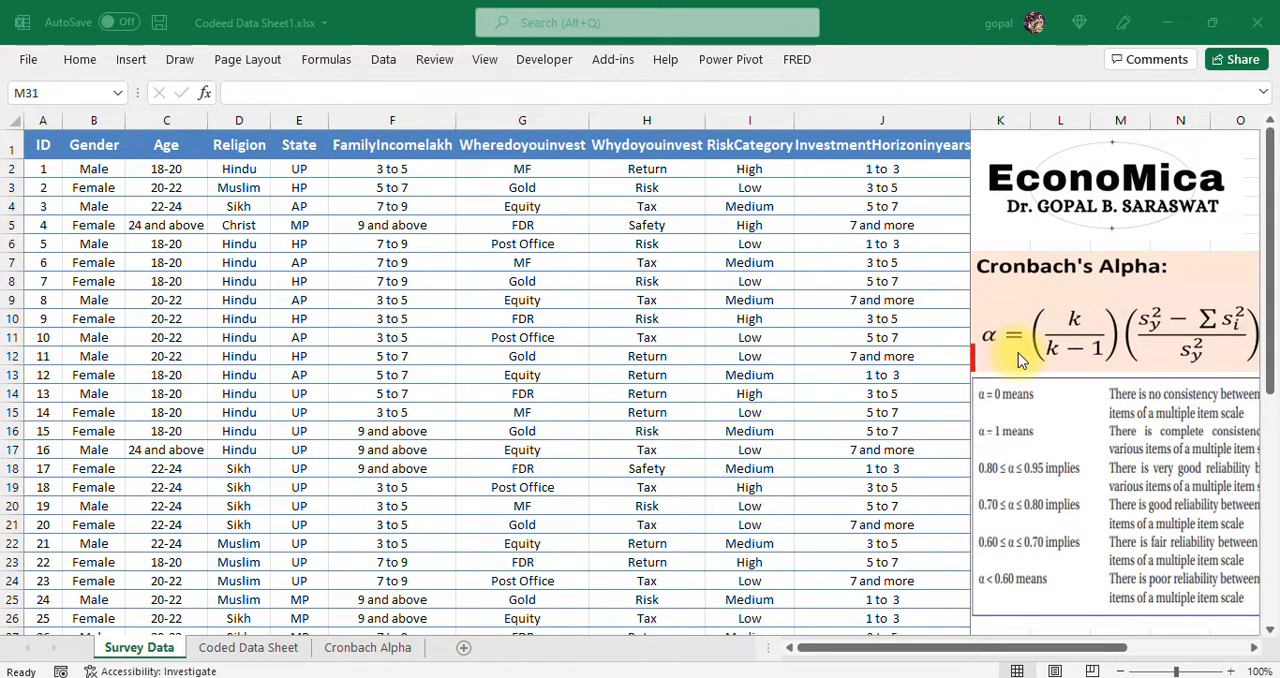
{"action": "mouse_move", "coordinate": [1060, 368]}
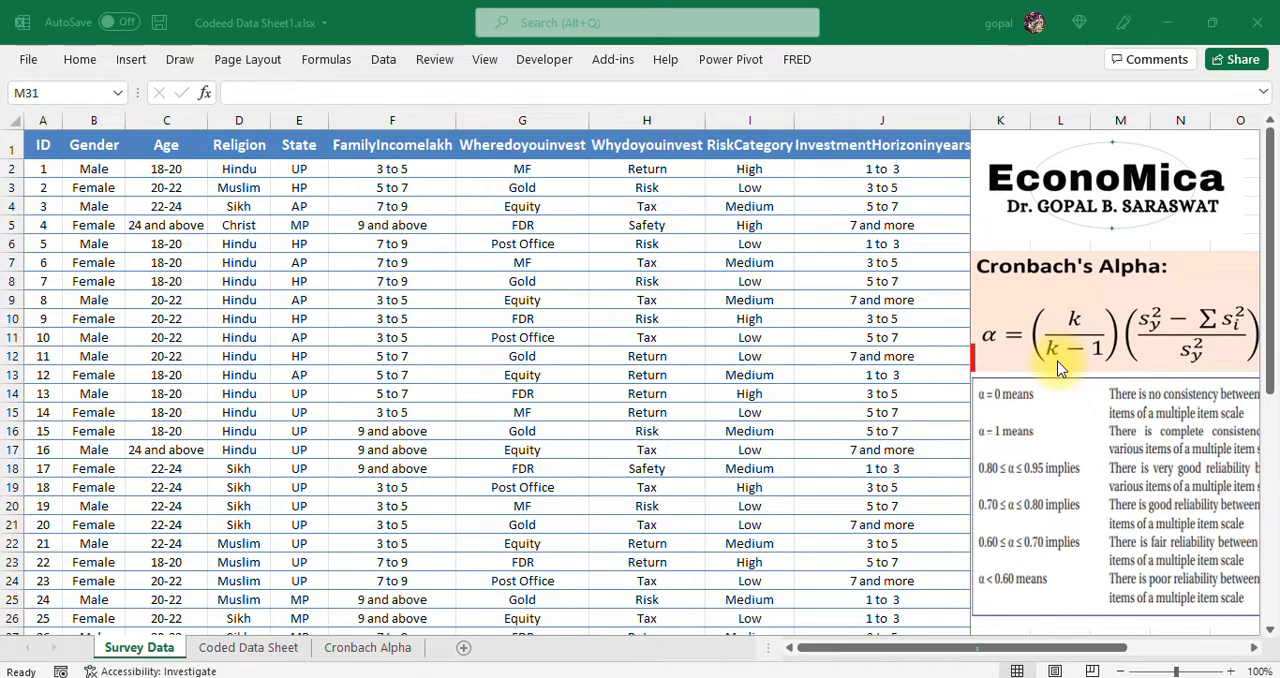
{"action": "mouse_move", "coordinate": [1090, 323]}
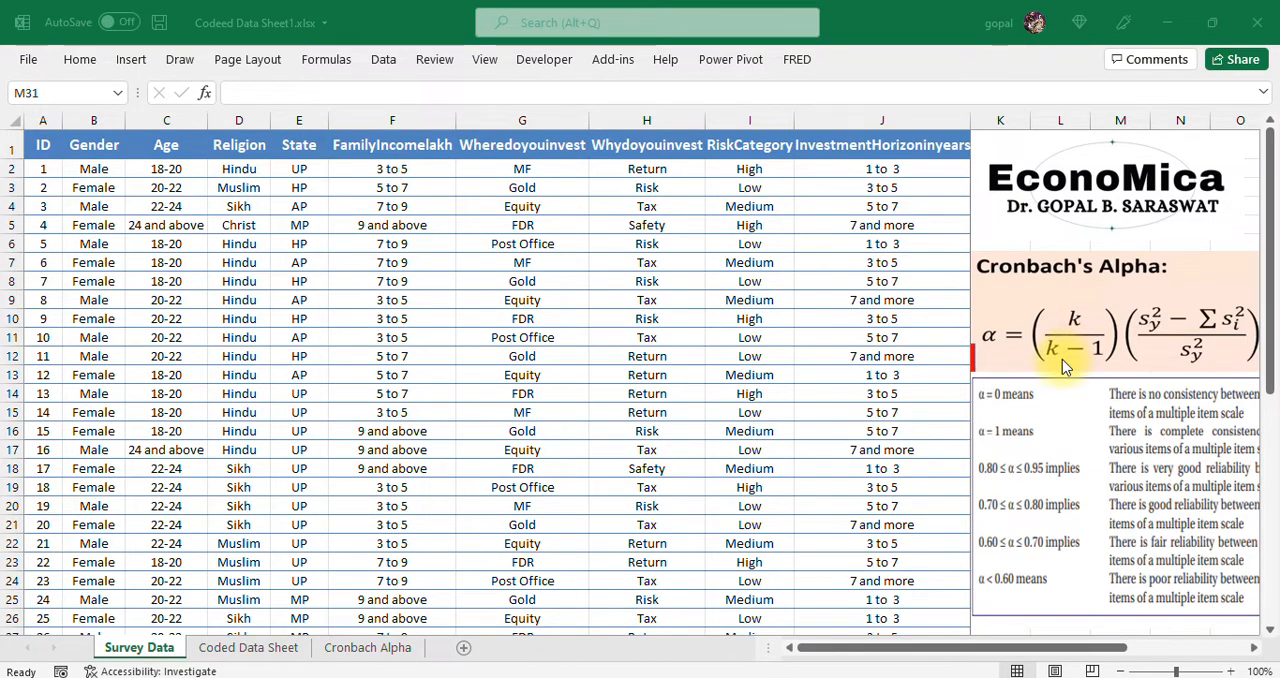
{"action": "mouse_move", "coordinate": [1090, 330]}
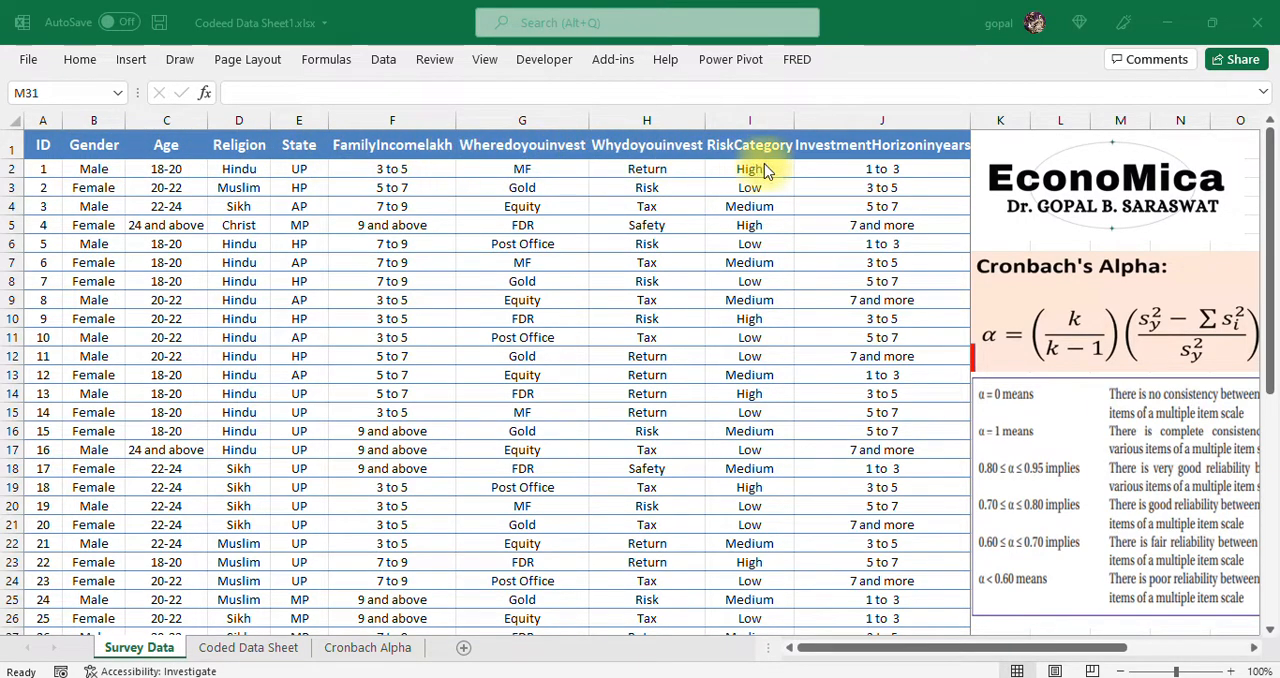
{"action": "mouse_move", "coordinate": [860, 152]}
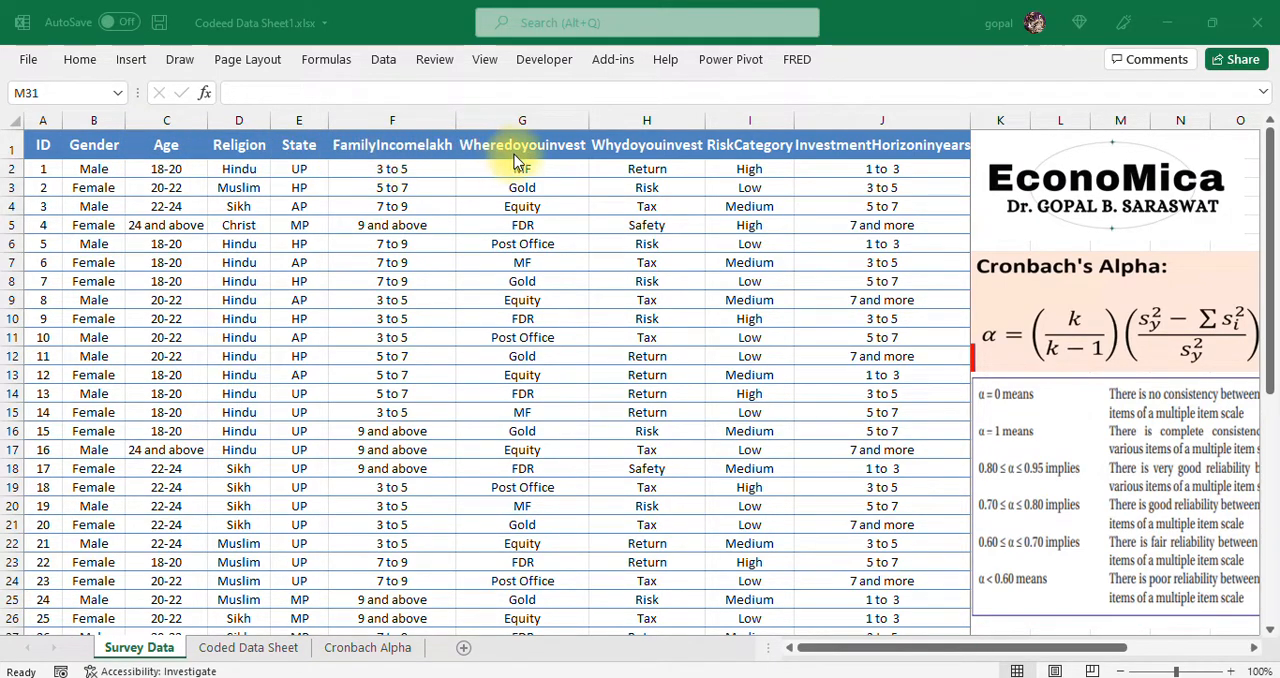
{"action": "mouse_move", "coordinate": [657, 148]}
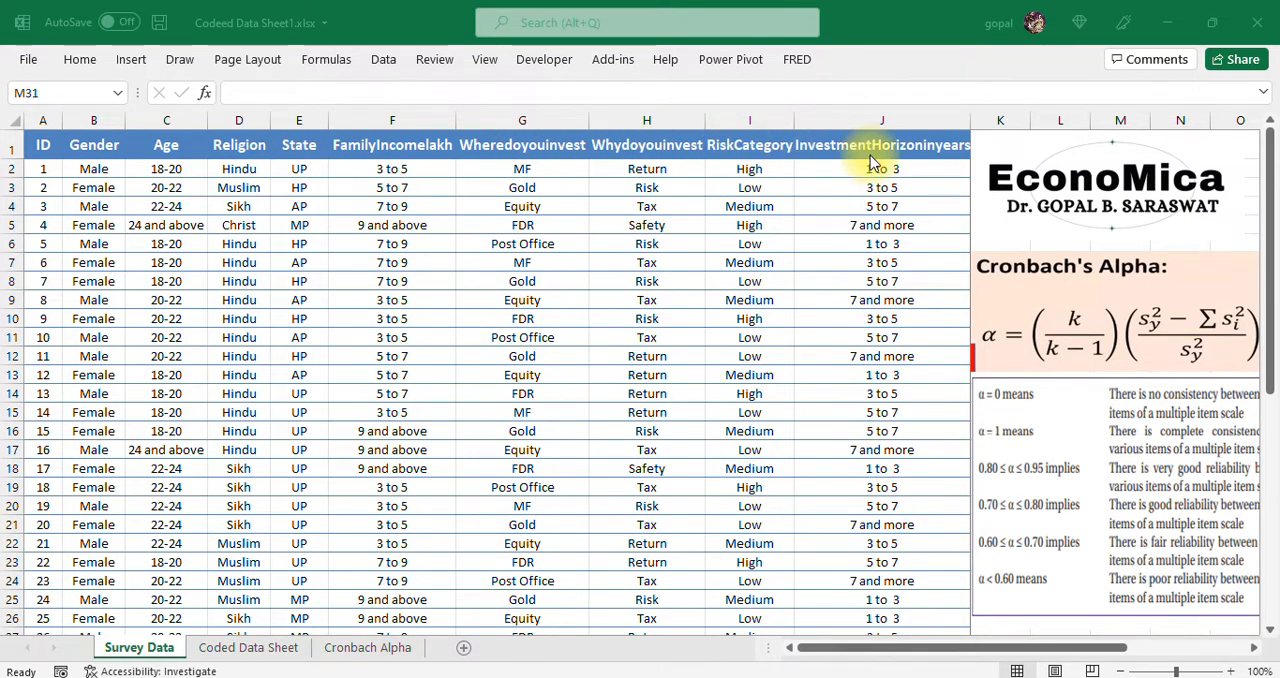
{"action": "mouse_move", "coordinate": [1070, 330]}
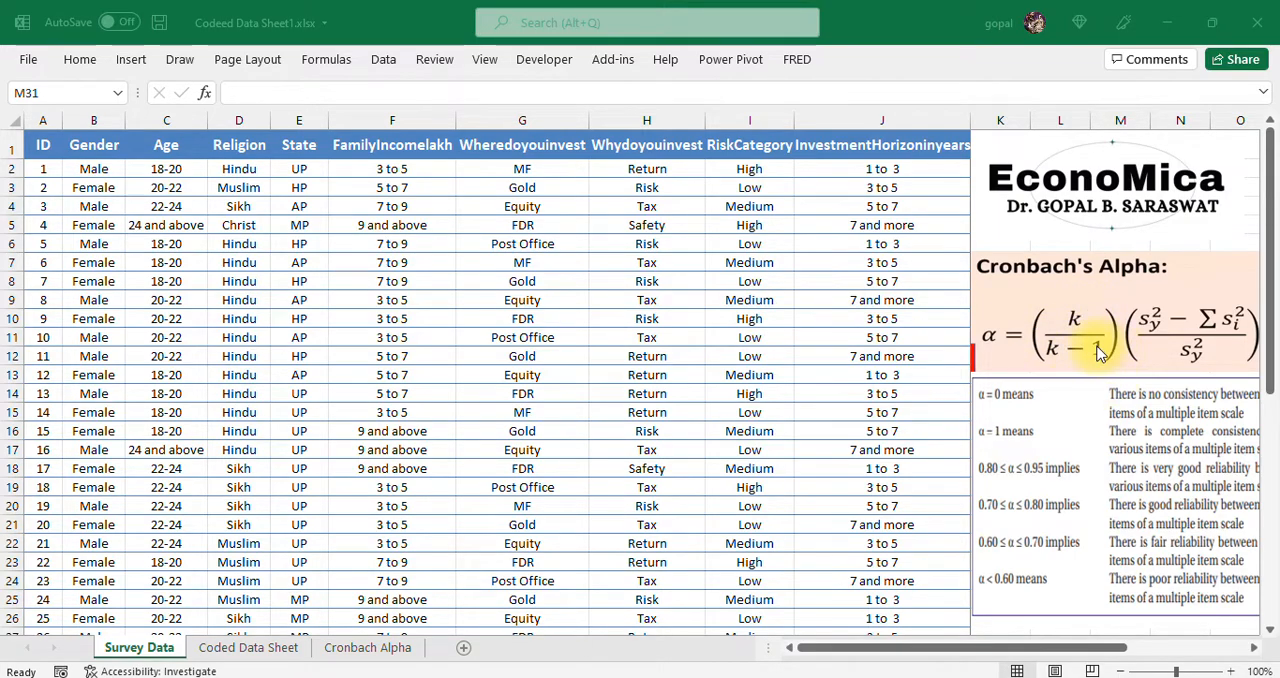
{"action": "mouse_move", "coordinate": [1145, 335]}
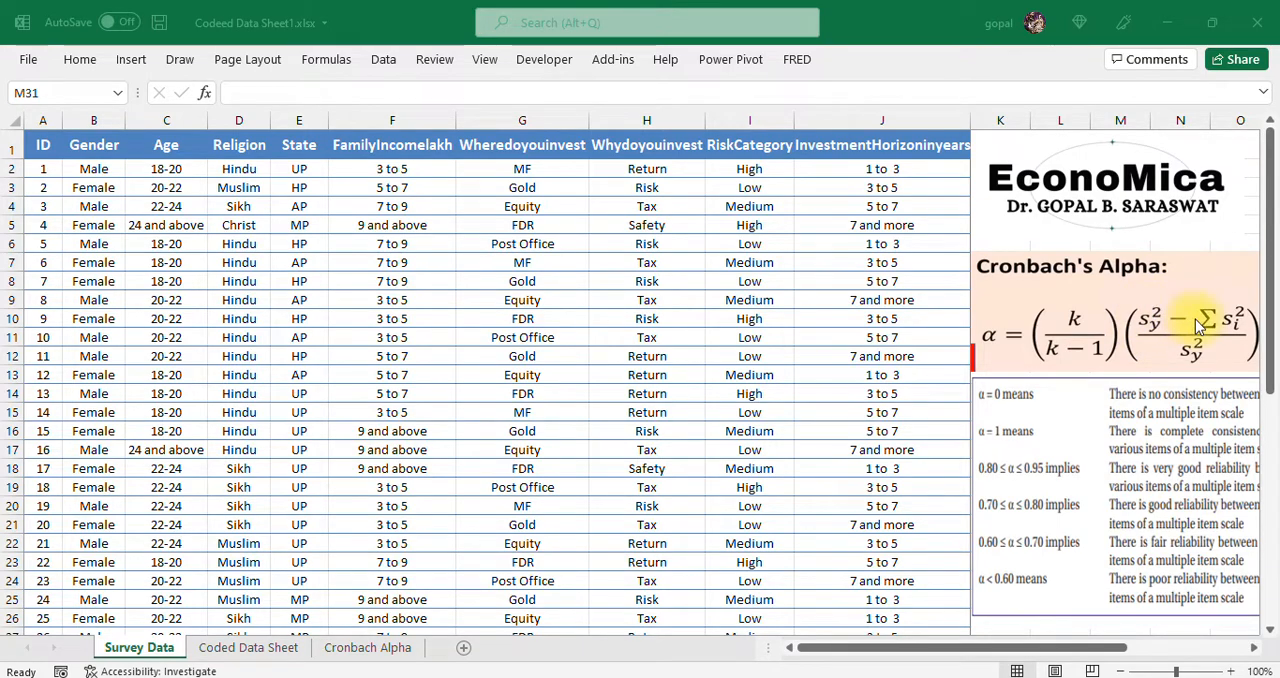
{"action": "mouse_move", "coordinate": [1245, 335]}
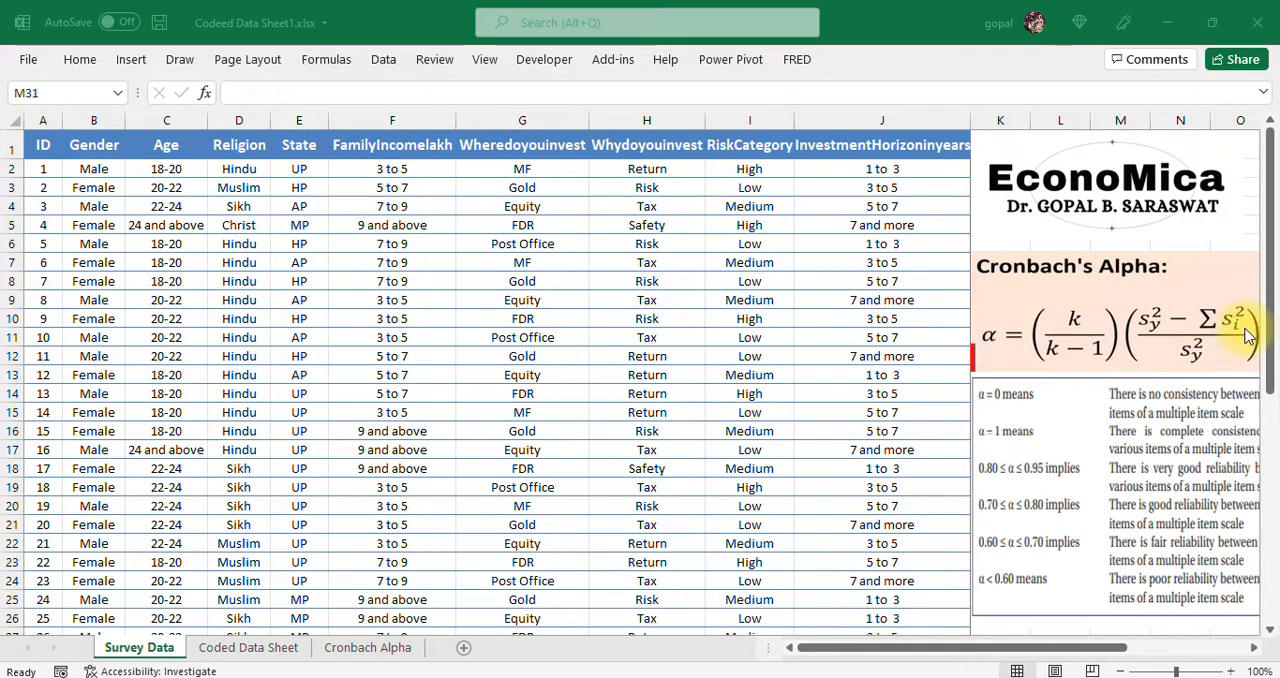
{"action": "mouse_move", "coordinate": [1230, 330]}
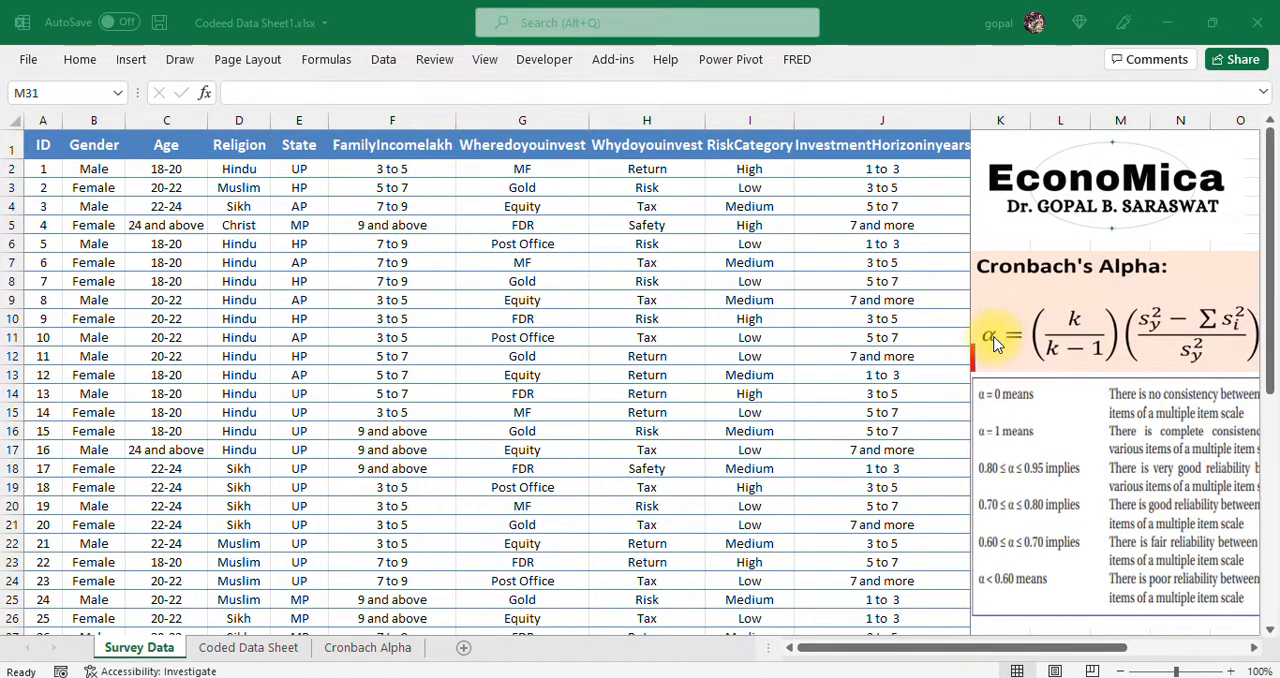
{"action": "mouse_move", "coordinate": [1025, 490]}
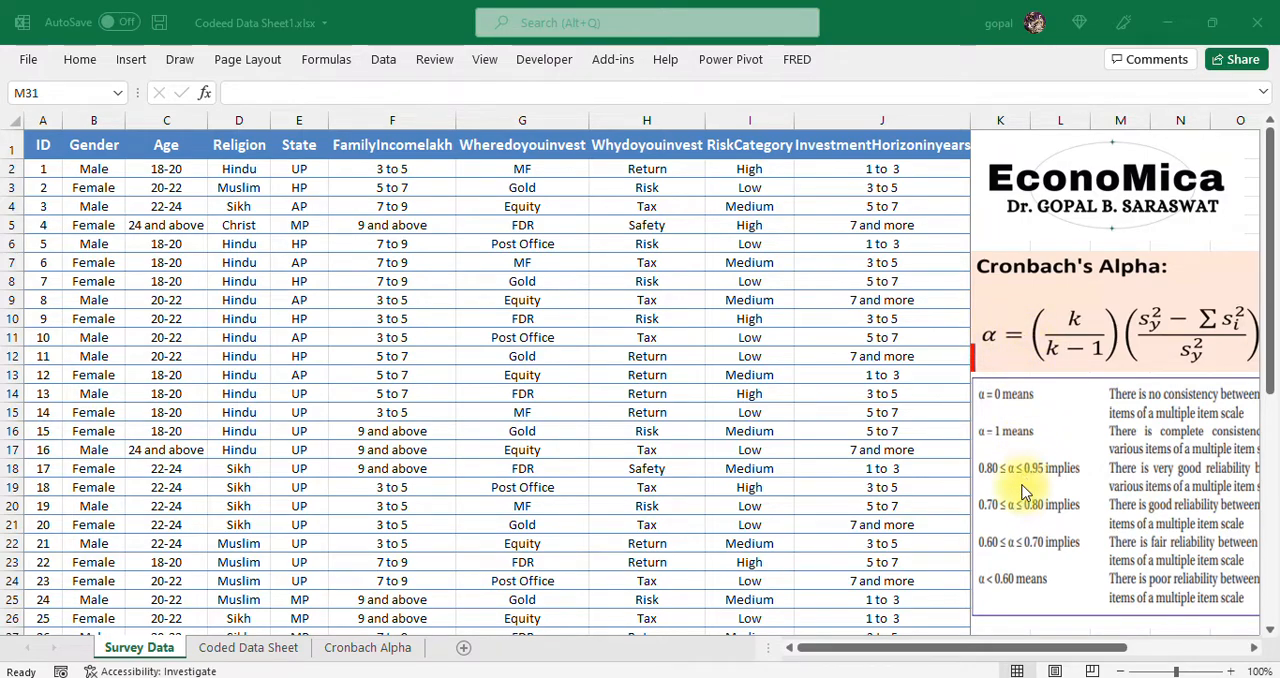
{"action": "mouse_move", "coordinate": [1155, 560]}
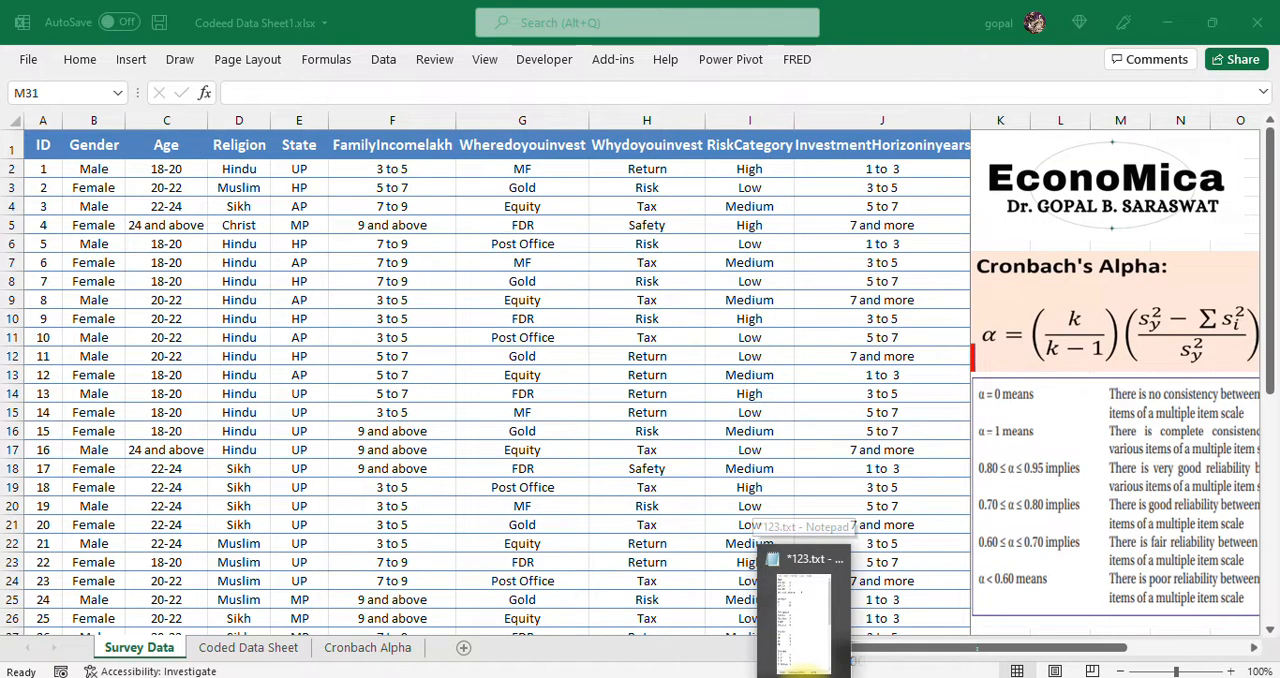
- Insert 'do you' into the Notepad coding-key heading so it reads 'Why do you invest'
{"action": "left_click", "coordinate": [830, 560]}
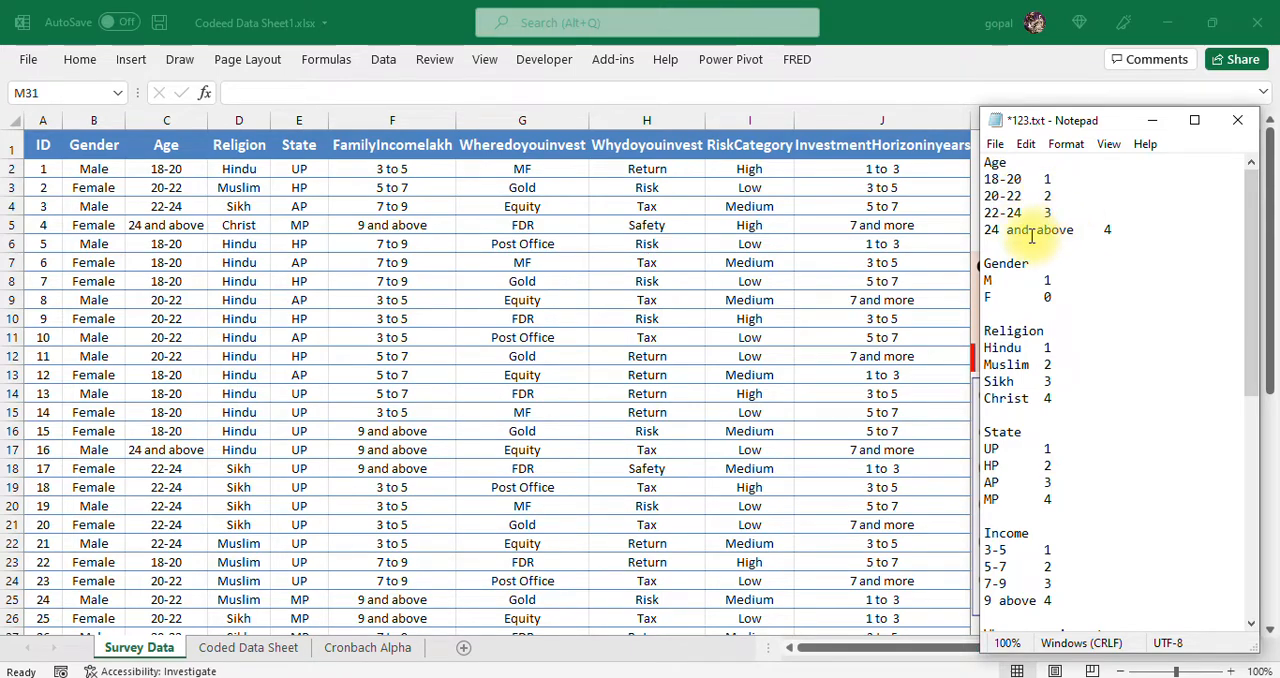
{"action": "mouse_move", "coordinate": [1114, 248]}
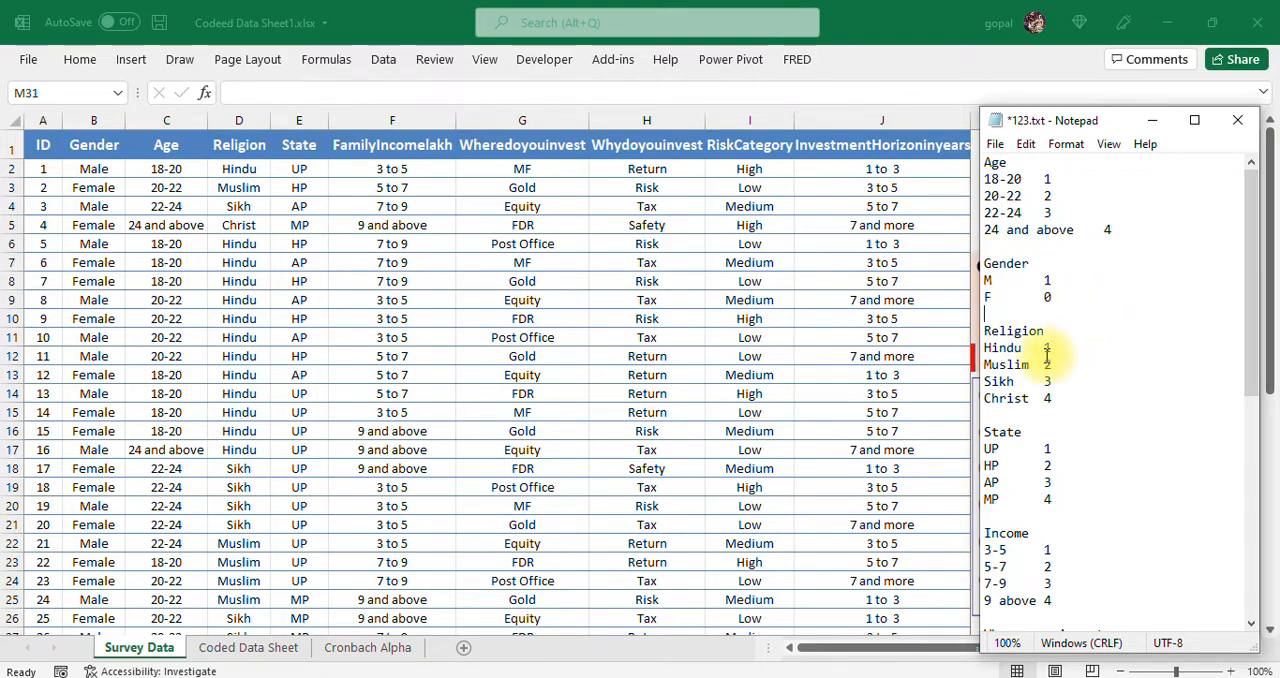
{"action": "mouse_move", "coordinate": [1100, 408]}
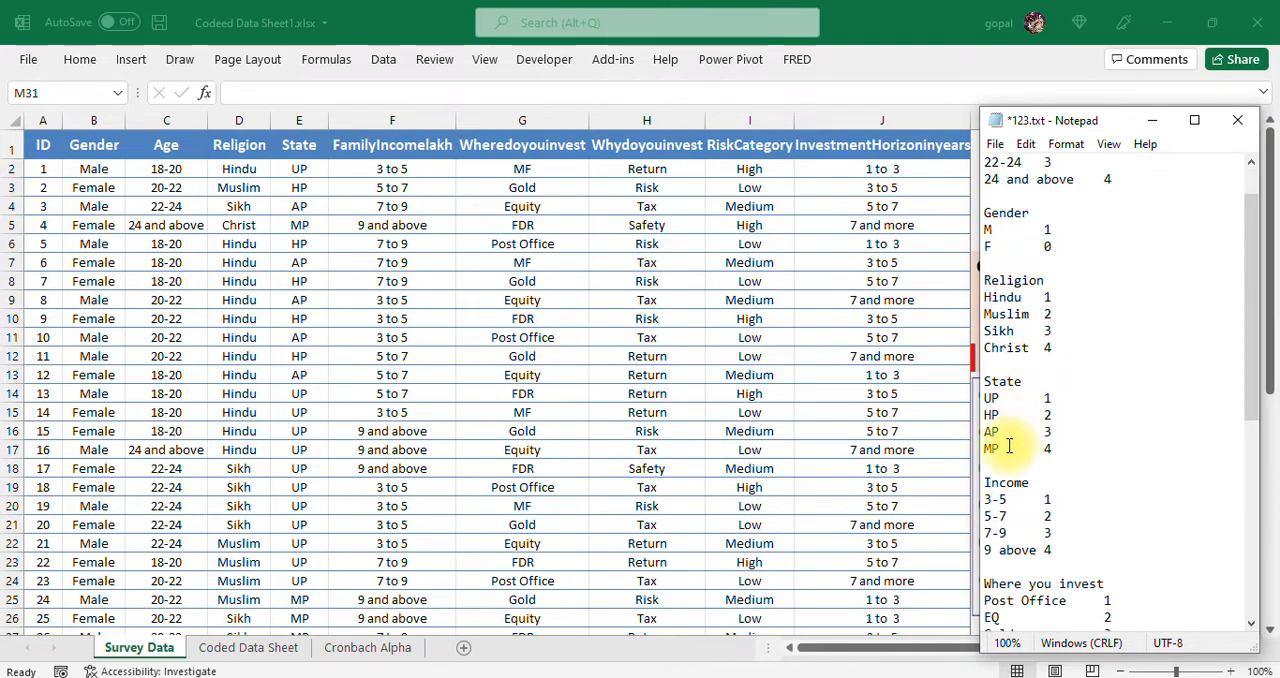
{"action": "scroll", "scroll_direction": "down", "scroll_amount": 3}
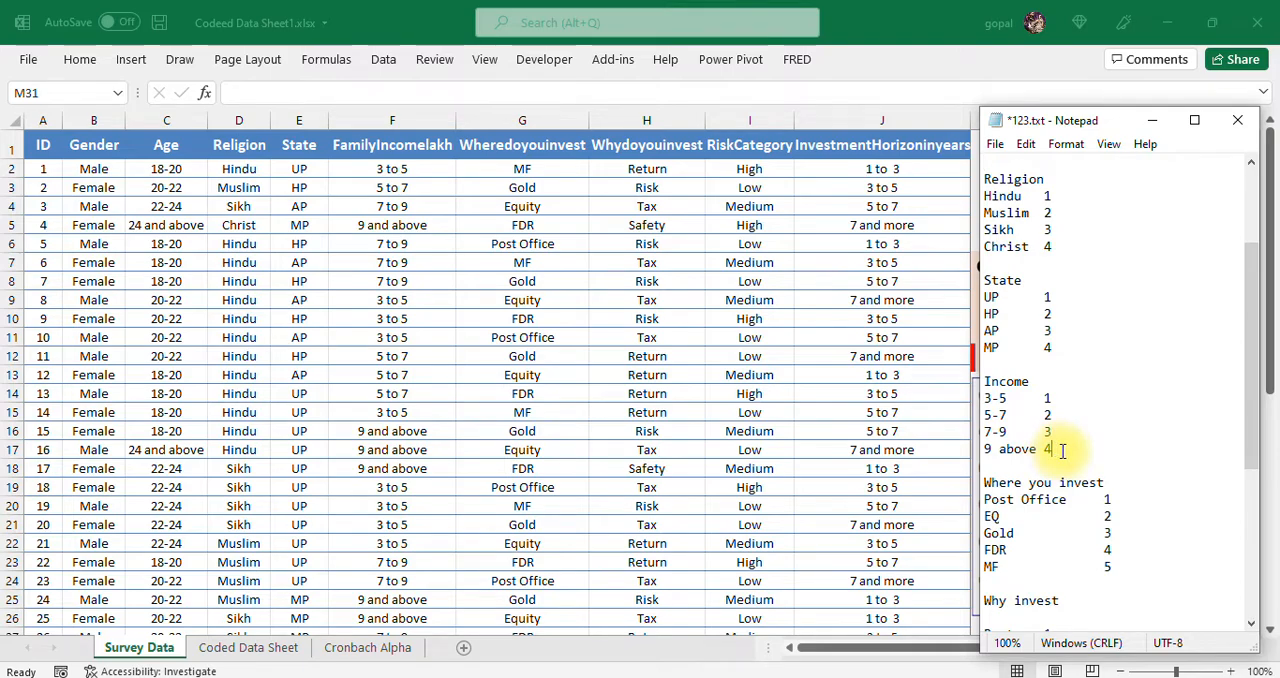
{"action": "scroll", "scroll_direction": "down", "scroll_amount": 3}
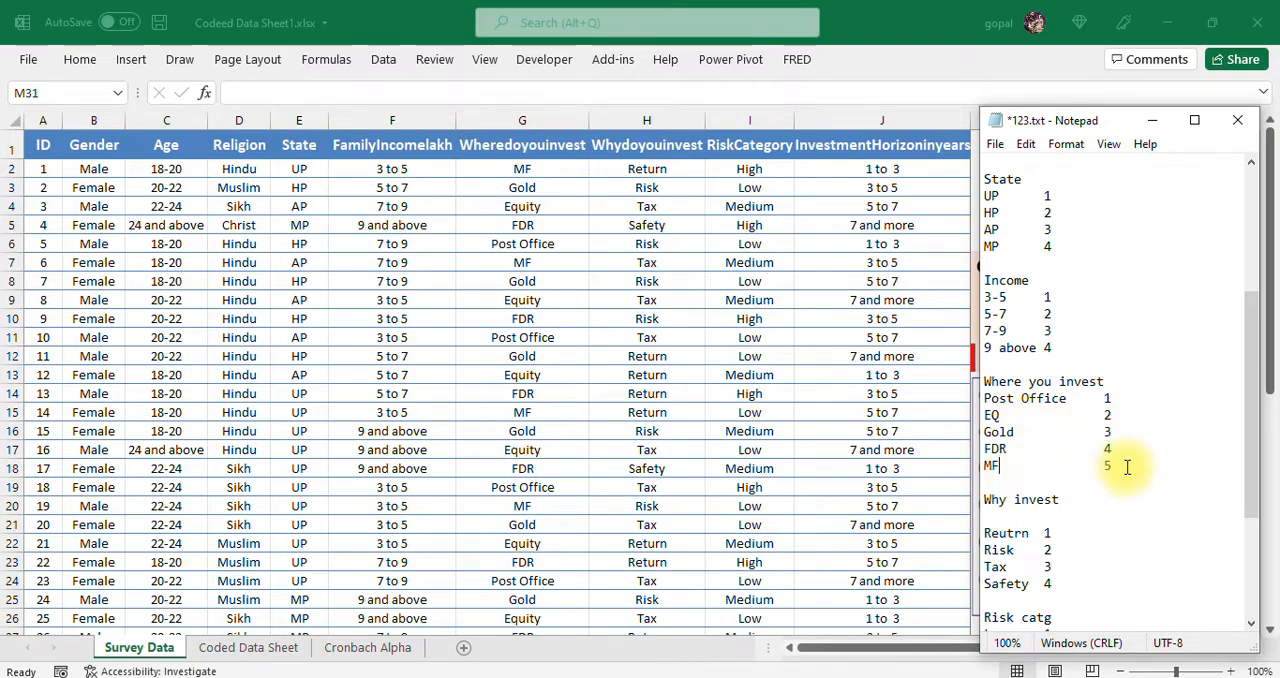
{"action": "scroll", "scroll_direction": "down", "scroll_amount": 3}
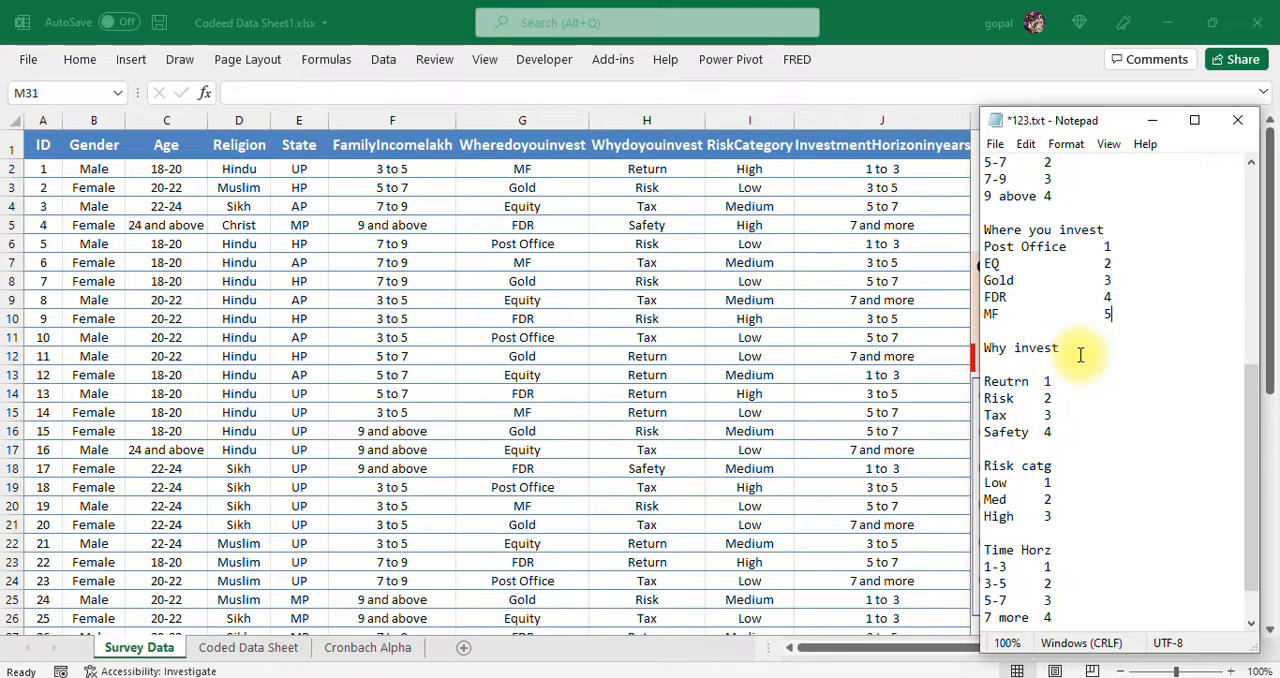
{"action": "left_click", "coordinate": [1014, 347]}
{"action": "type", "text": " do you"}
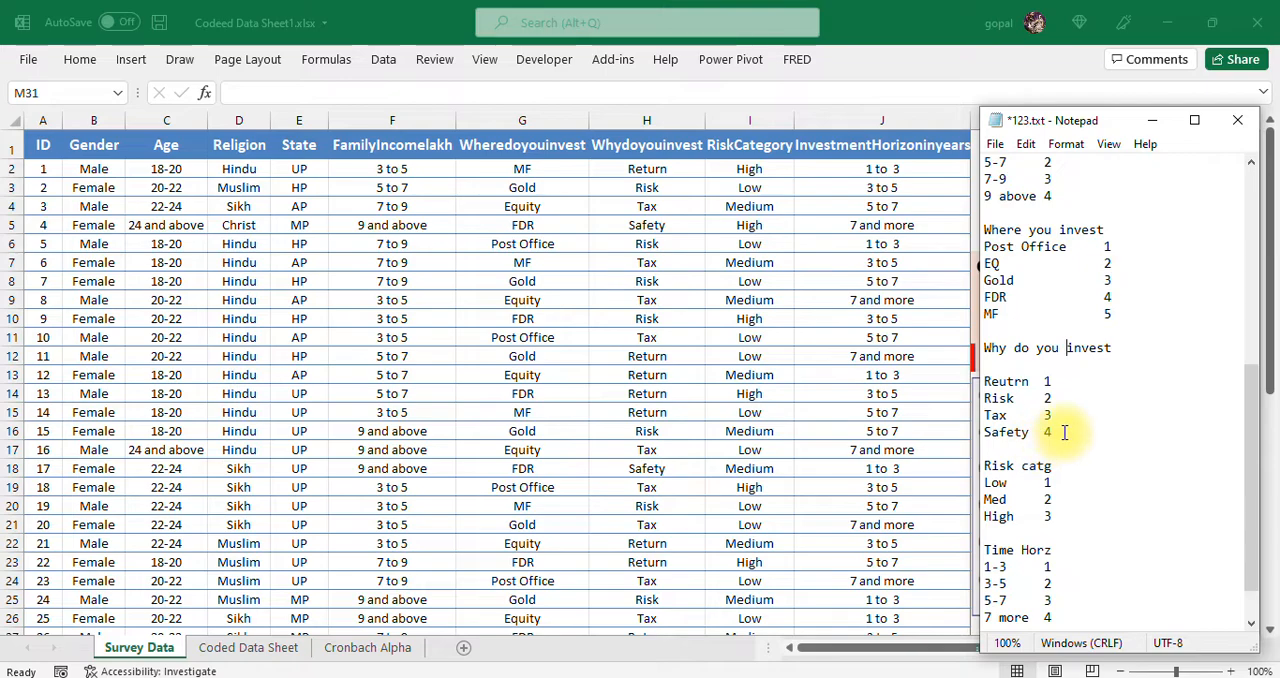
{"action": "scroll", "scroll_direction": "down", "scroll_amount": 3}
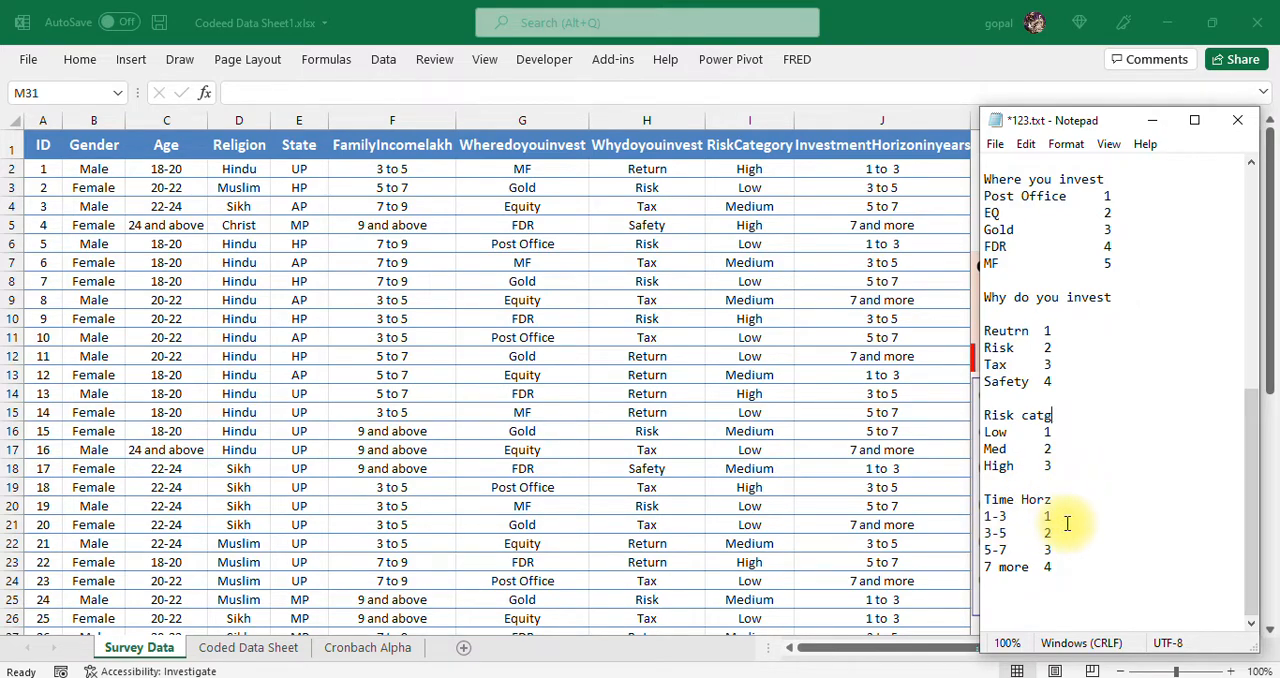
{"action": "mouse_move", "coordinate": [1032, 541]}
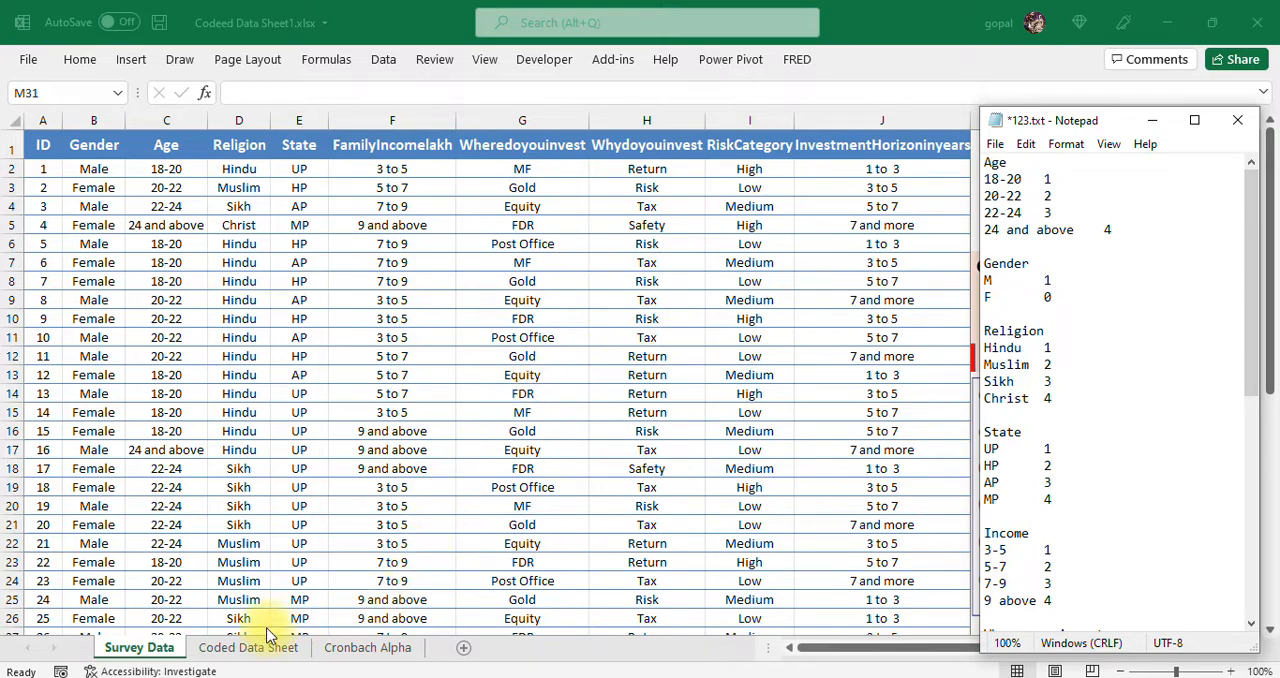
- Look over the Coded Data Sheet, then switch to the Cronbach Alpha sheet
{"action": "left_click", "coordinate": [257, 648]}
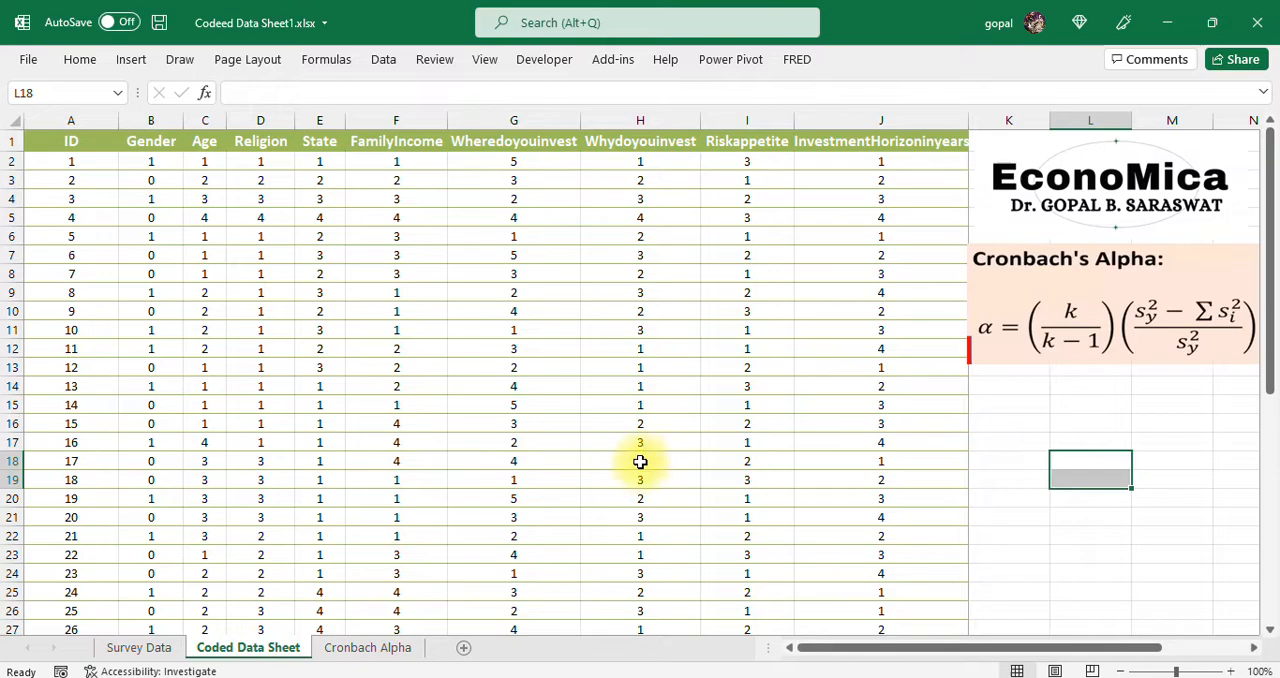
{"action": "mouse_move", "coordinate": [1103, 474]}
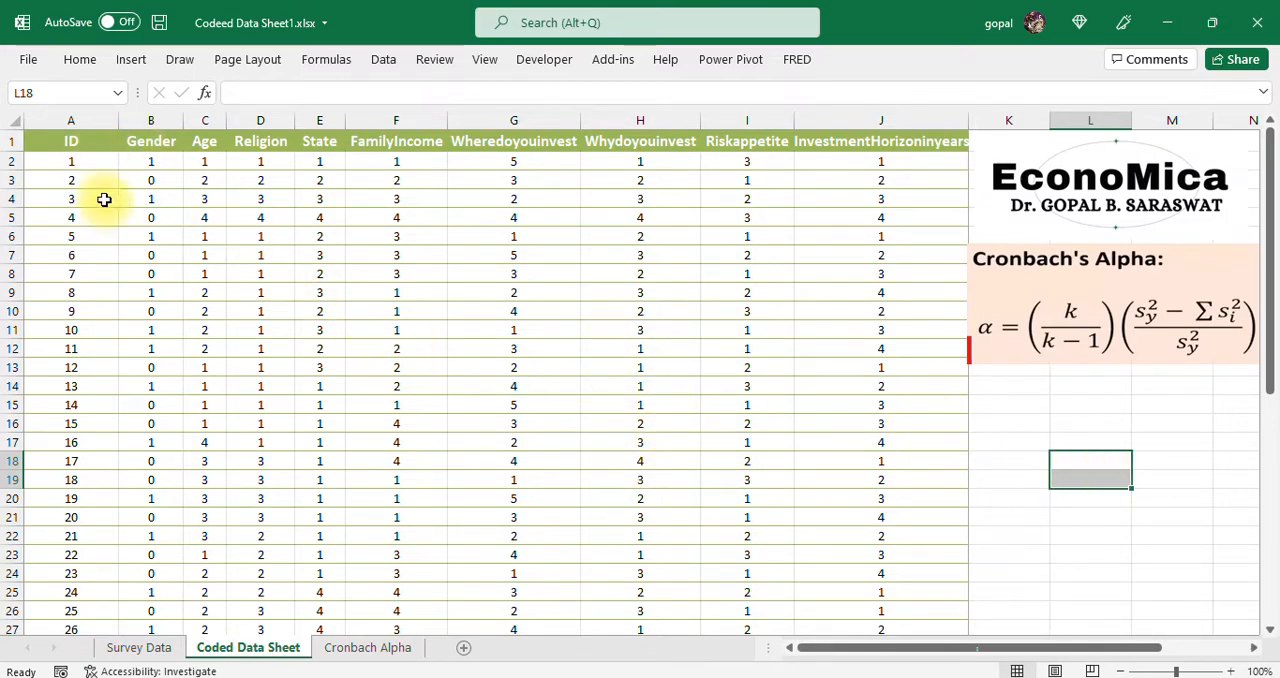
{"action": "mouse_move", "coordinate": [152, 223]}
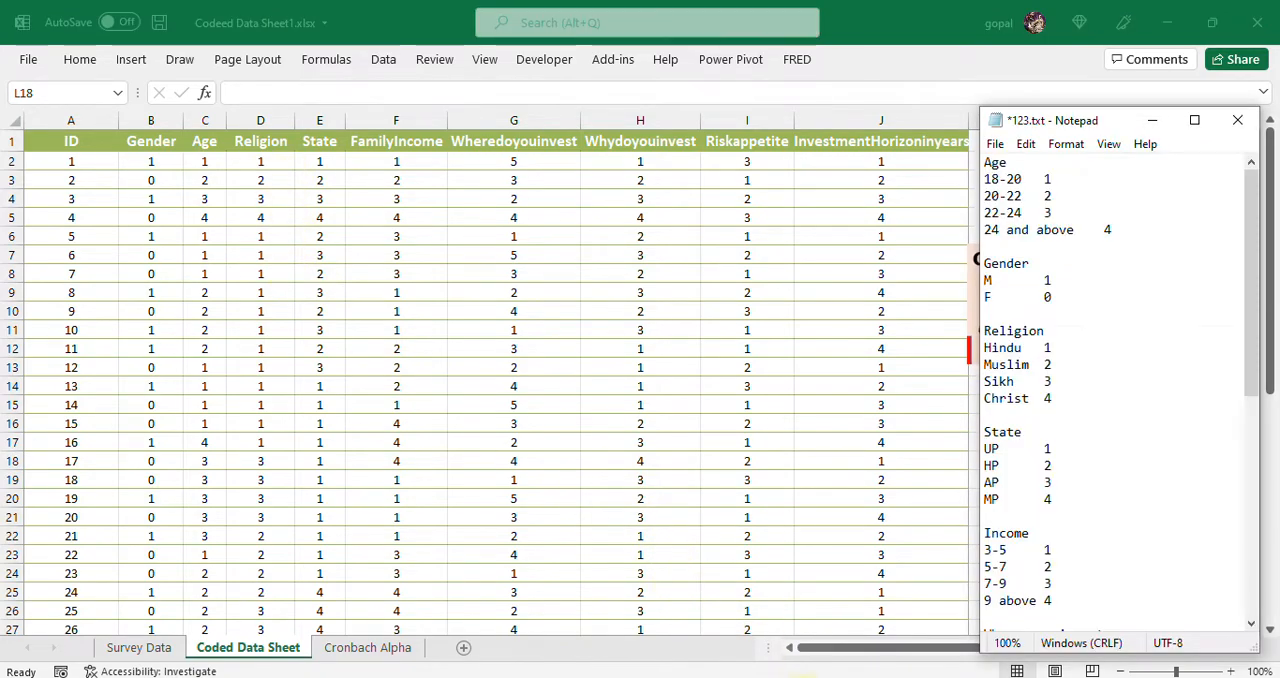
{"action": "scroll", "scroll_direction": "down", "scroll_amount": 3}
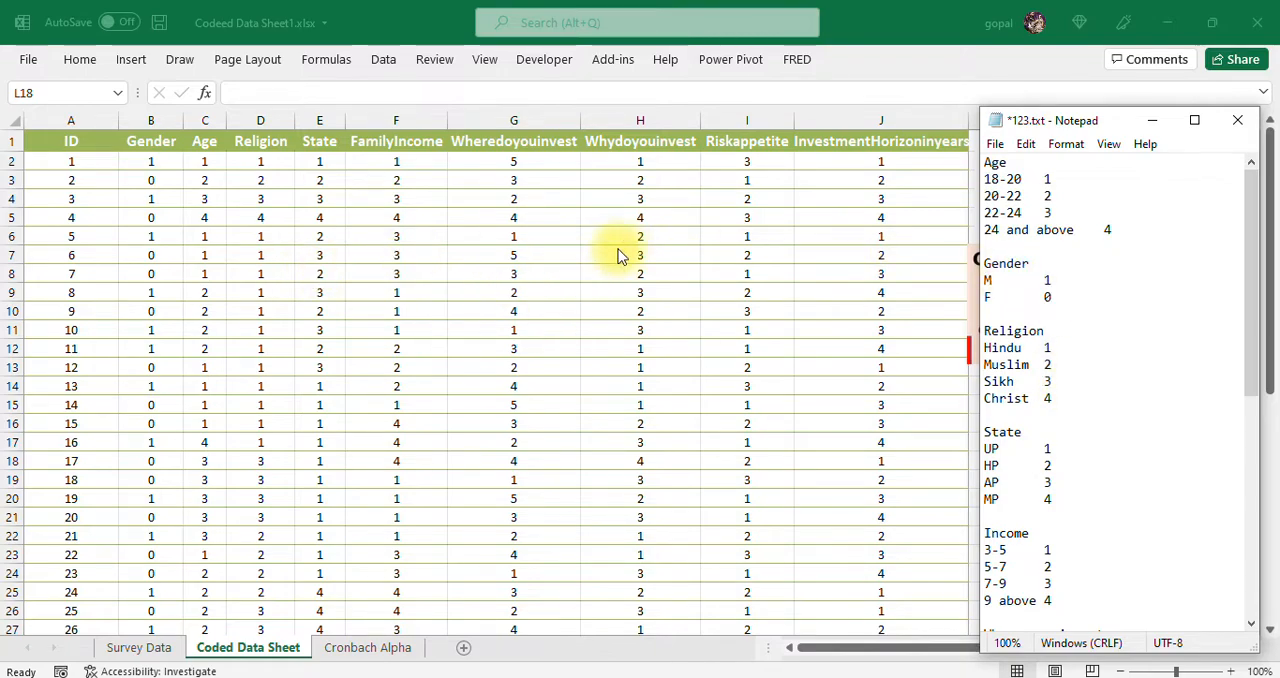
{"action": "scroll", "scroll_direction": "down", "scroll_amount": 3}
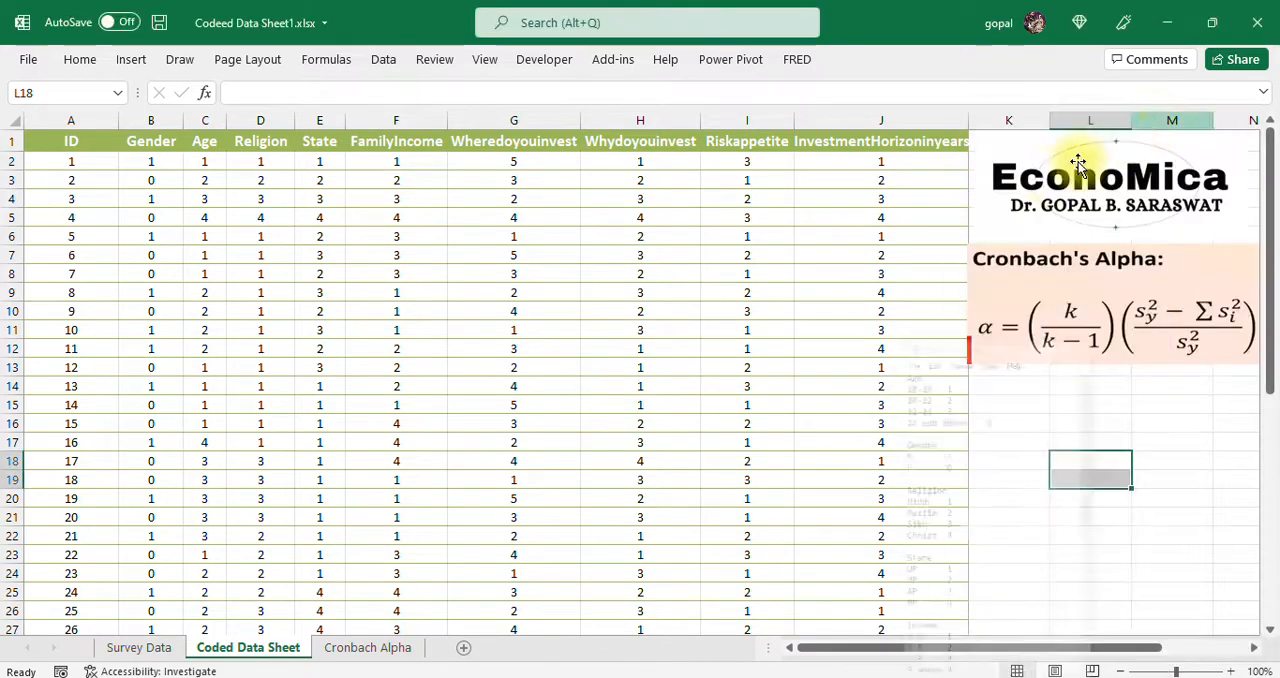
{"action": "left_click", "coordinate": [367, 648]}
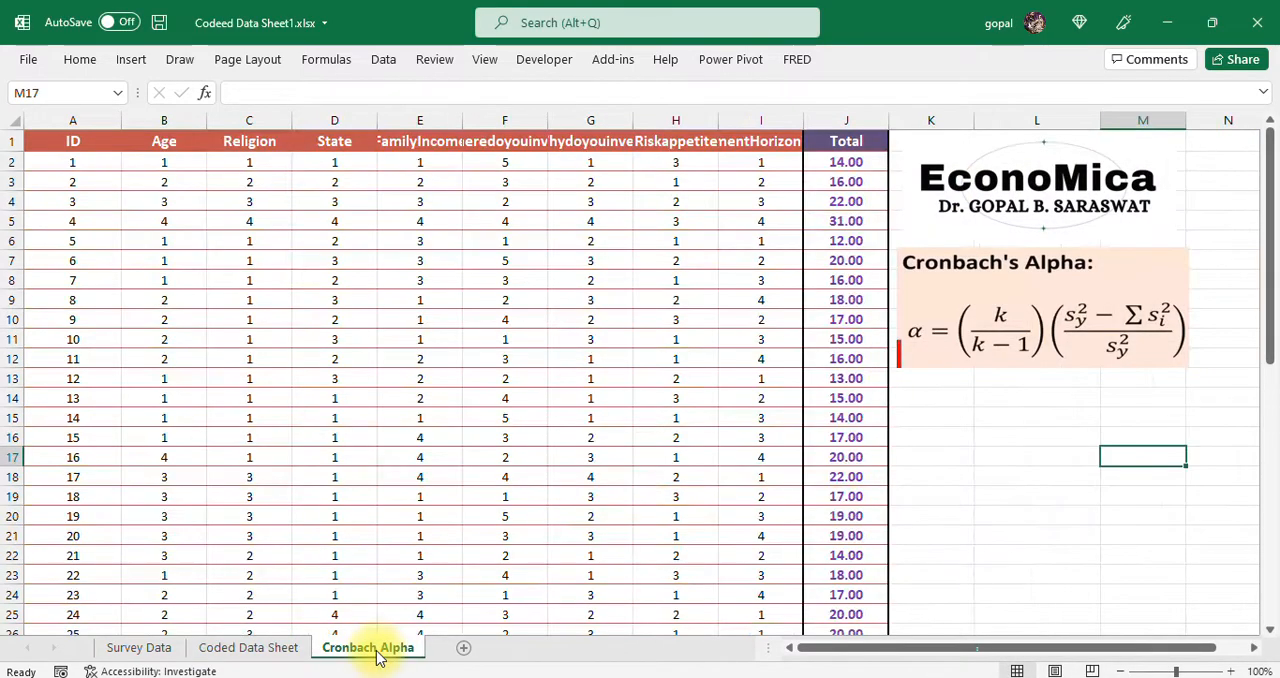
{"action": "mouse_move", "coordinate": [521, 473]}
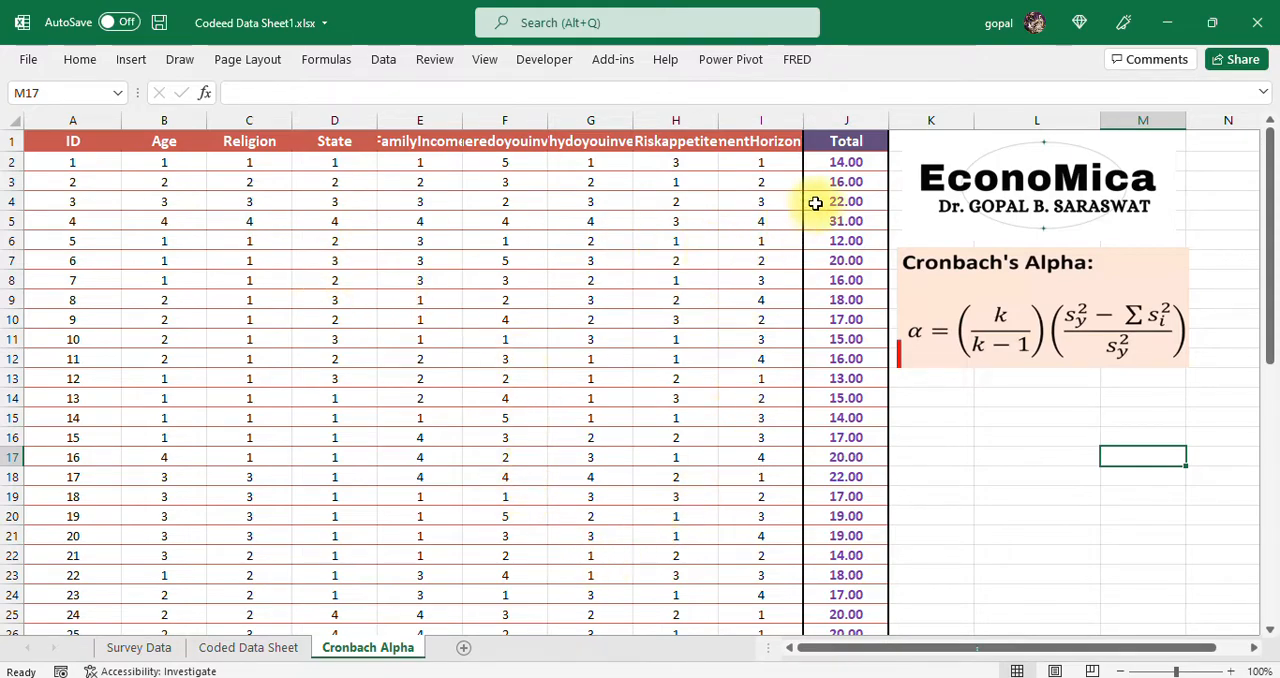
- Inspect J2's SUM formula and clear the Total column cells
{"action": "left_click", "coordinate": [844, 161]}
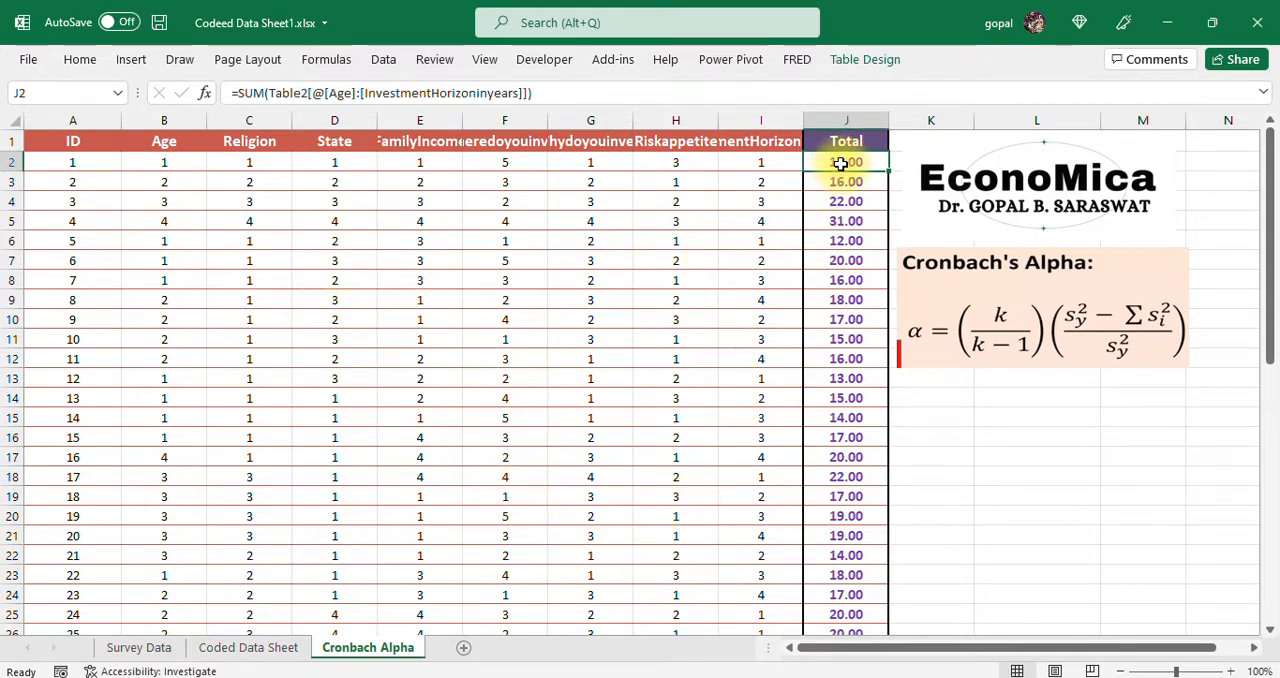
{"action": "scroll", "scroll_direction": "down", "scroll_amount": 3}
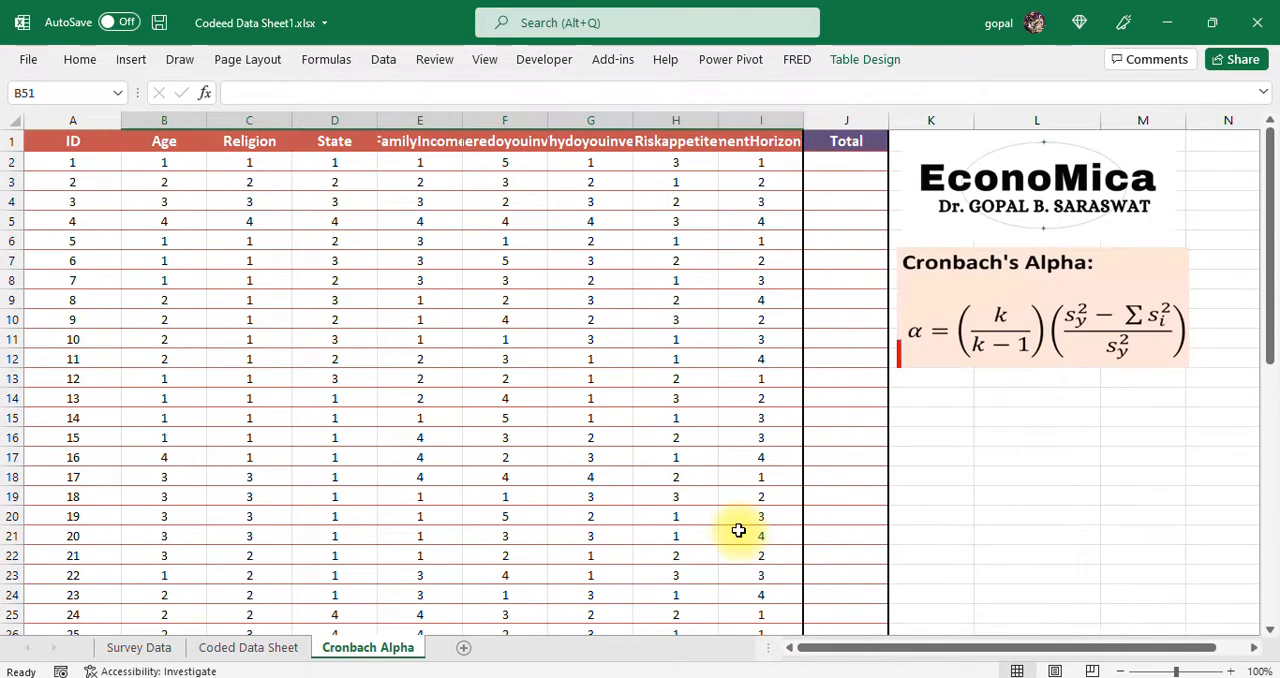
{"action": "left_click", "coordinate": [164, 141]}
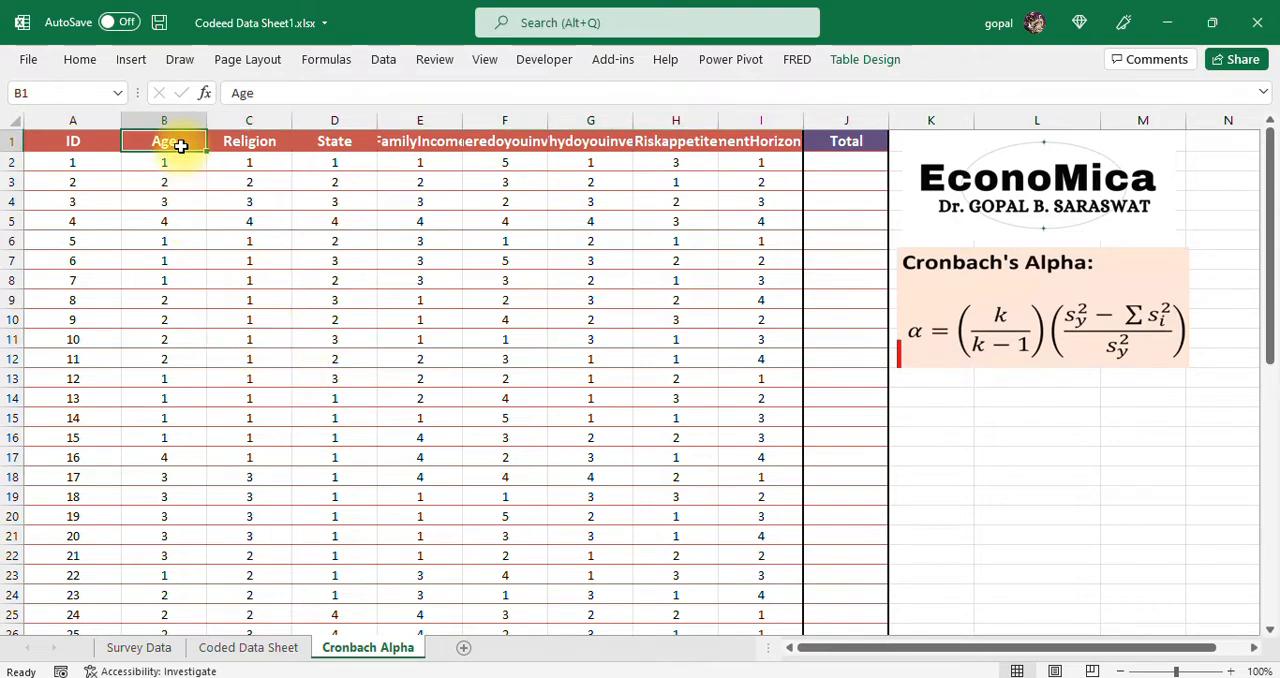
{"action": "mouse_move", "coordinate": [201, 207]}
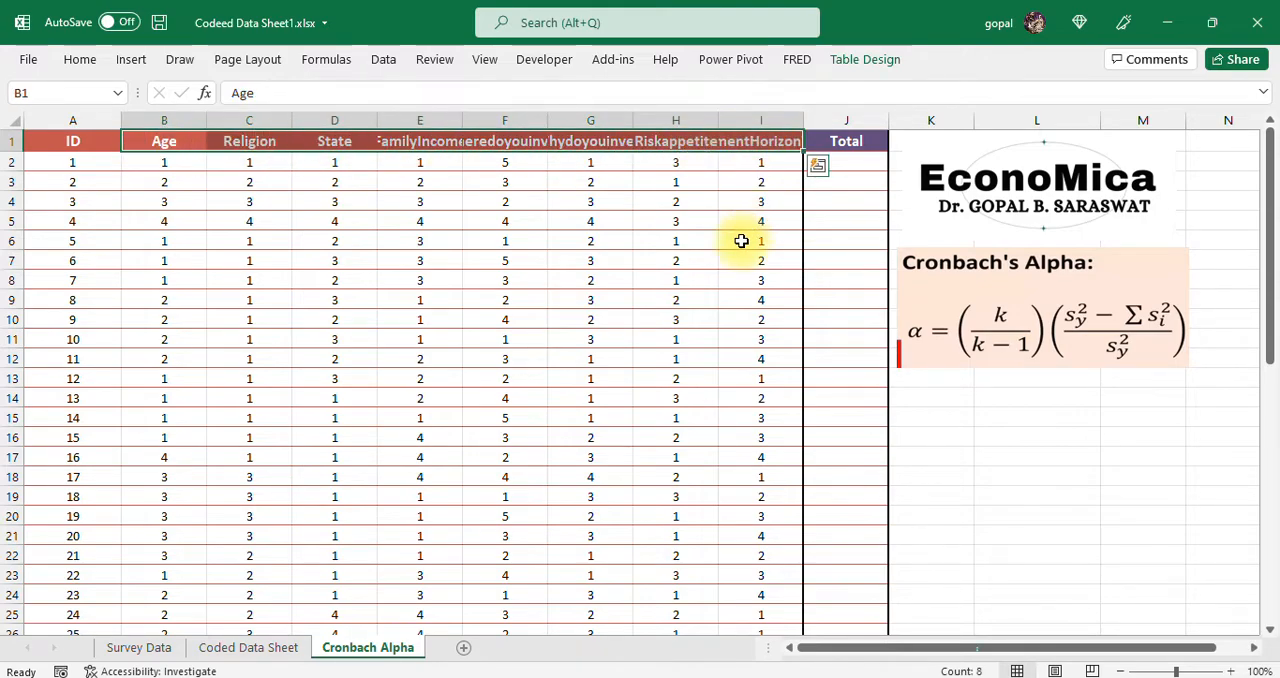
{"action": "left_click", "coordinate": [760, 240]}
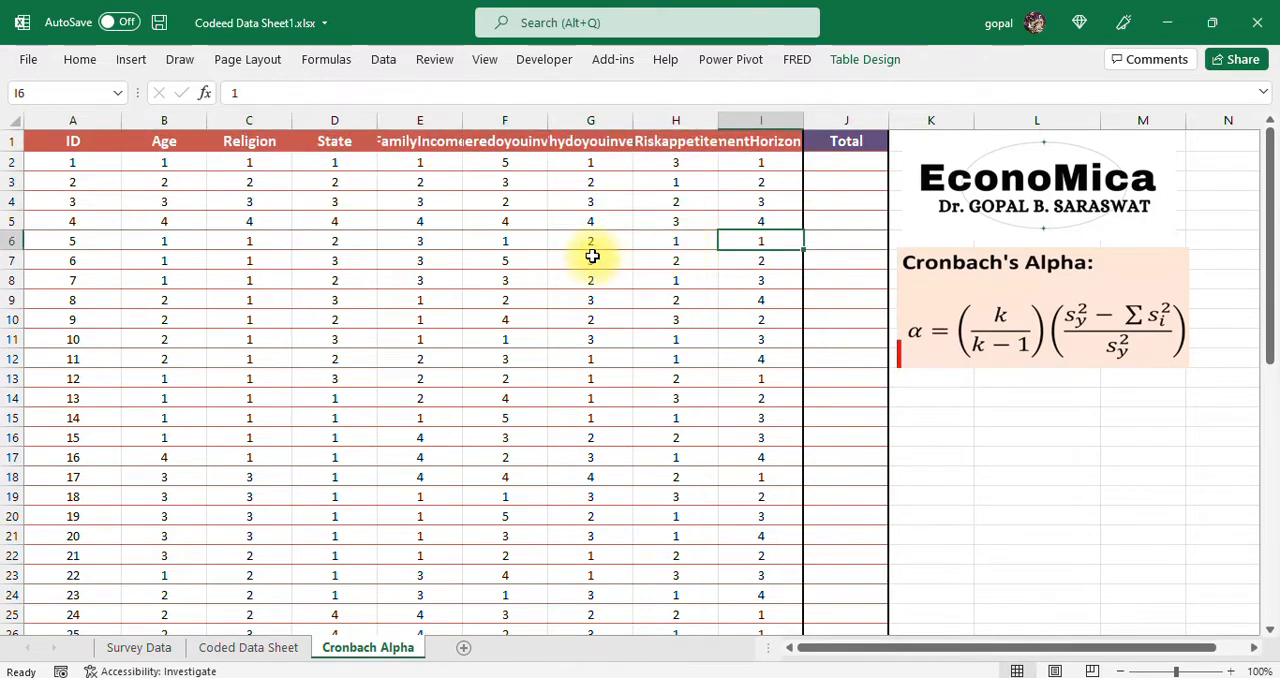
{"action": "mouse_move", "coordinate": [1022, 323]}
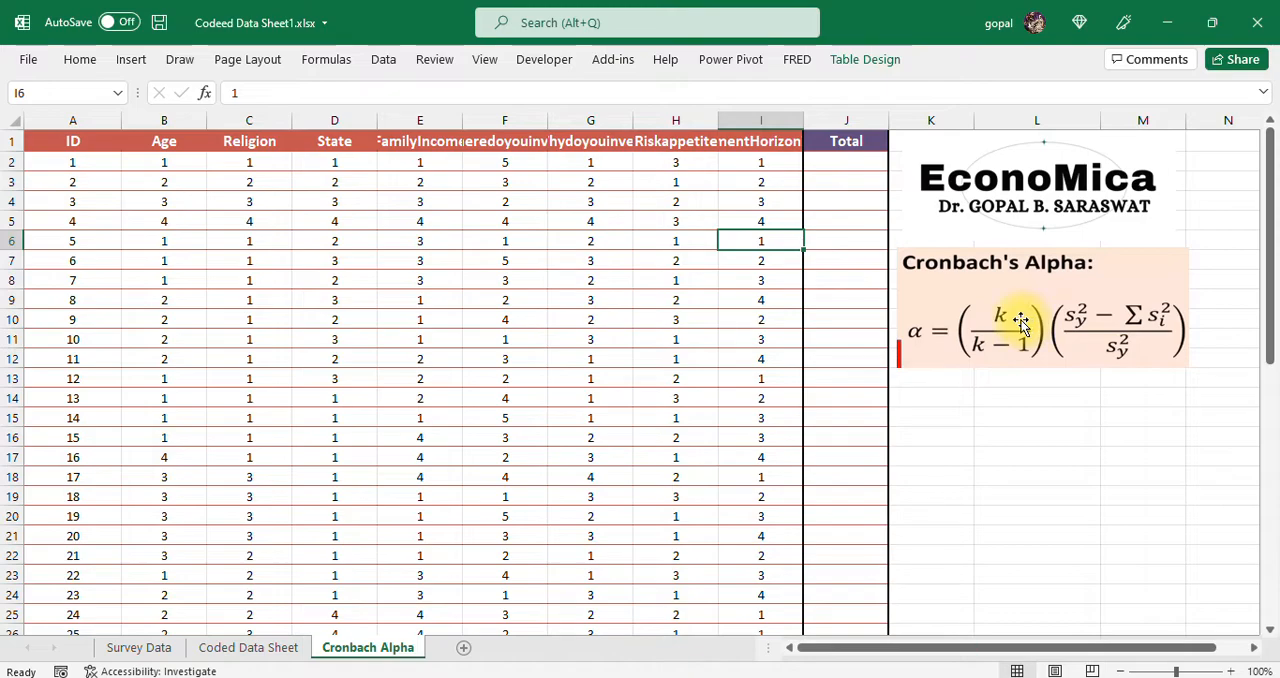
{"action": "mouse_move", "coordinate": [1022, 360]}
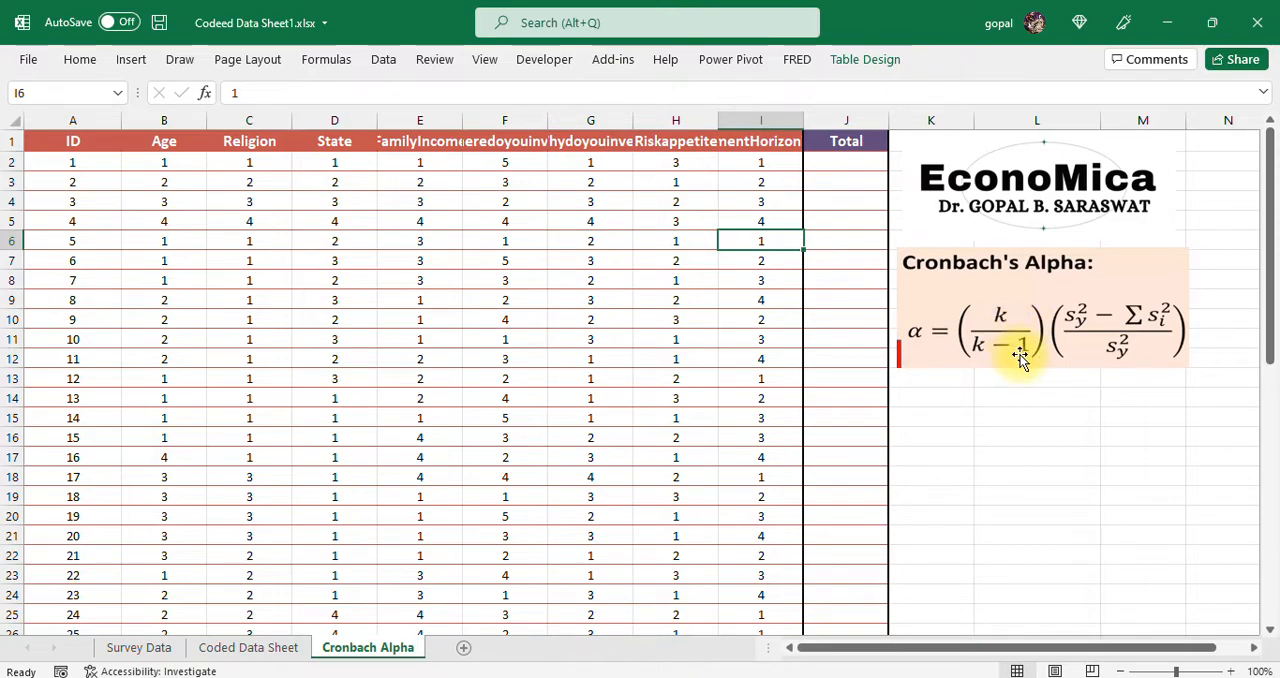
{"action": "mouse_move", "coordinate": [1087, 302]}
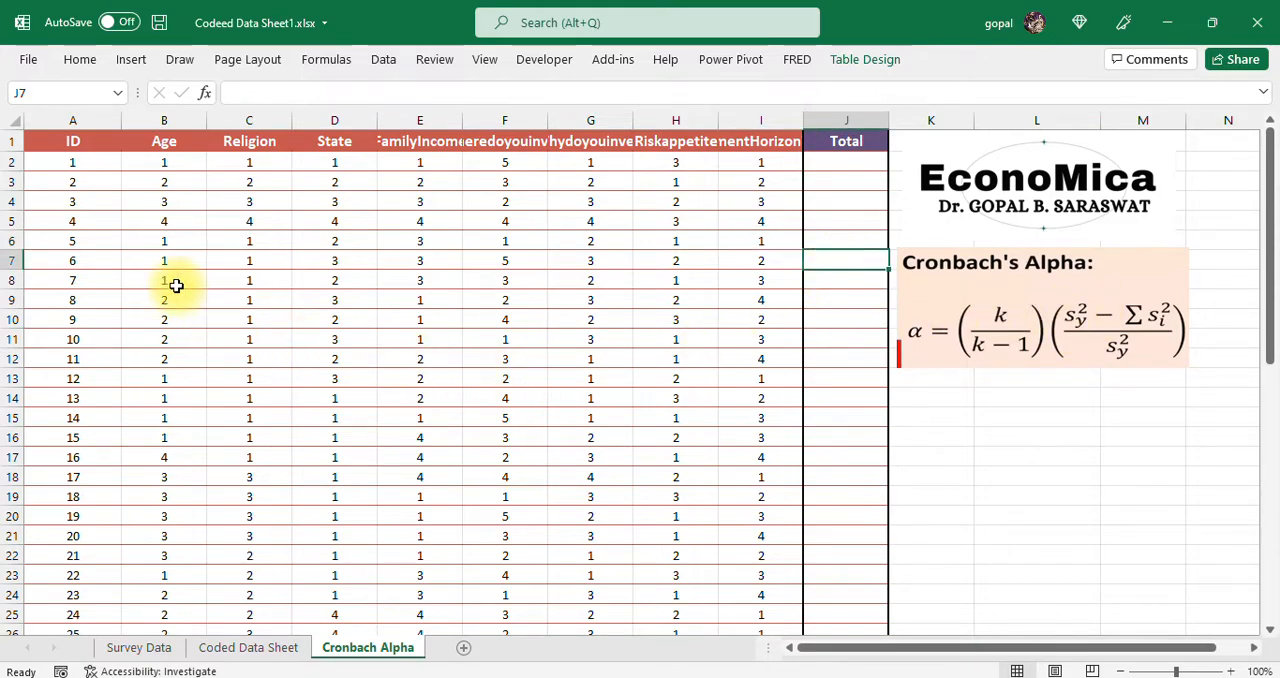
{"action": "scroll", "scroll_direction": "down", "scroll_amount": 3}
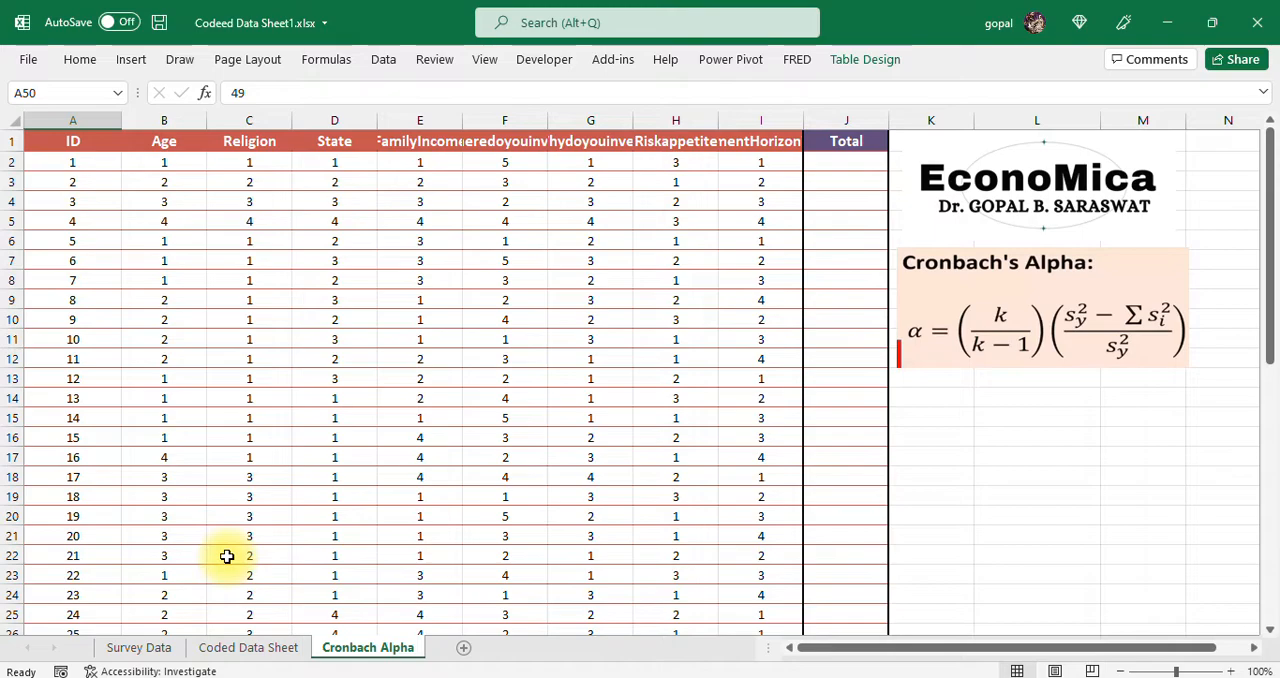
{"action": "left_click_drag", "start_coordinate": [164, 162], "coordinate": [334, 162]}
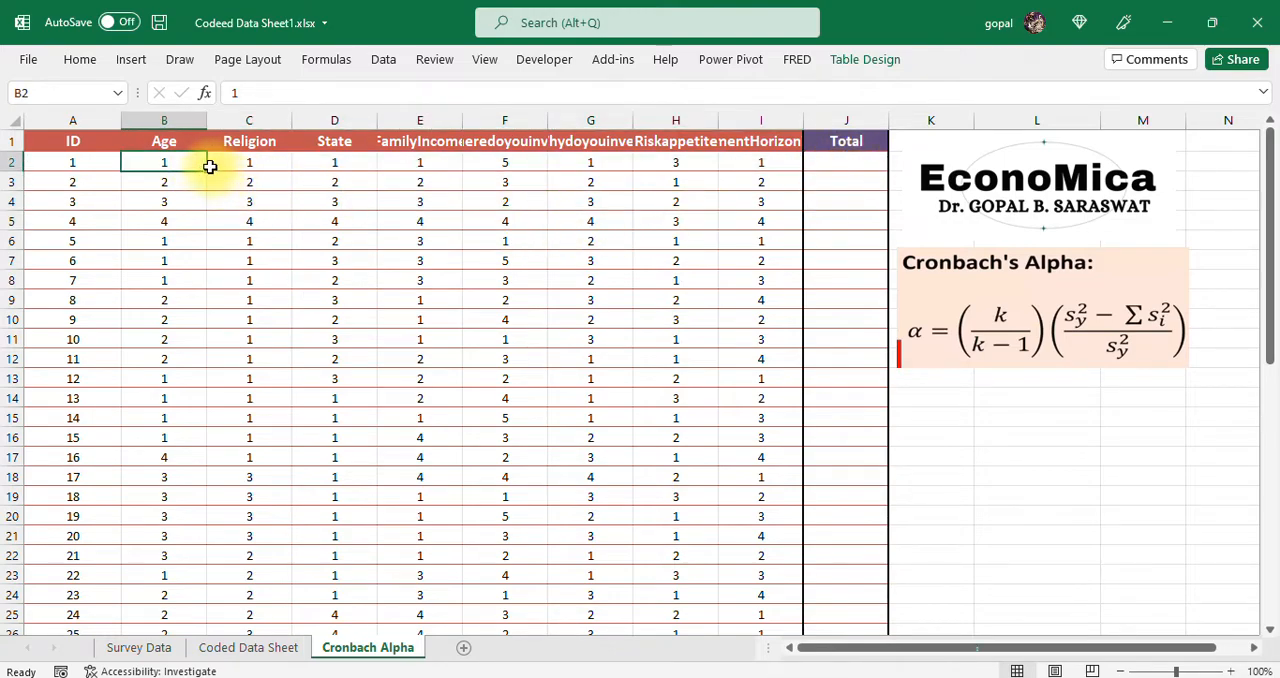
- Check the first row's ID, Age, Religion and last item values, returning to J2
{"action": "left_click", "coordinate": [72, 160]}
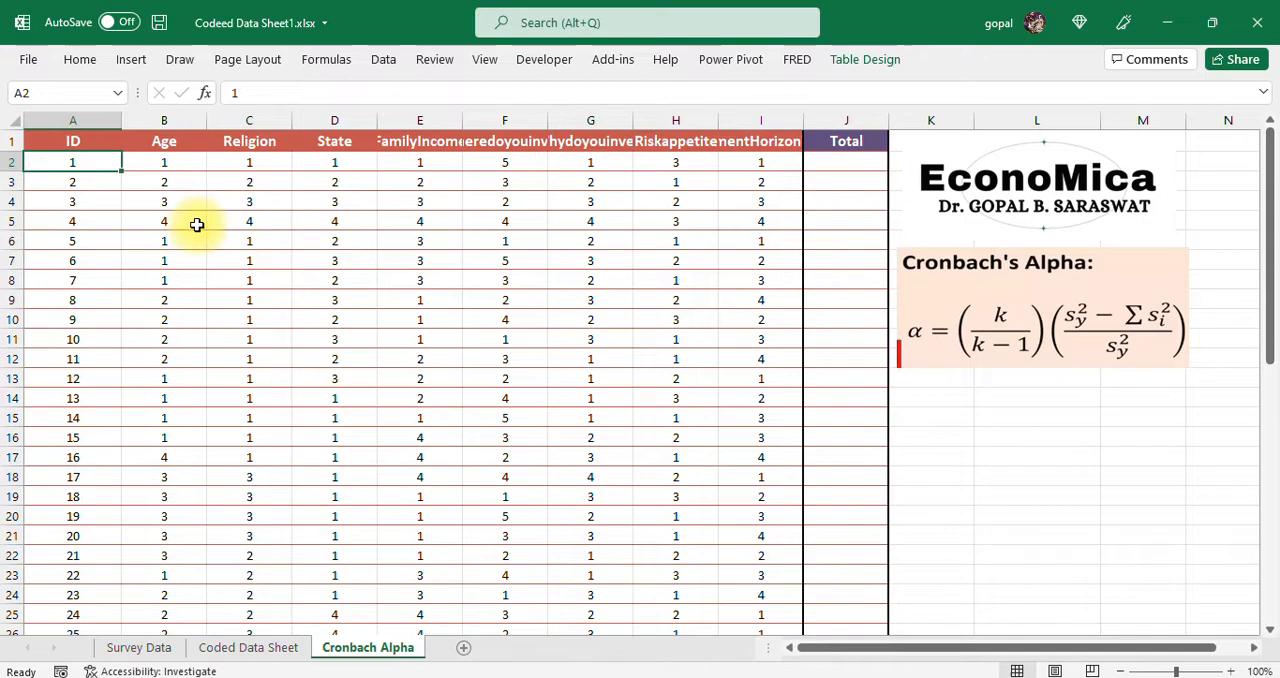
{"action": "left_click", "coordinate": [163, 162]}
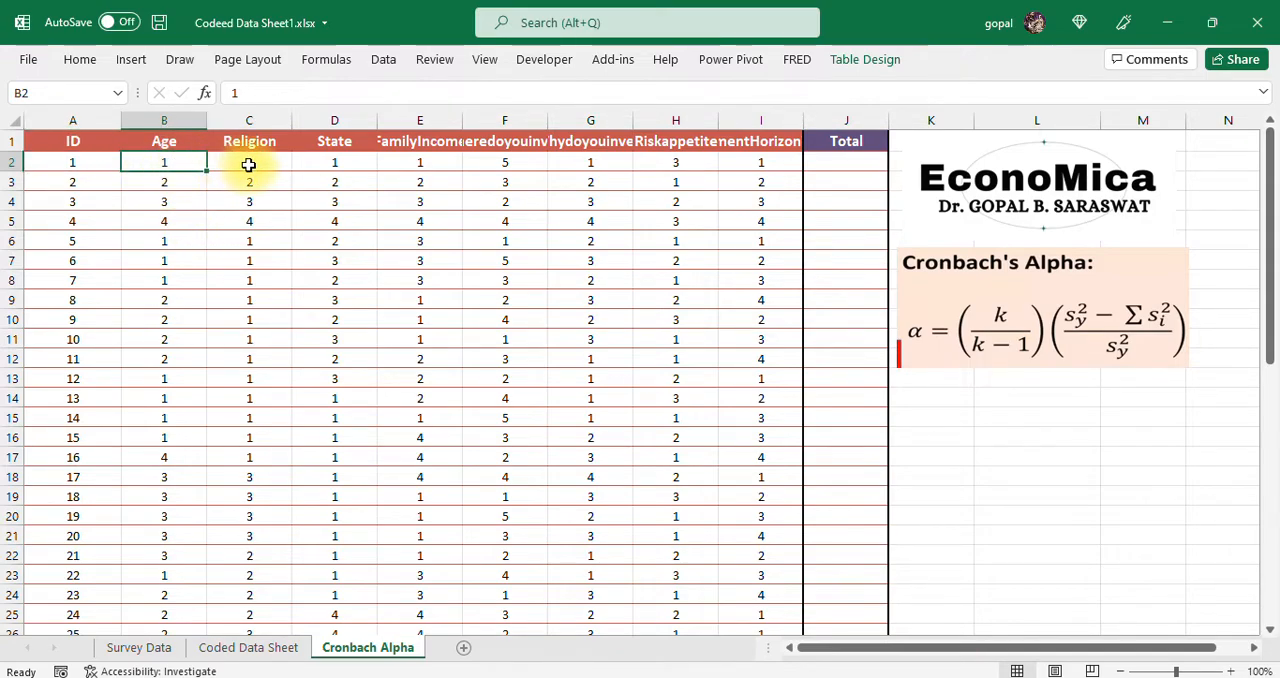
{"action": "left_click", "coordinate": [272, 163]}
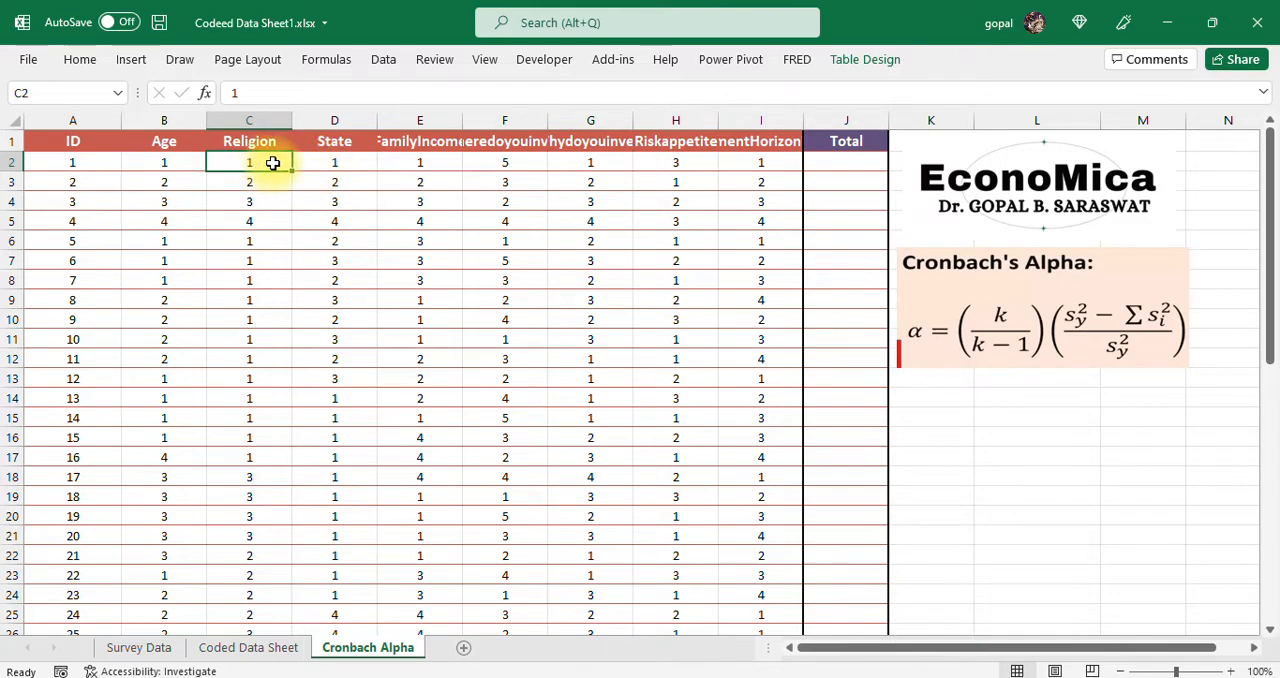
{"action": "left_click", "coordinate": [590, 162]}
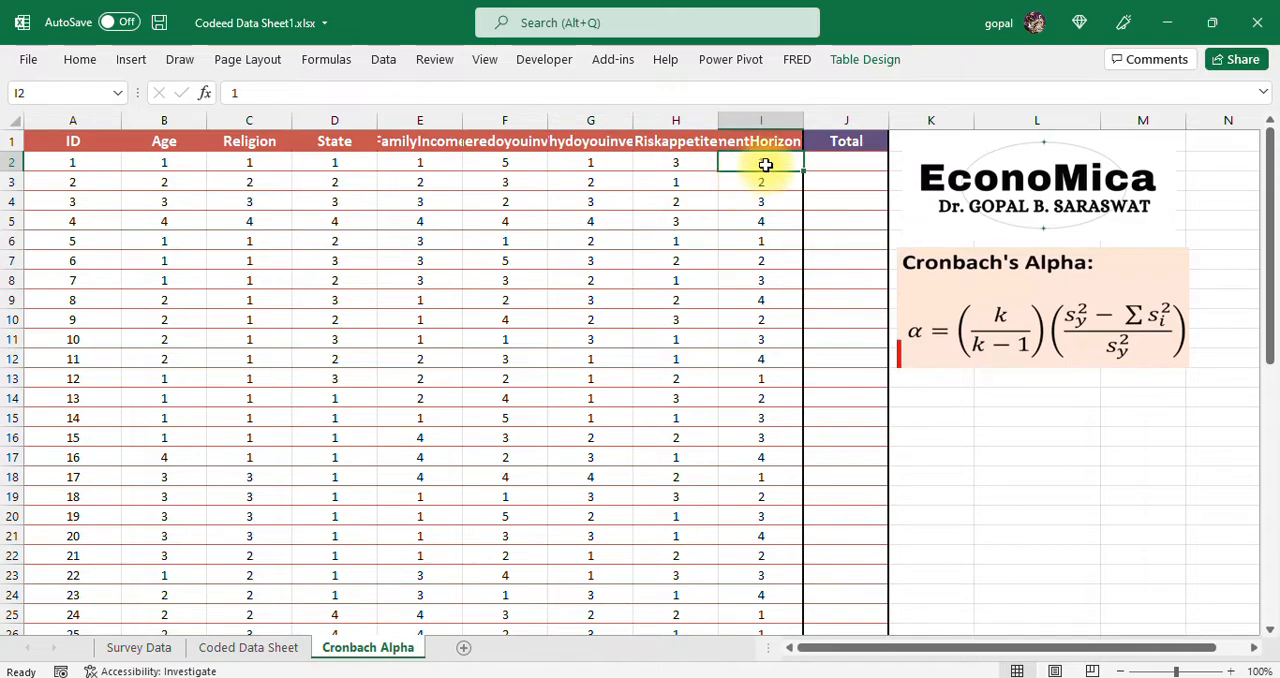
{"action": "left_click", "coordinate": [845, 162]}
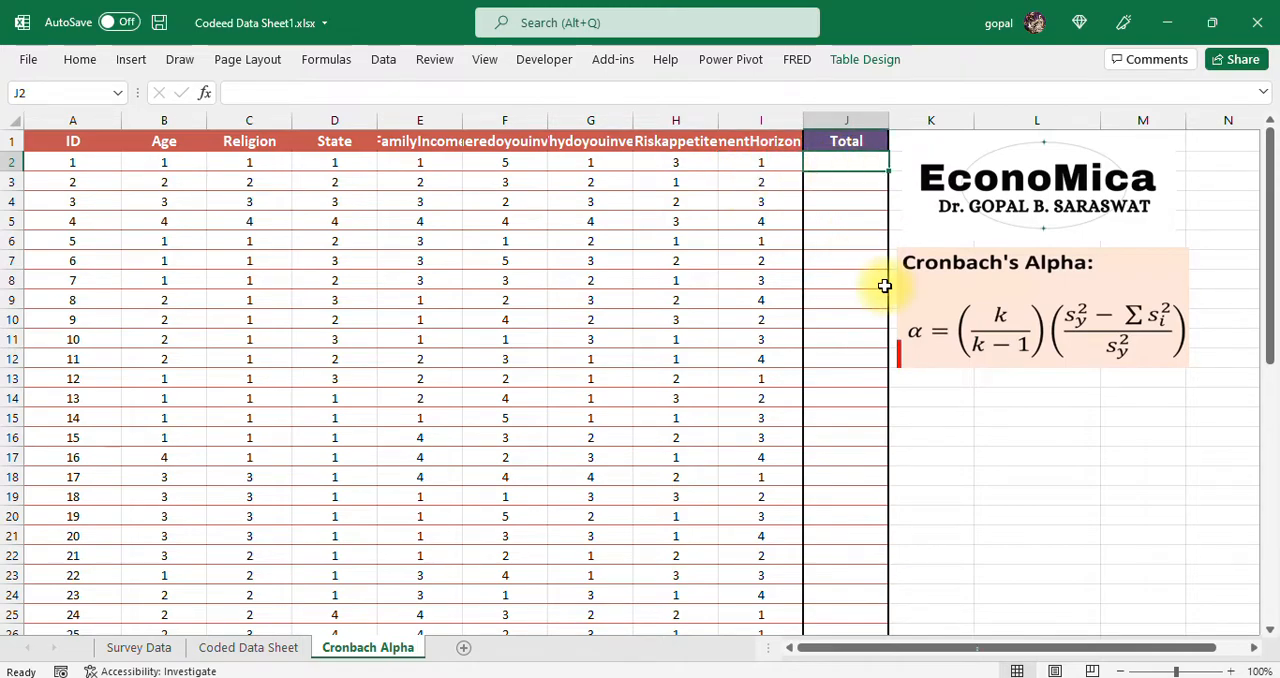
- Enter =SUM(Table2[@[Age]:[InvestmentHorizoninyears]]) in J2 to auto-fill every respondent's Total
{"action": "type", "text": "="}
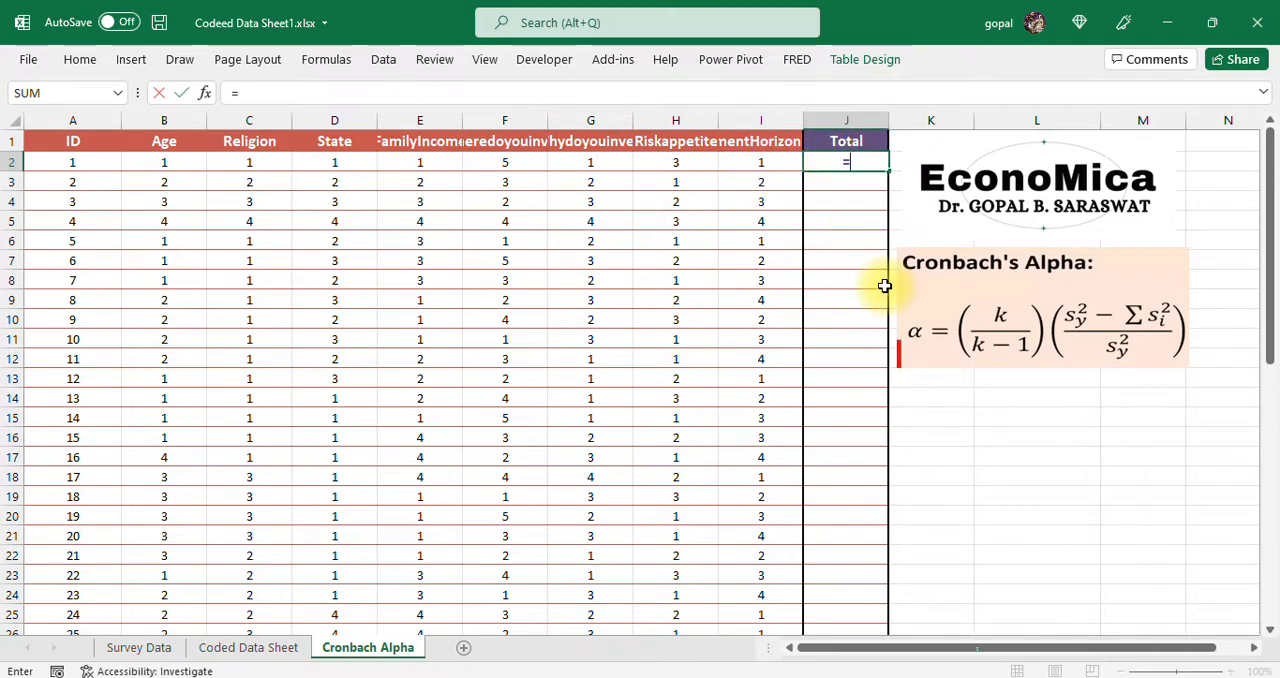
{"action": "type", "text": "sum"}
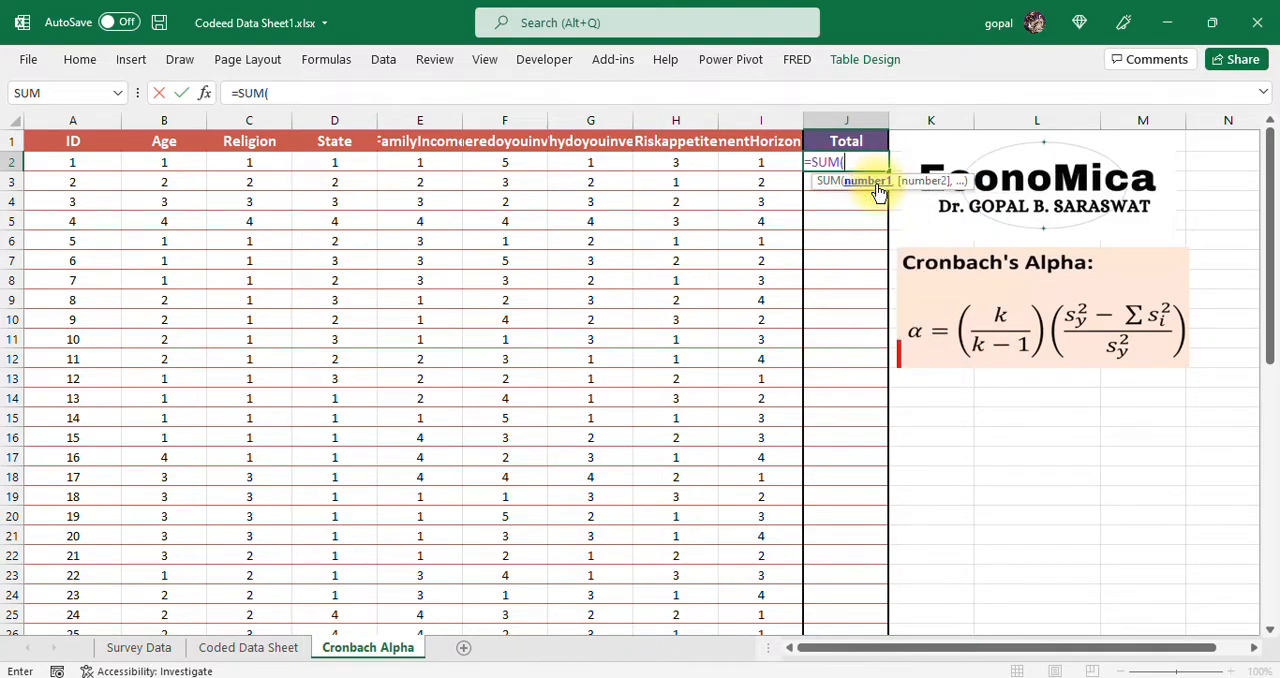
{"action": "left_click_drag", "start_coordinate": [164, 162], "coordinate": [676, 162]}
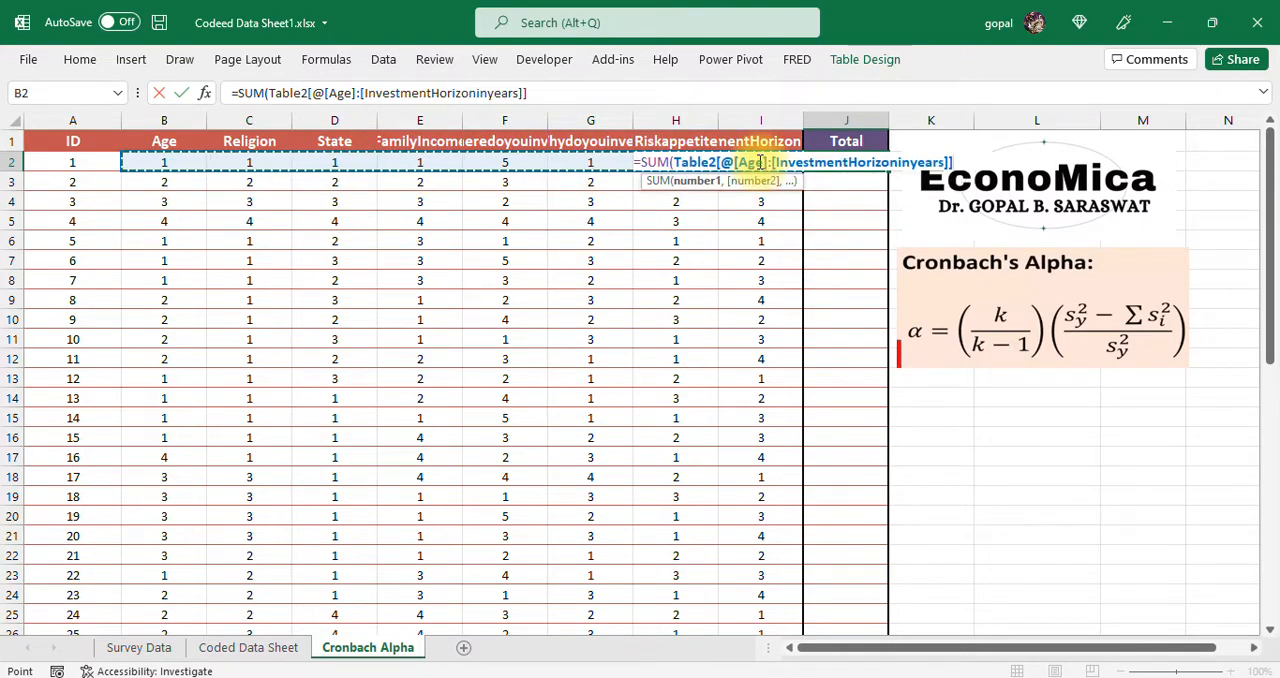
{"action": "key", "text": "Enter"}
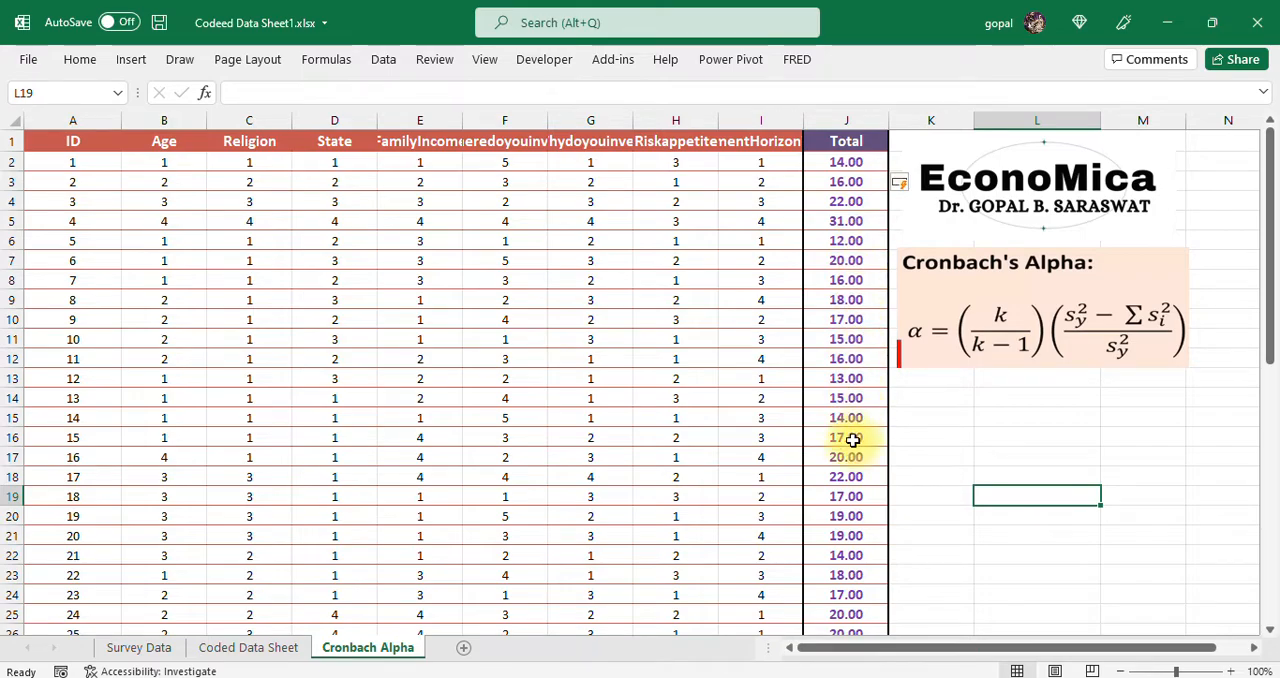
- Enter =VAR.S(J2:J50) in J51, giving a Total variance of 11.46
{"action": "scroll", "scroll_direction": "down", "scroll_amount": 3}
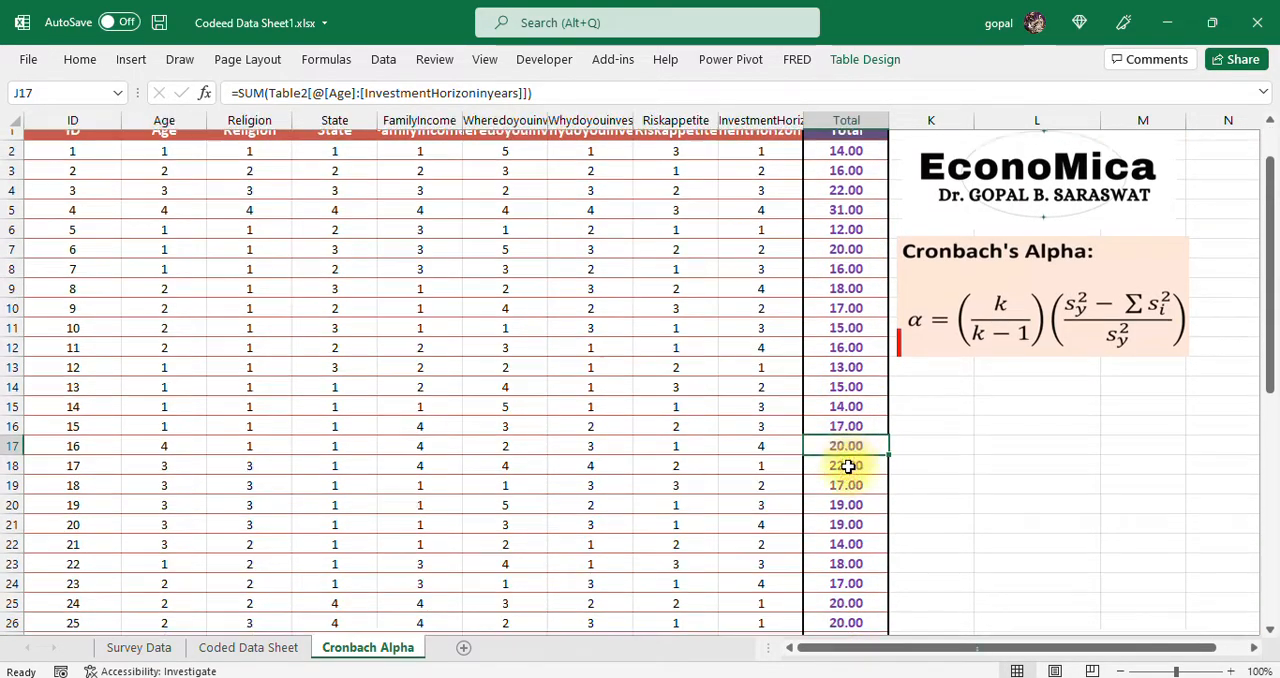
{"action": "scroll", "scroll_direction": "down", "scroll_amount": 3}
{"action": "type", "text": "="}
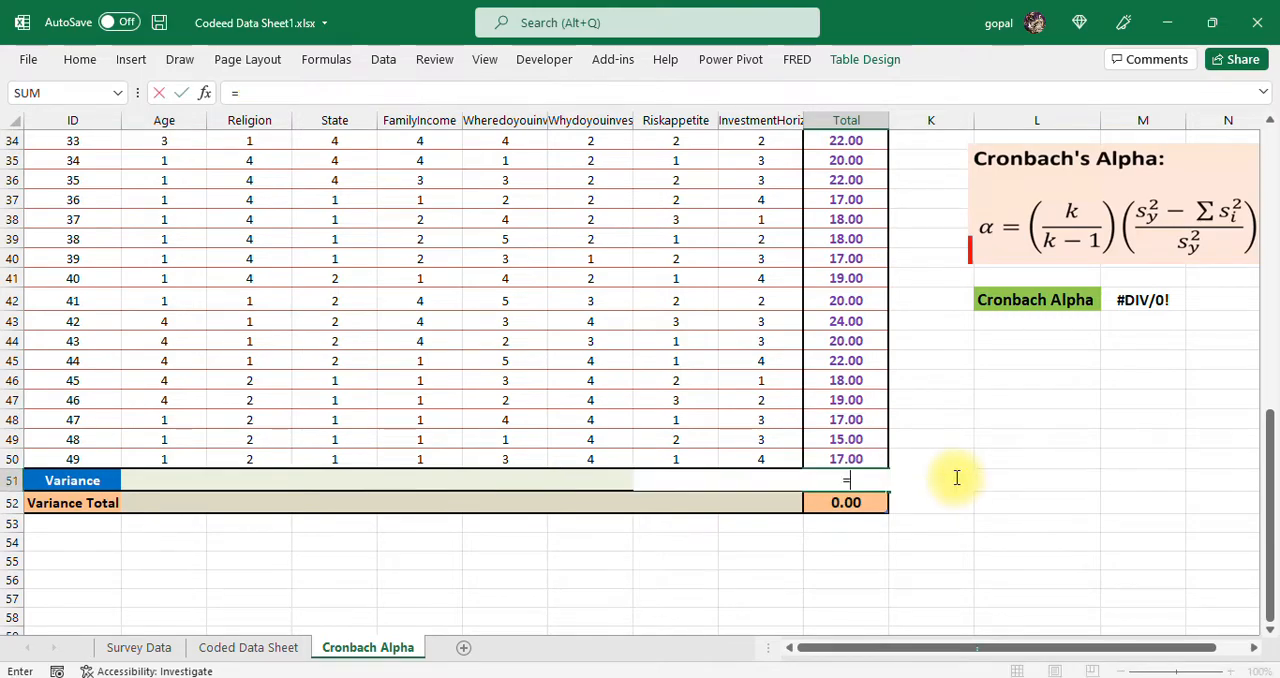
{"action": "type", "text": "var"}
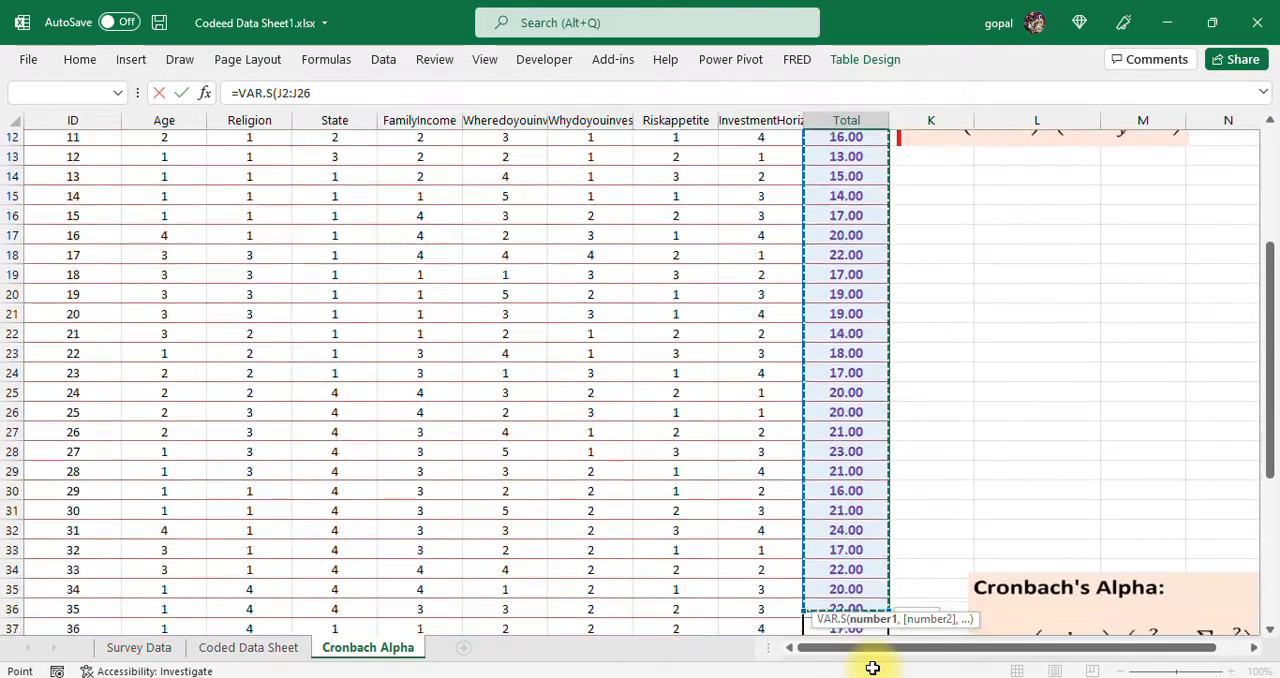
{"action": "scroll", "scroll_direction": "down", "scroll_amount": 3}
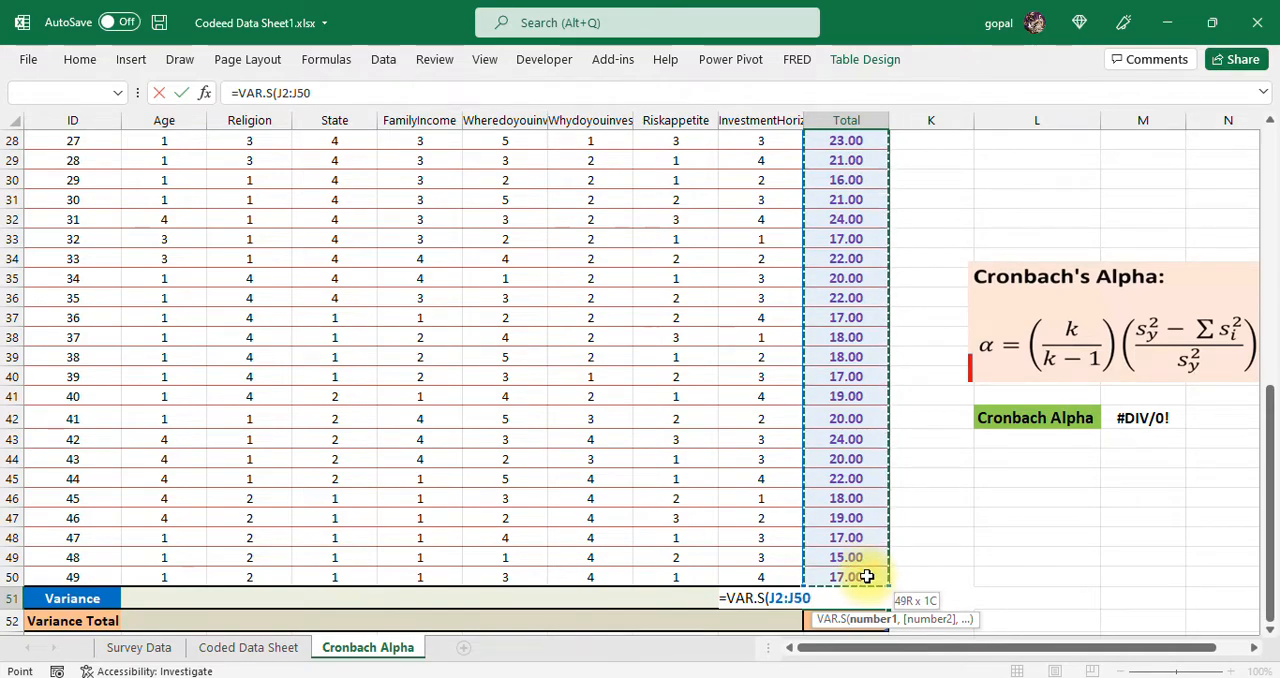
{"action": "key", "text": "Enter"}
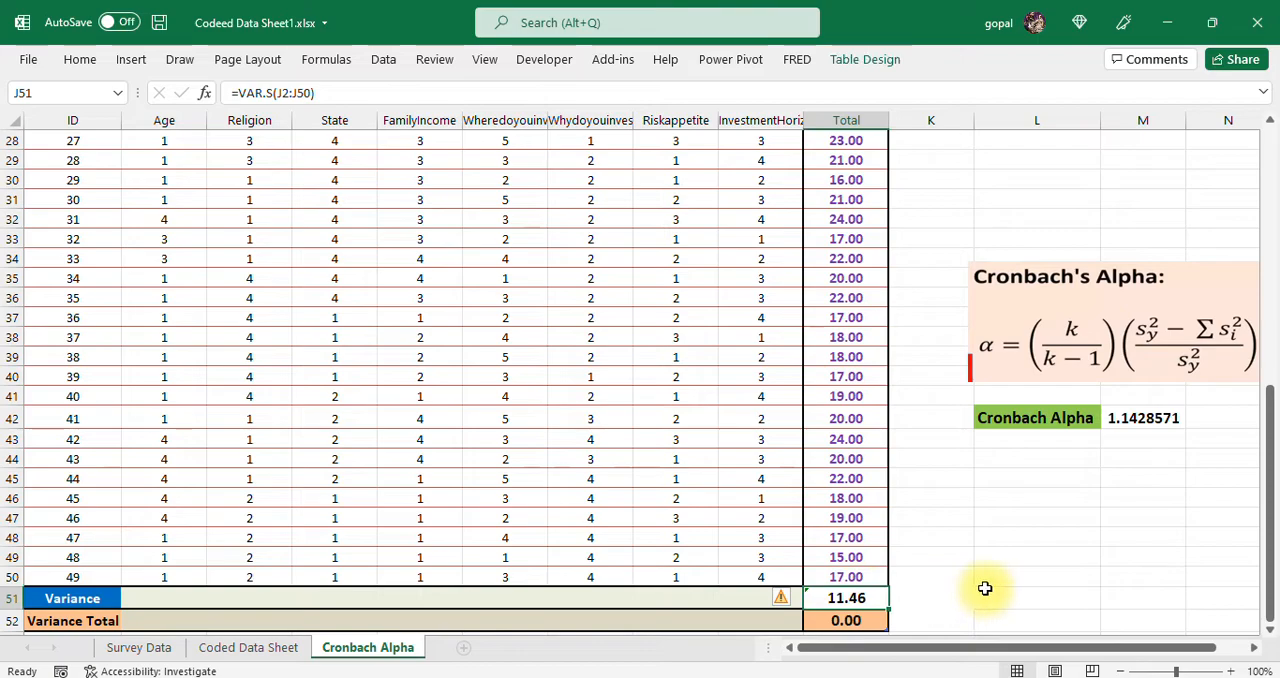
{"action": "left_click", "coordinate": [1036, 598]}
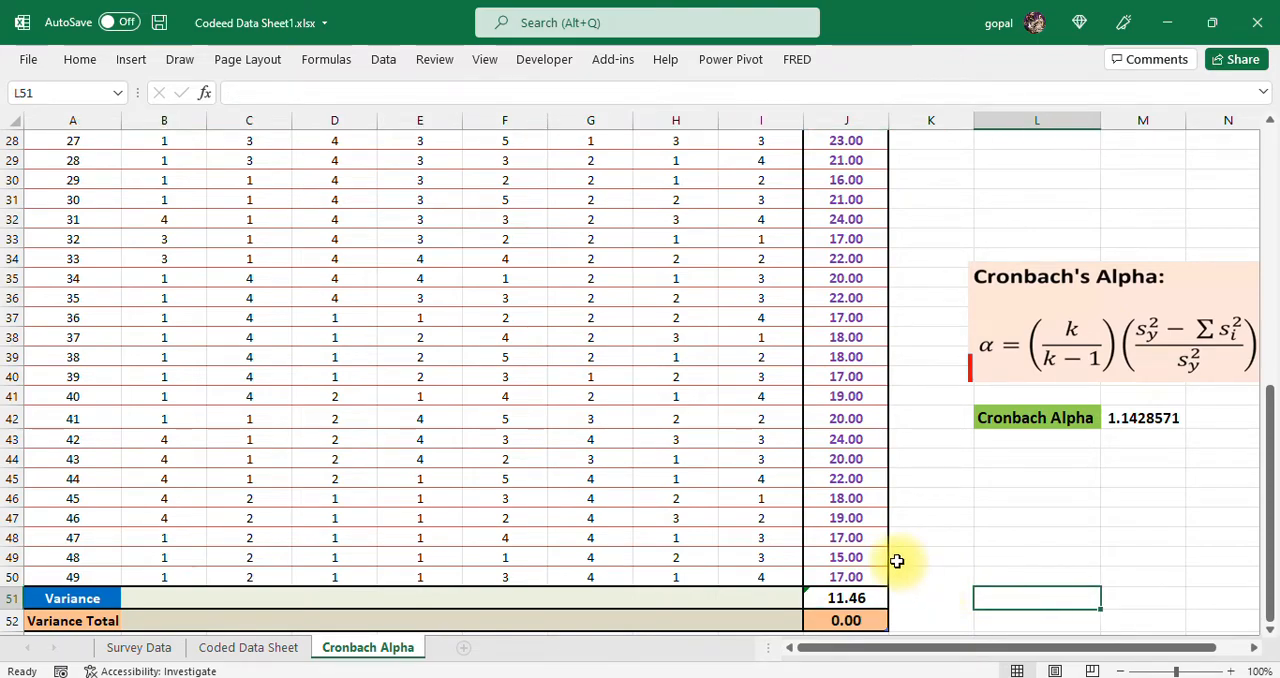
{"action": "left_click", "coordinate": [1140, 417]}
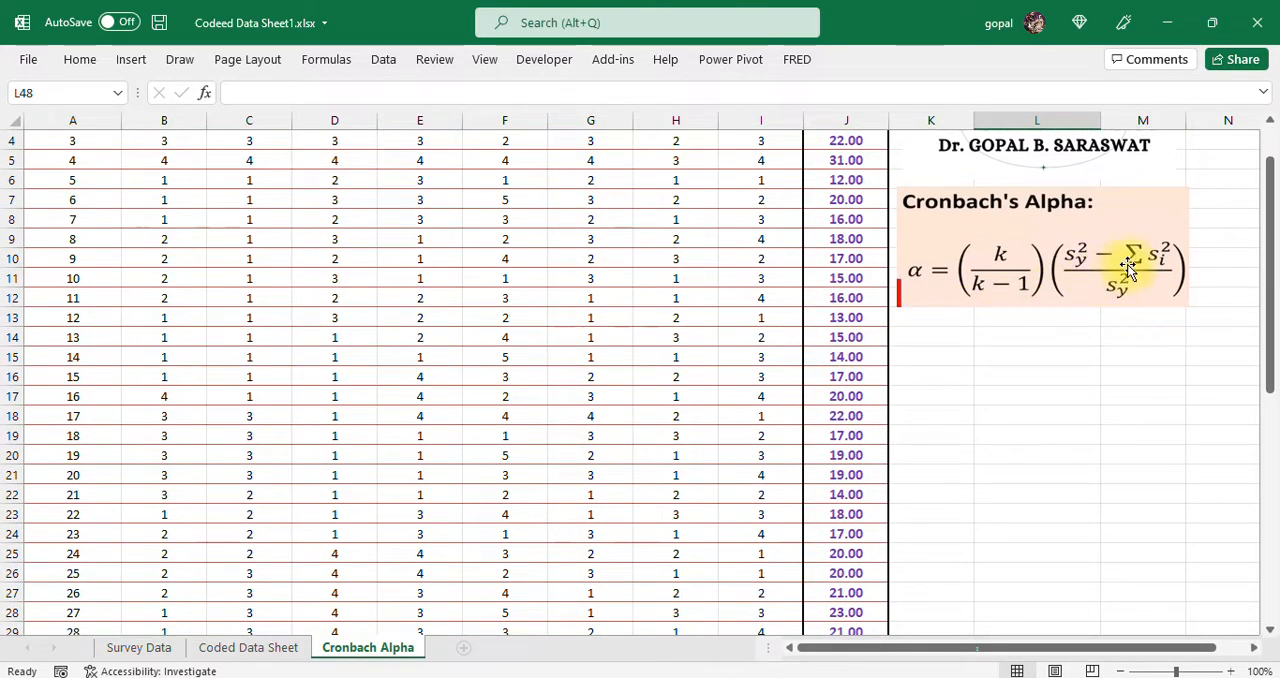
{"action": "scroll", "scroll_direction": "down", "scroll_amount": 3}
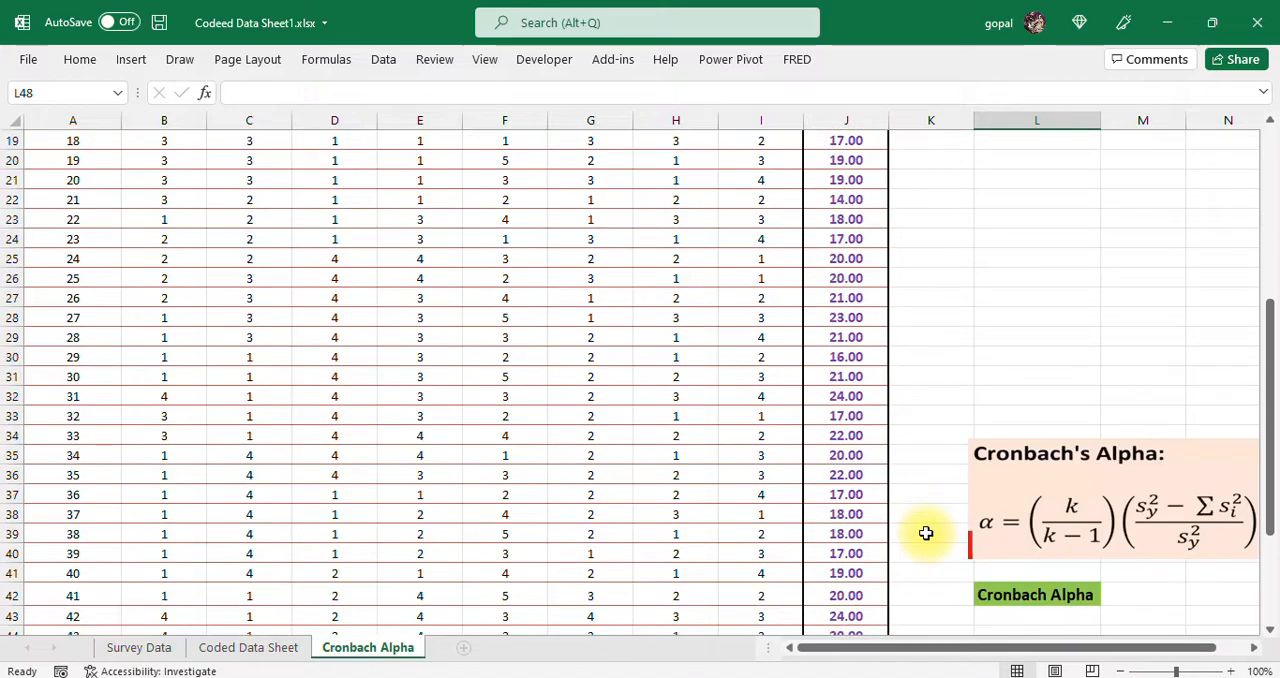
{"action": "scroll", "scroll_direction": "down", "scroll_amount": 3}
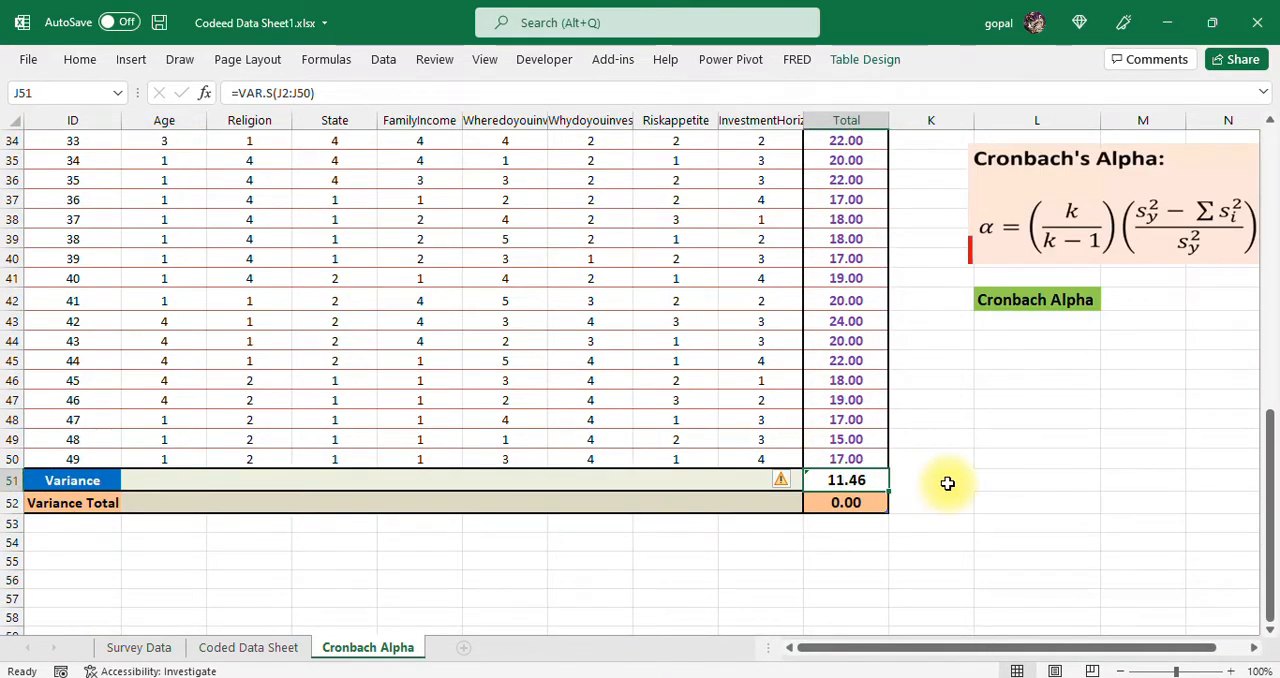
{"action": "mouse_move", "coordinate": [865, 364]}
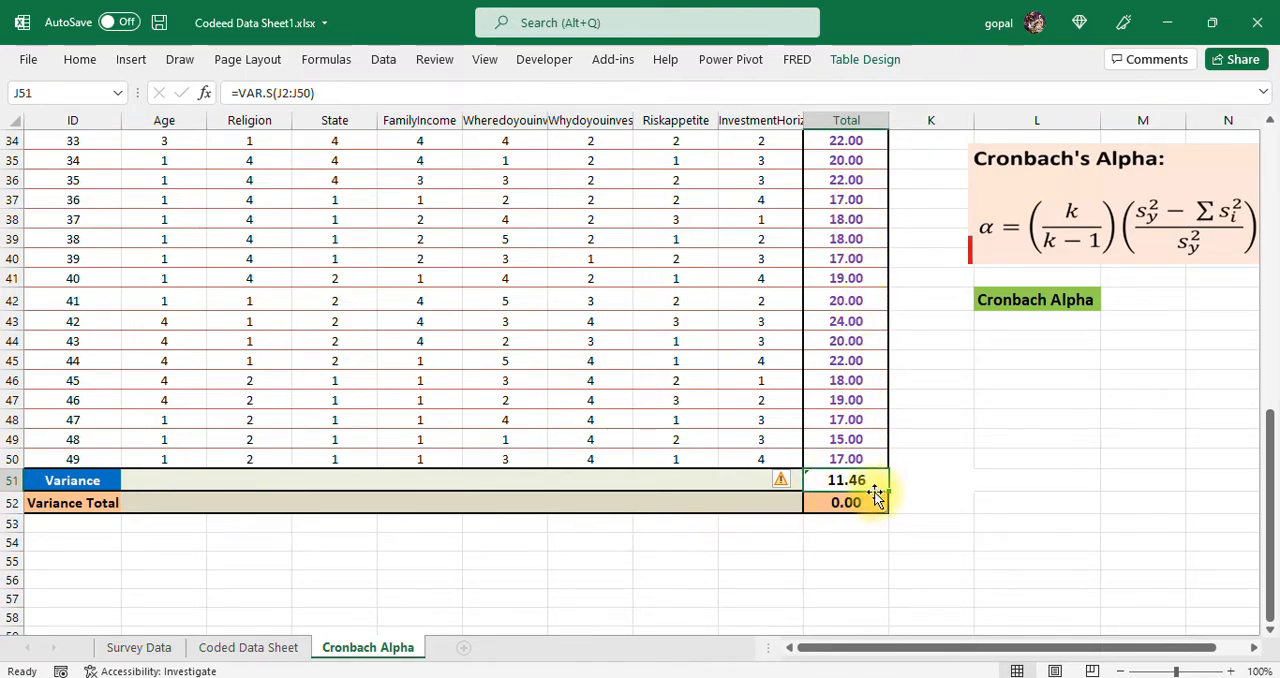
{"action": "mouse_move", "coordinate": [857, 495]}
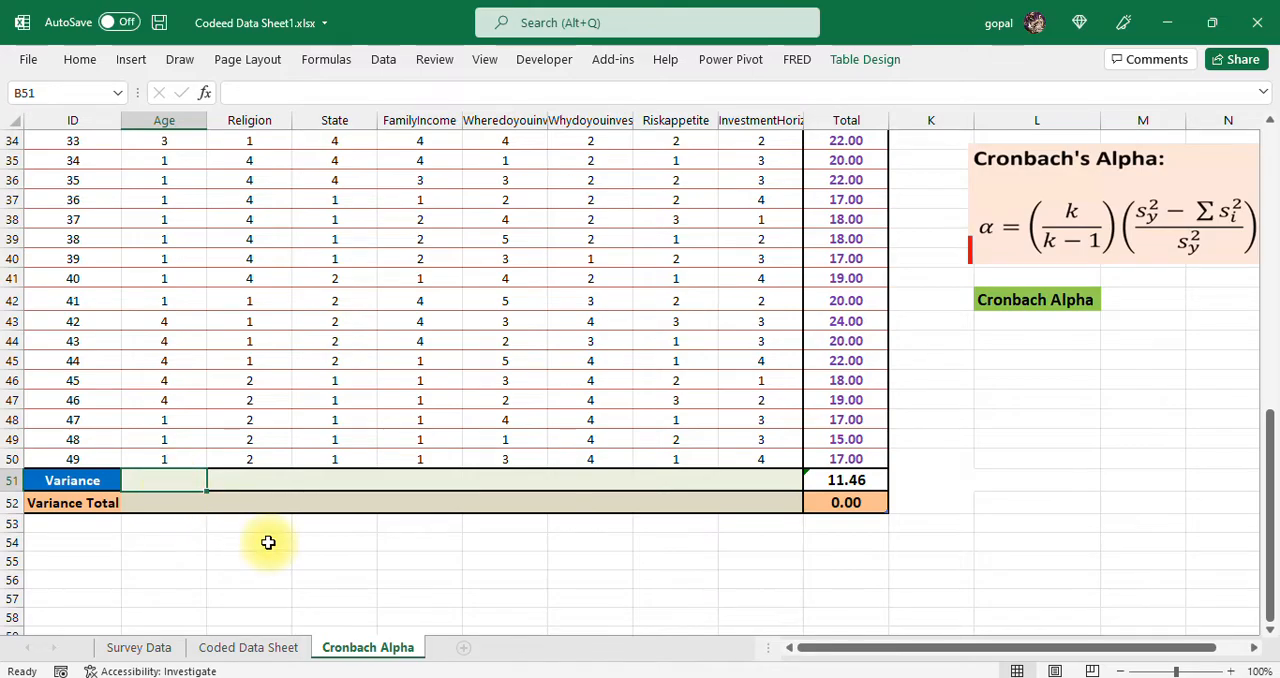
{"action": "scroll", "scroll_direction": "up", "scroll_amount": 3}
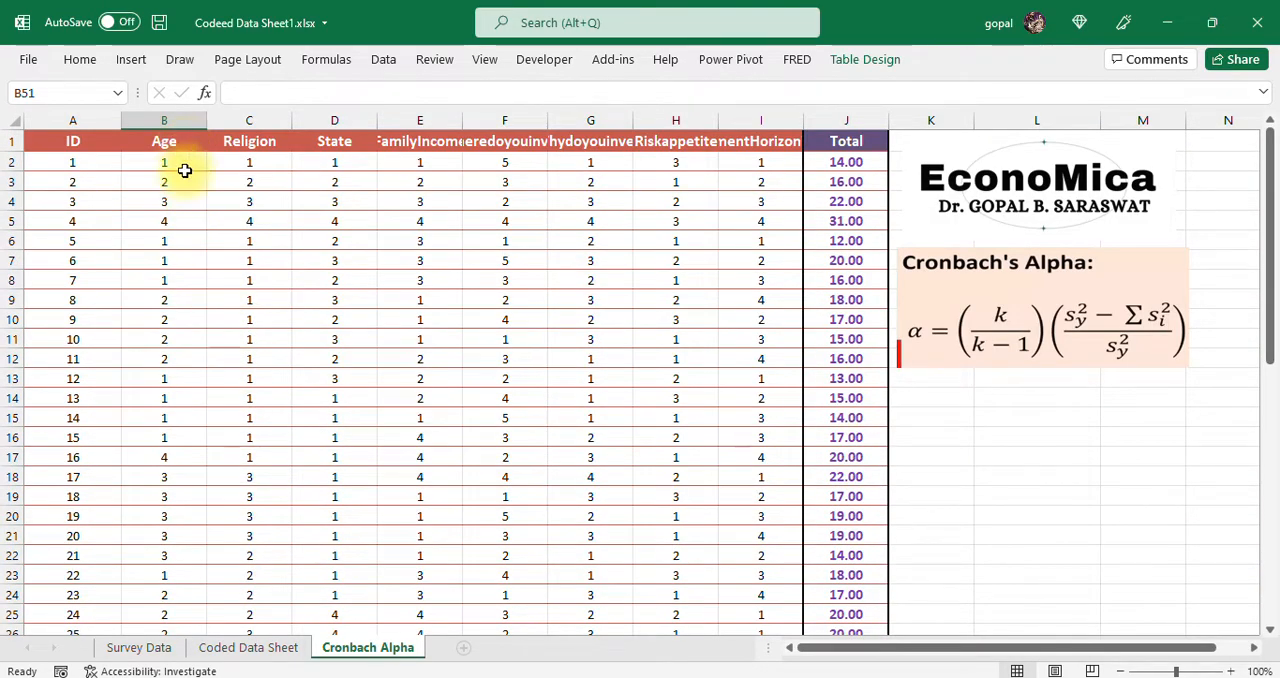
{"action": "scroll", "scroll_direction": "down", "scroll_amount": 3}
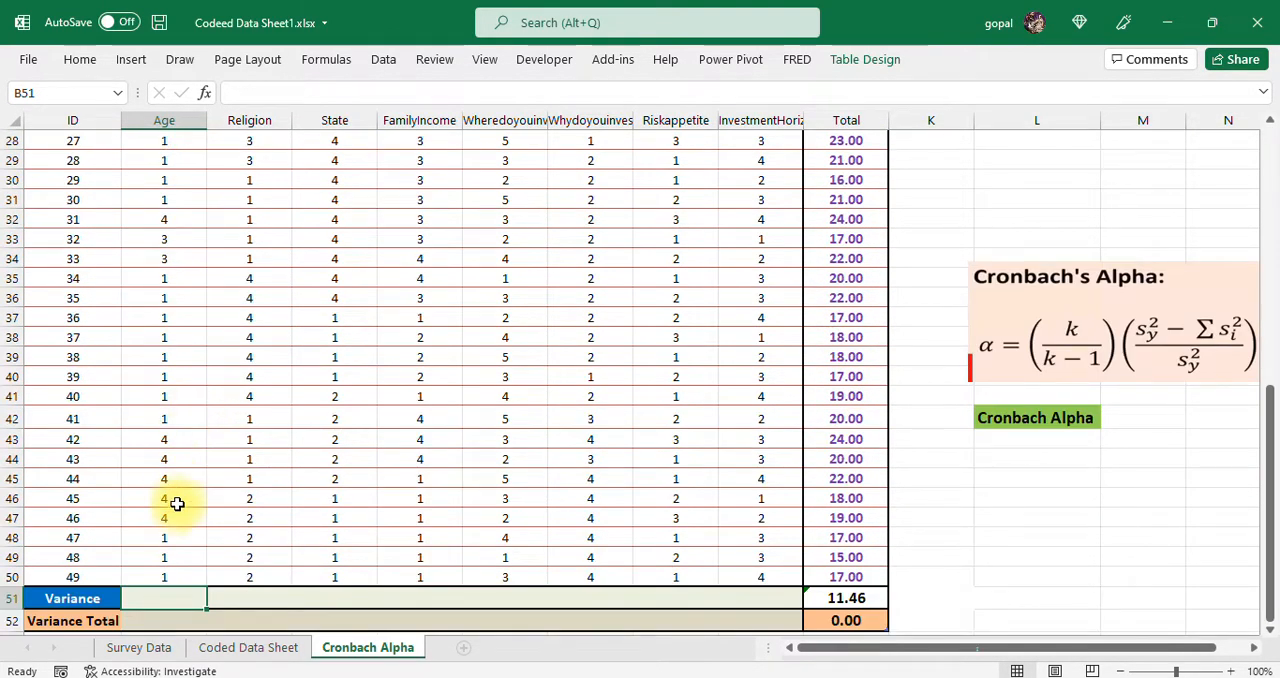
{"action": "mouse_move", "coordinate": [467, 449]}
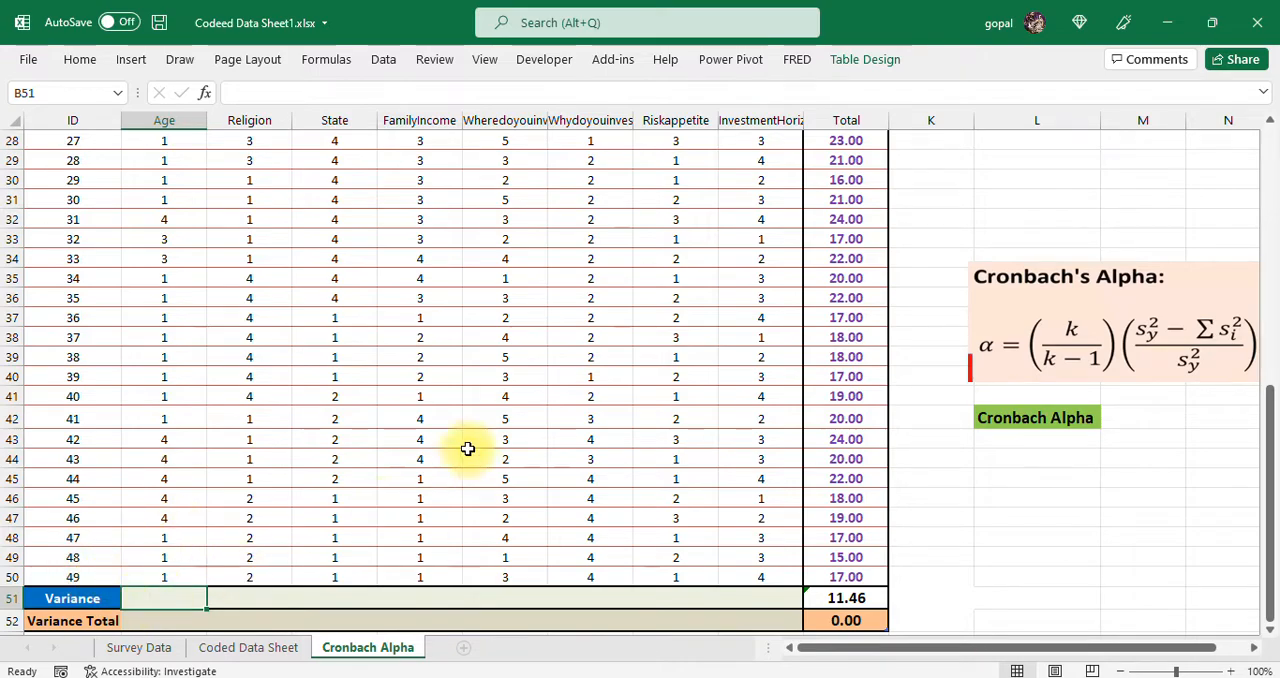
- Enter =VAR.S(B2:B50) in B51 for the Age variance of 1.33
{"action": "type", "text": "="}
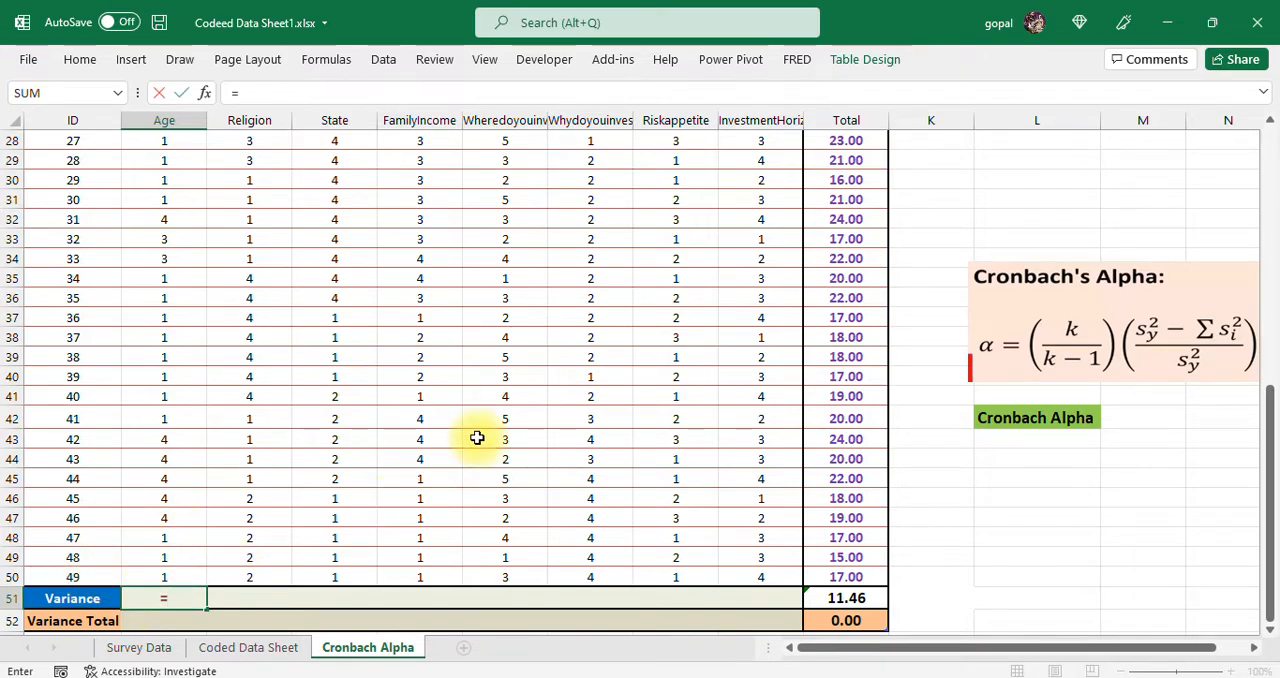
{"action": "type", "text": "var"}
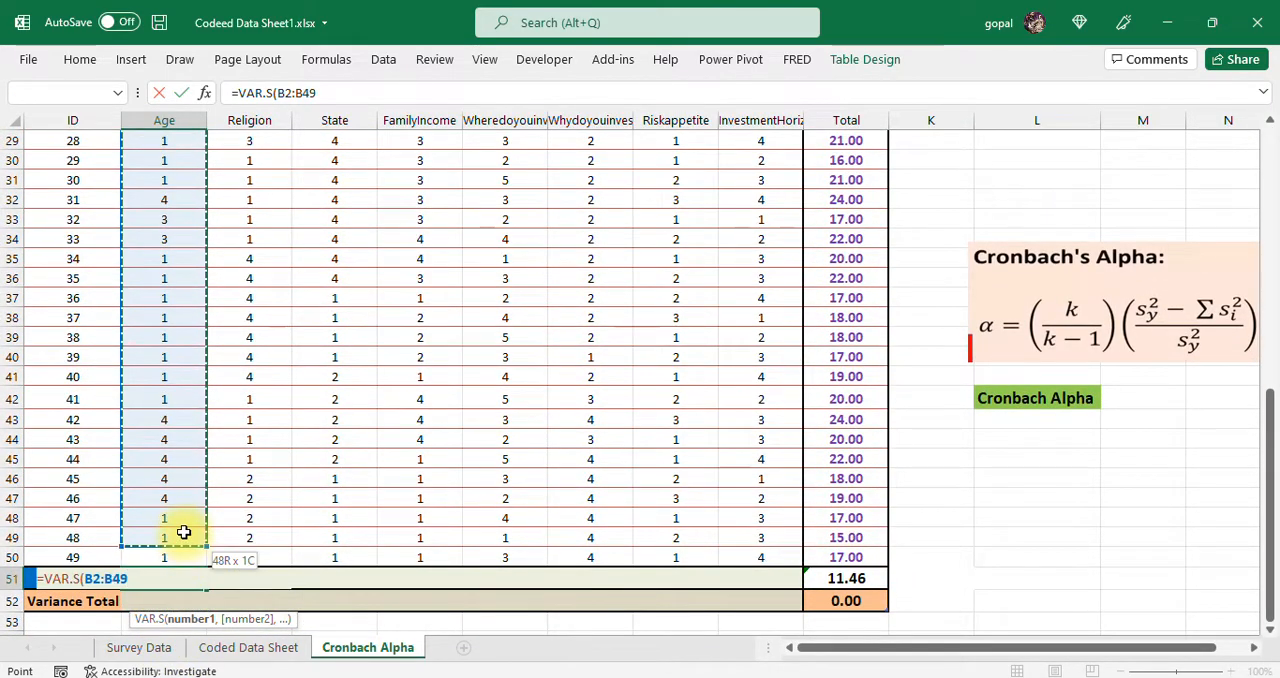
{"action": "key", "text": "Enter"}
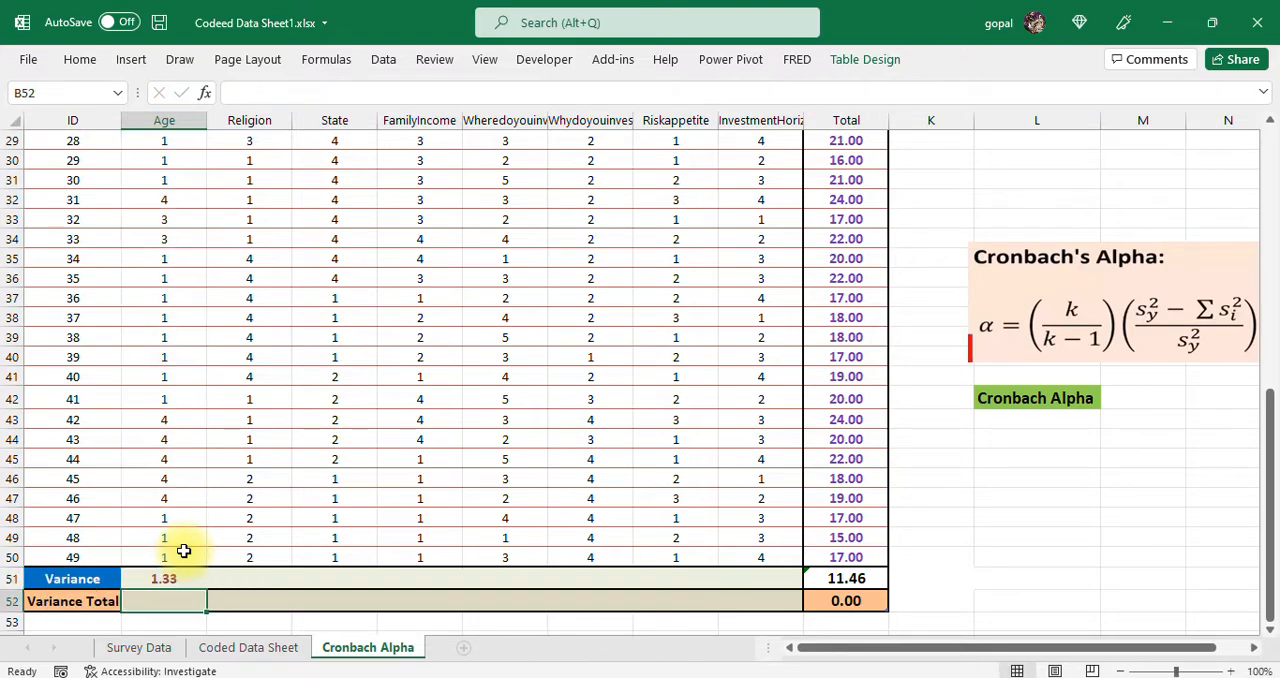
- Copy the Age variance formula across C51:I51 and check the pasted results
{"action": "left_click", "coordinate": [163, 579]}
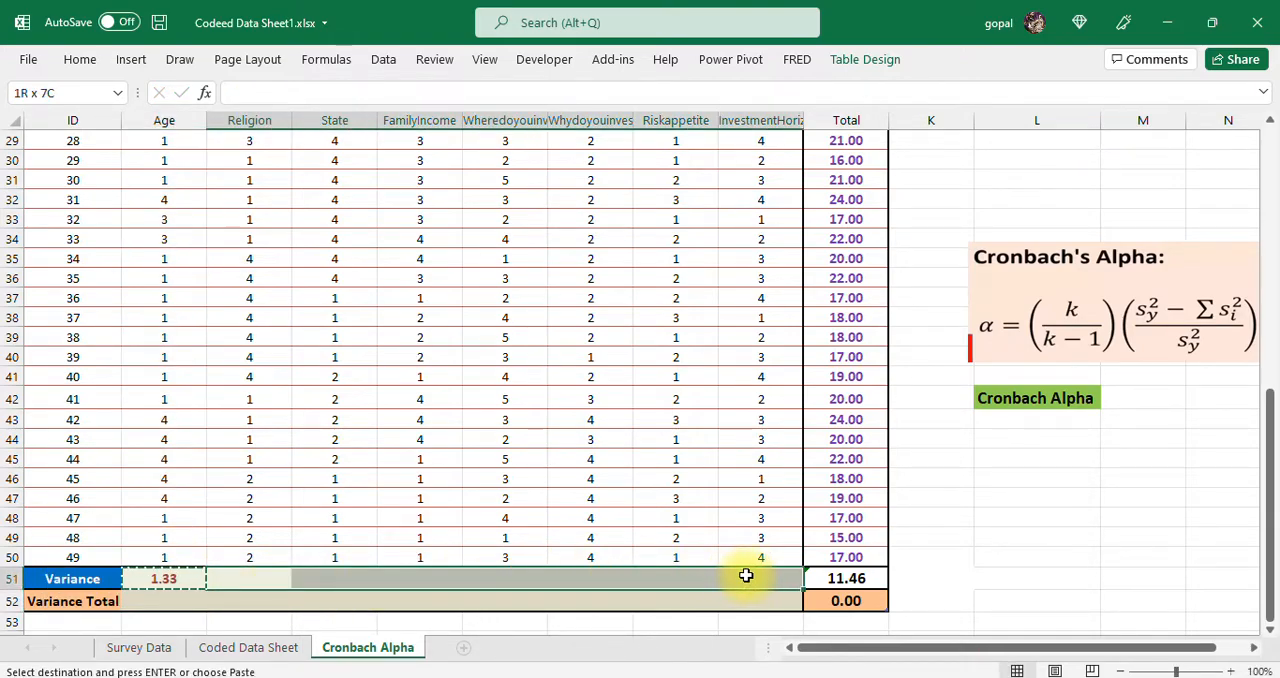
{"action": "right_click", "coordinate": [746, 576]}
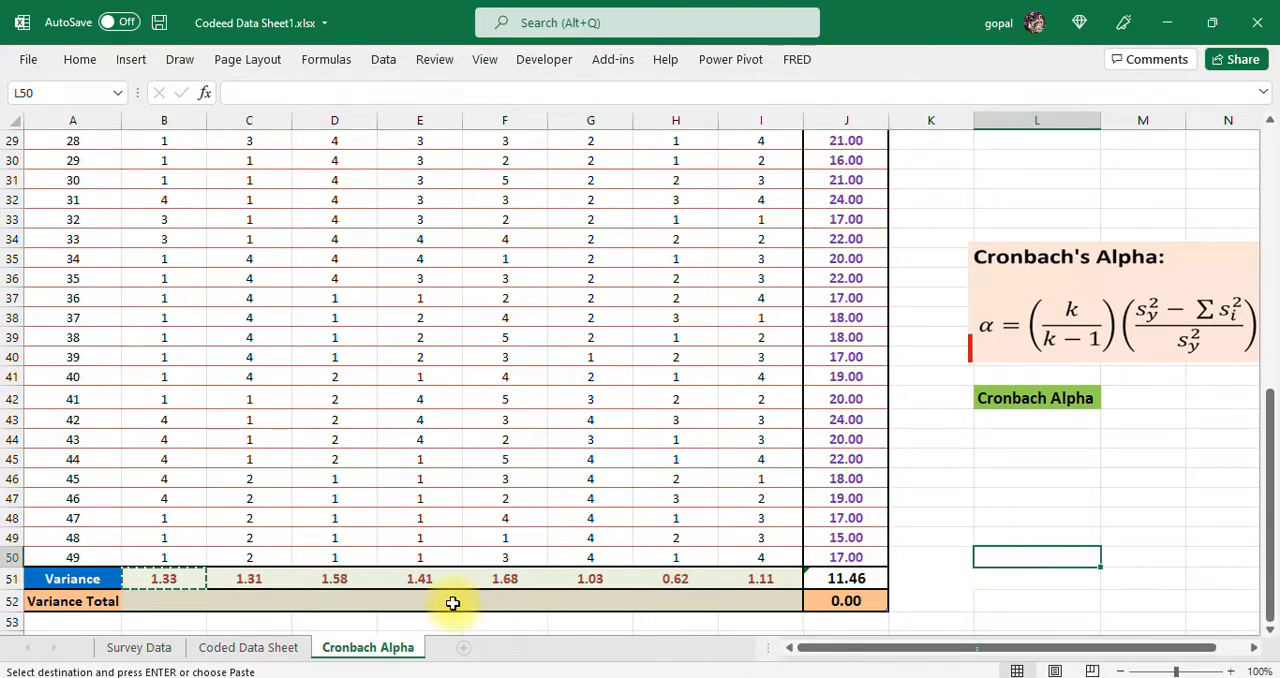
{"action": "mouse_move", "coordinate": [784, 578]}
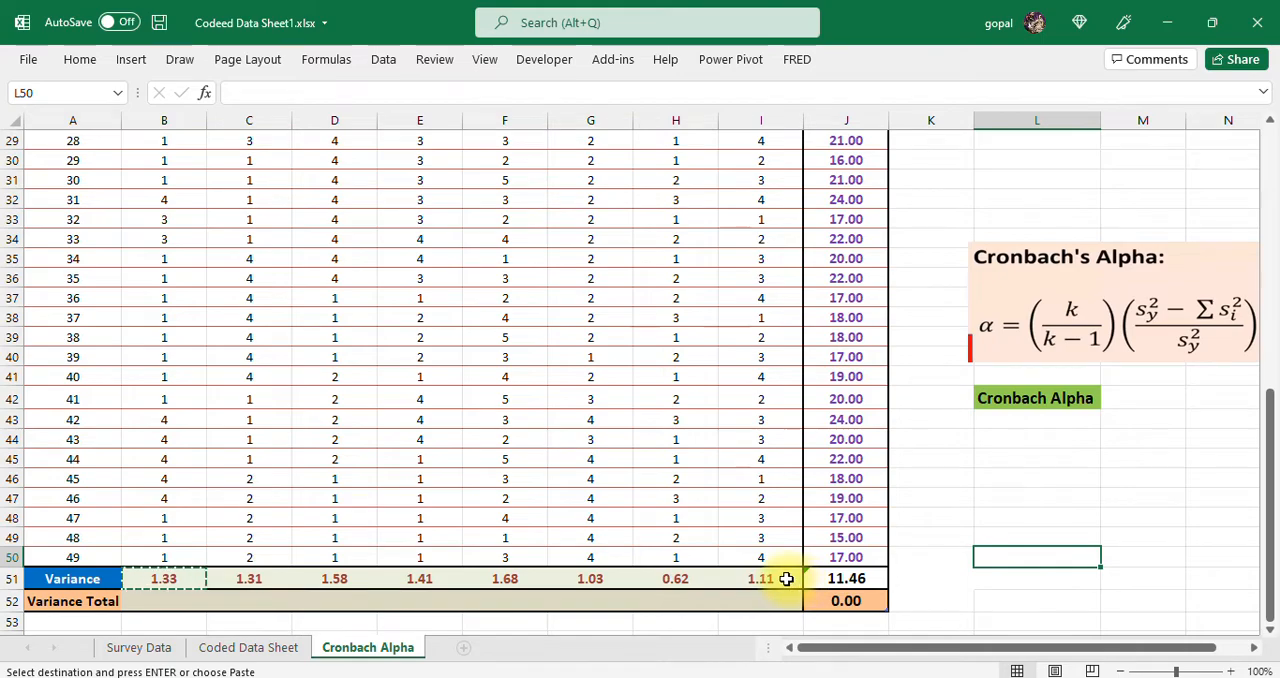
{"action": "left_click", "coordinate": [314, 579]}
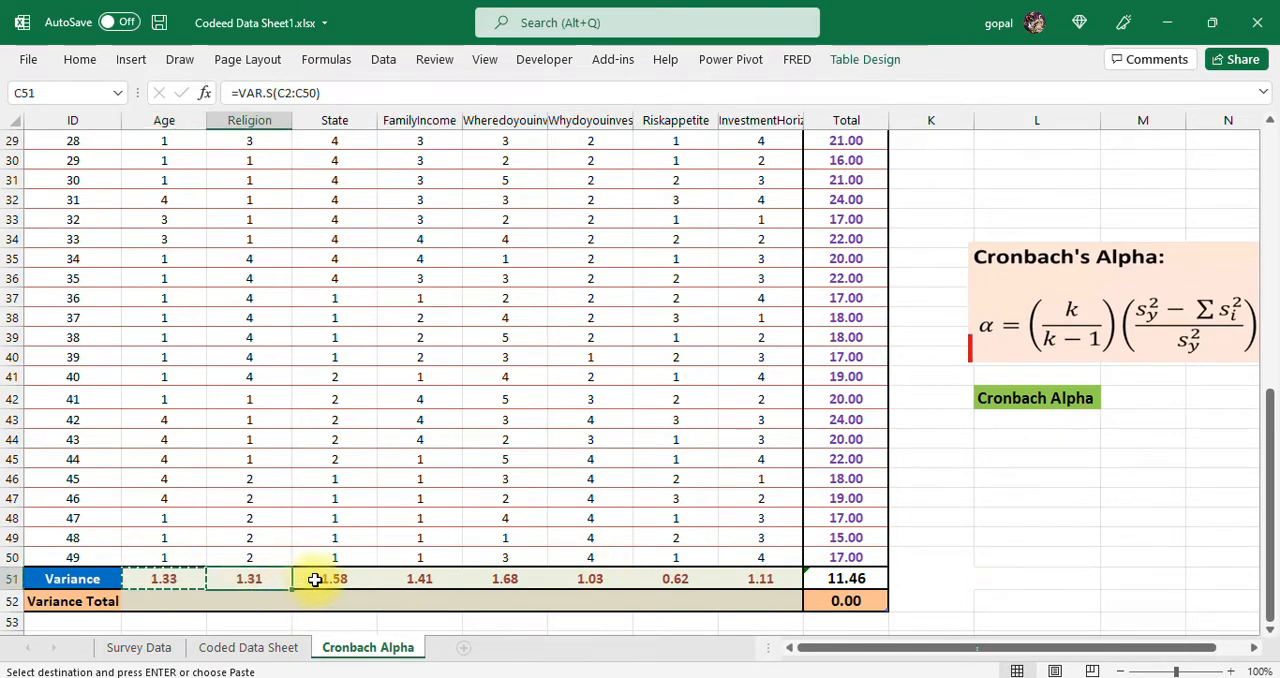
{"action": "left_click", "coordinate": [592, 578]}
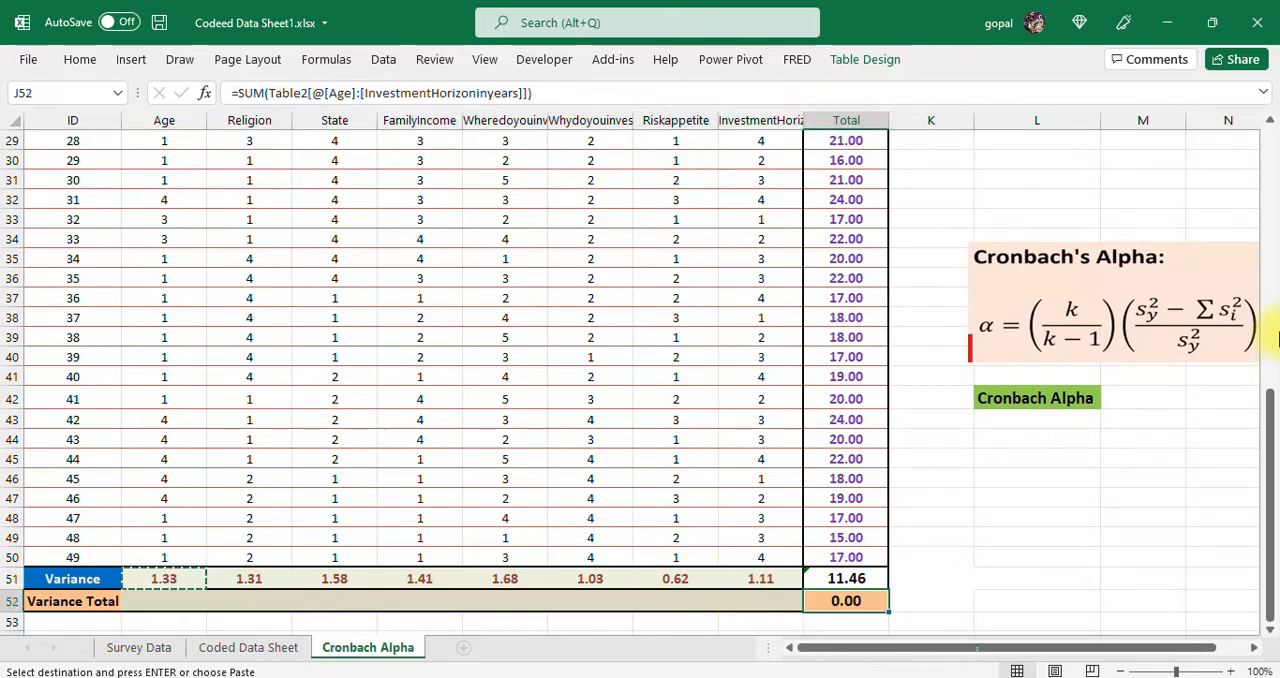
{"action": "mouse_move", "coordinate": [1080, 527]}
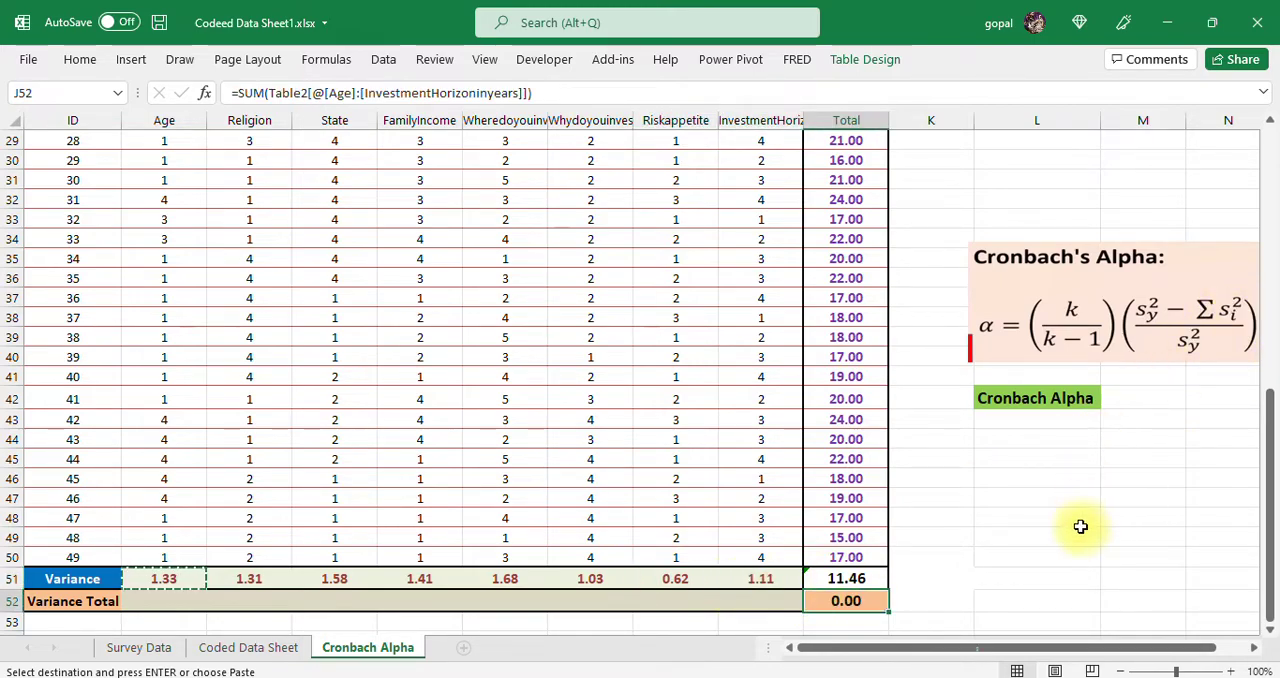
{"action": "mouse_move", "coordinate": [898, 593]}
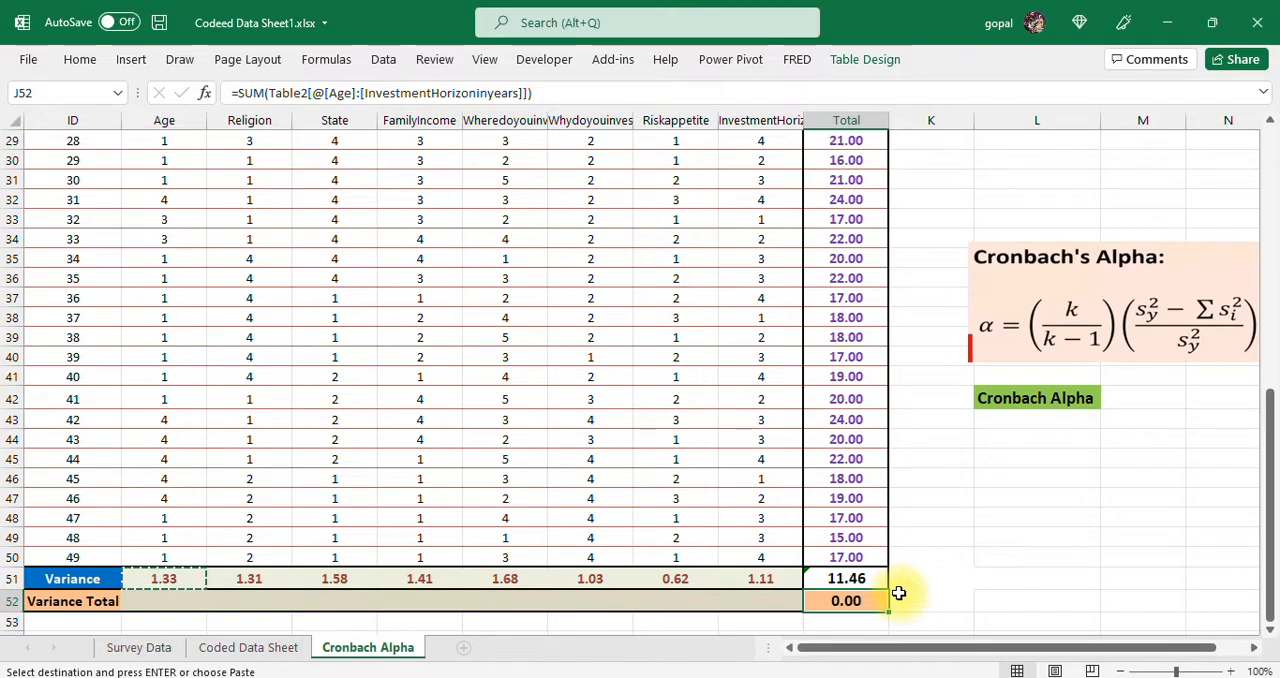
- Enter =SUM(B51:I51) in J52, giving a Variance Total of 10.08
{"action": "type", "text": "=s"}
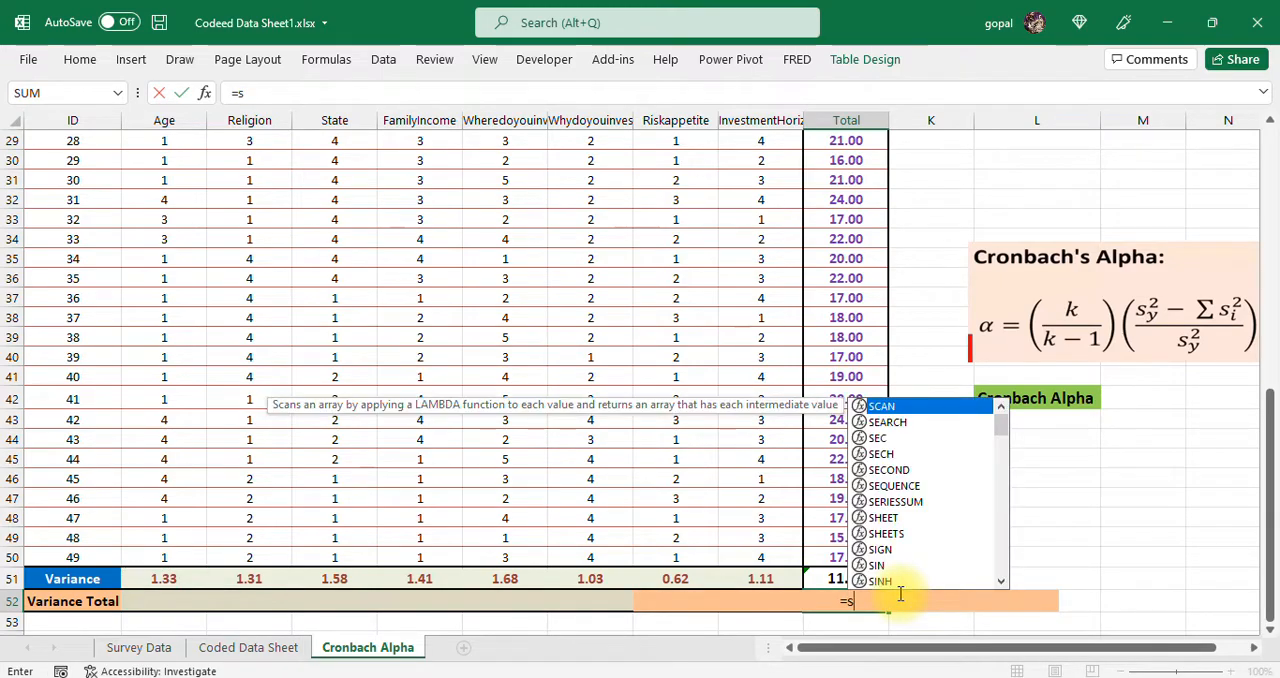
{"action": "type", "text": "um"}
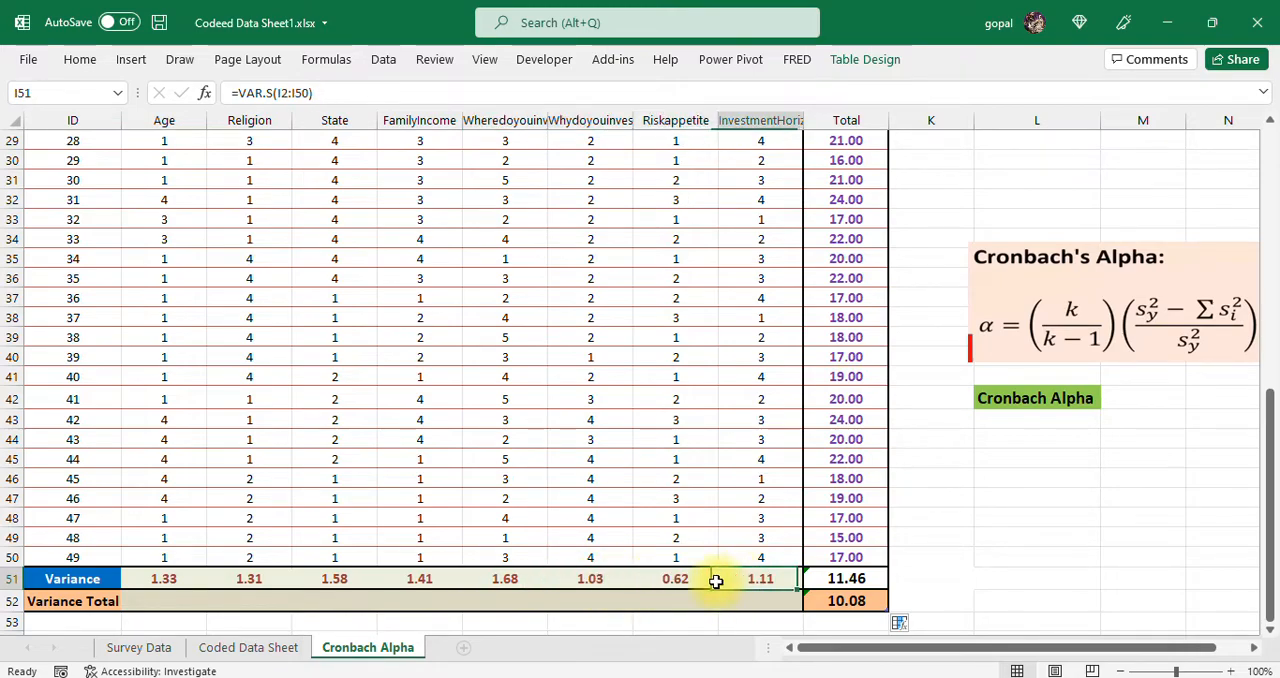
{"action": "left_click", "coordinate": [73, 602]}
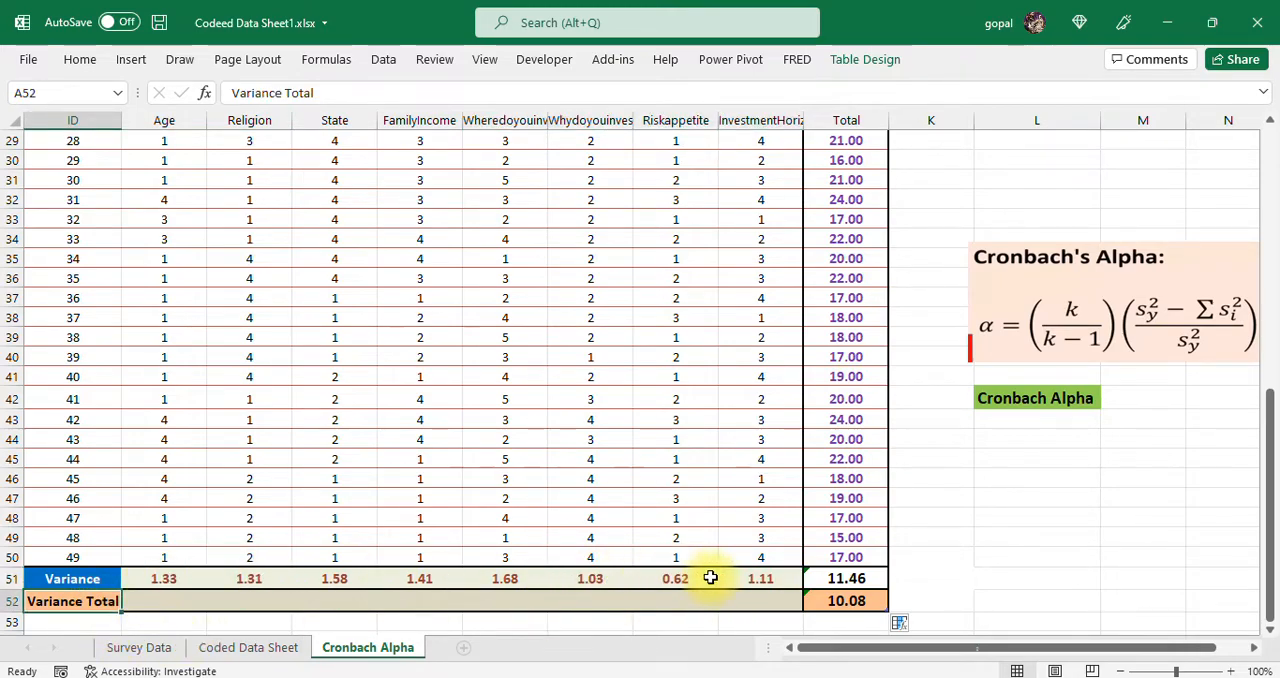
{"action": "left_click", "coordinate": [846, 600]}
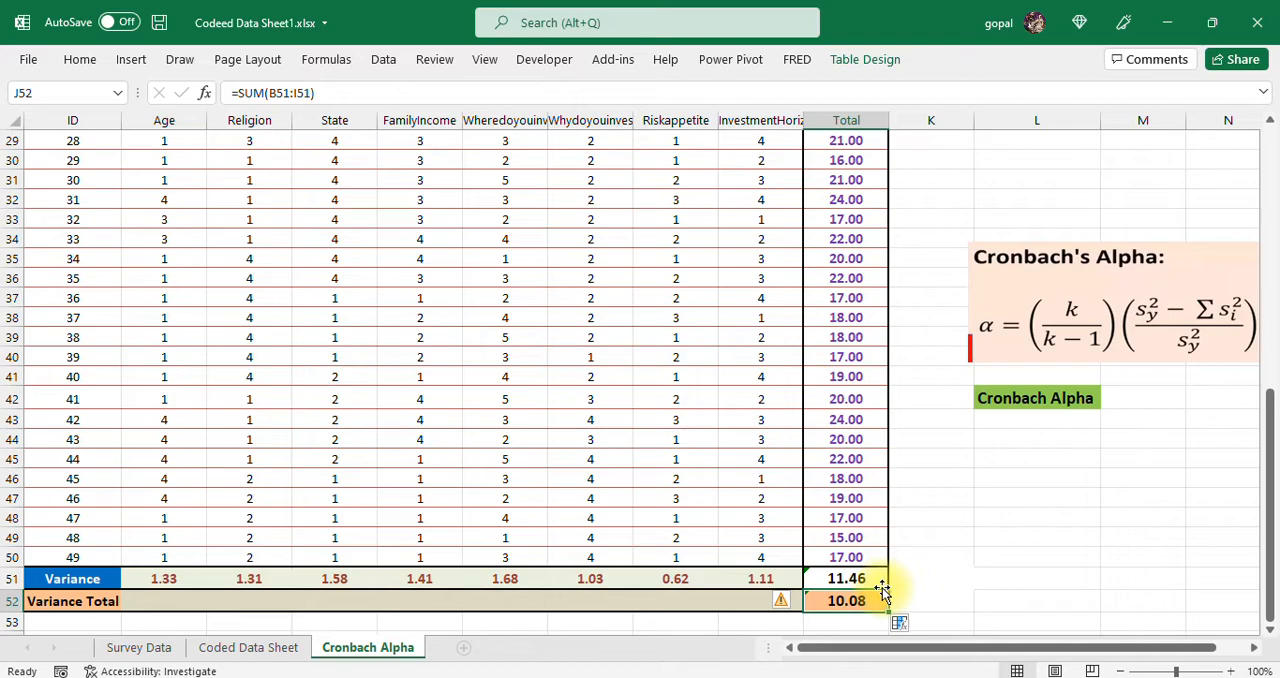
{"action": "left_click", "coordinate": [846, 578]}
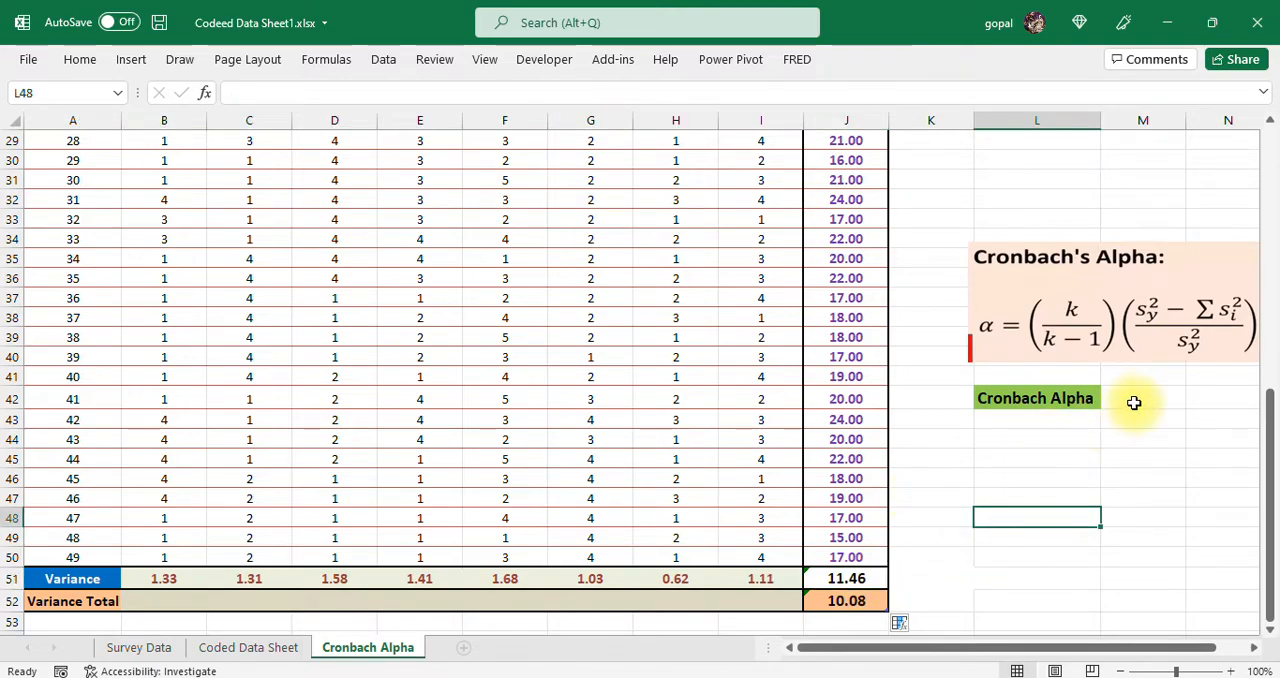
- Enter =(8/7)*((J51-J52)/J51) in M42, giving Cronbach's alpha of 0.1373973
{"action": "left_click", "coordinate": [1036, 397]}
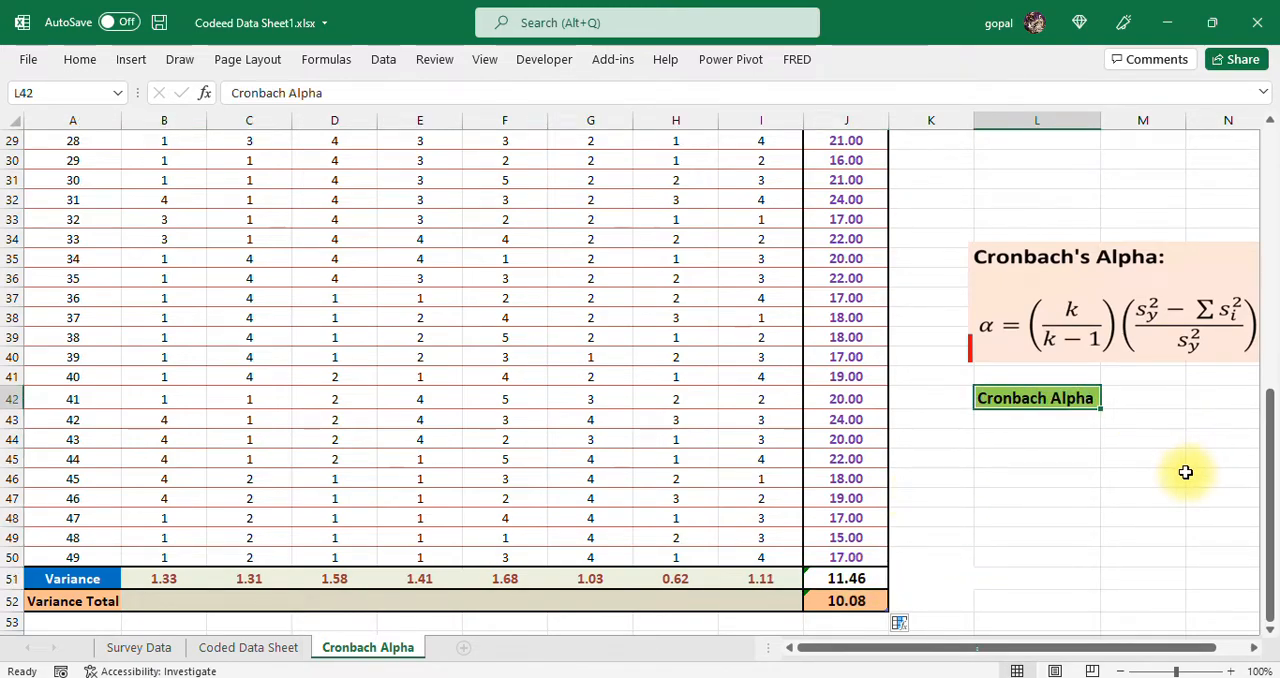
{"action": "left_click", "coordinate": [1142, 398]}
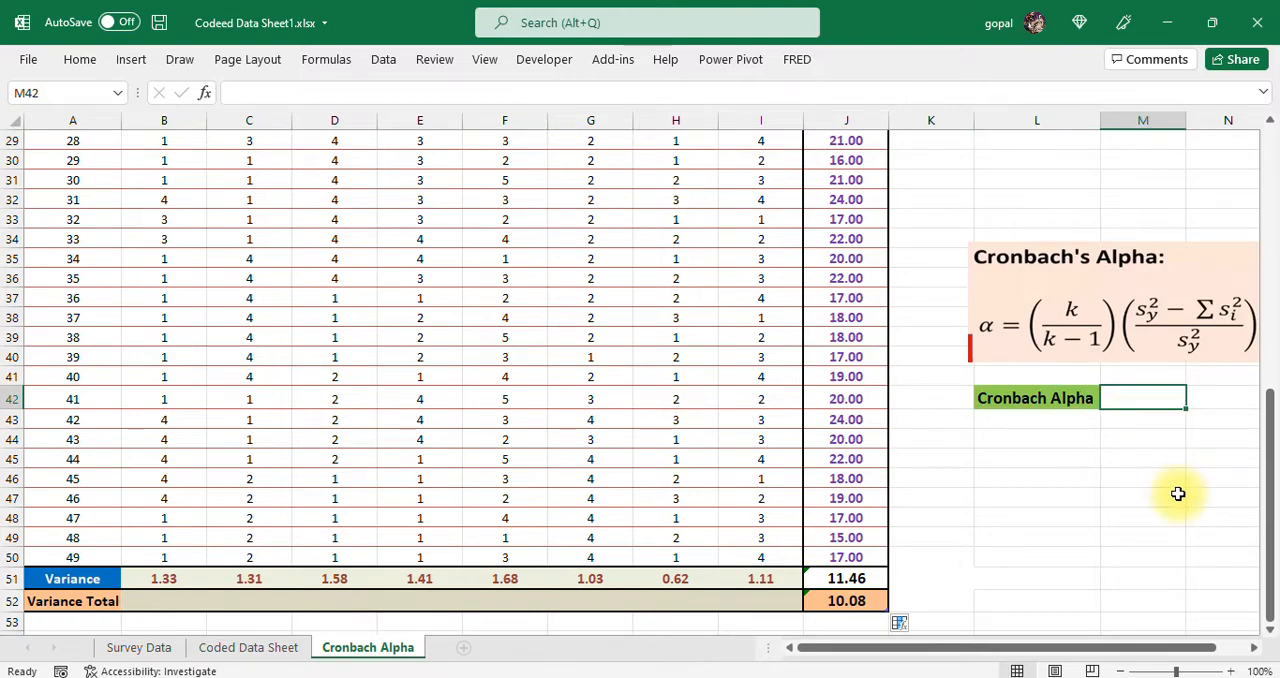
{"action": "type", "text": "=("}
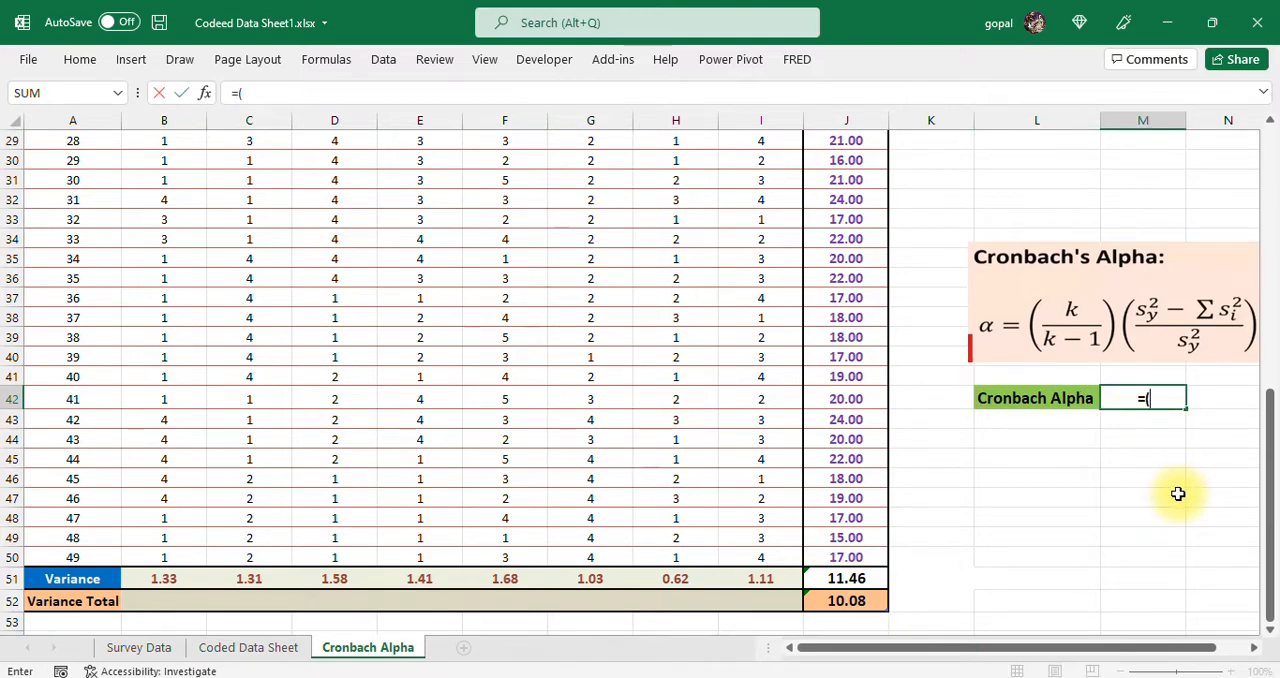
{"action": "mouse_move", "coordinate": [1097, 315]}
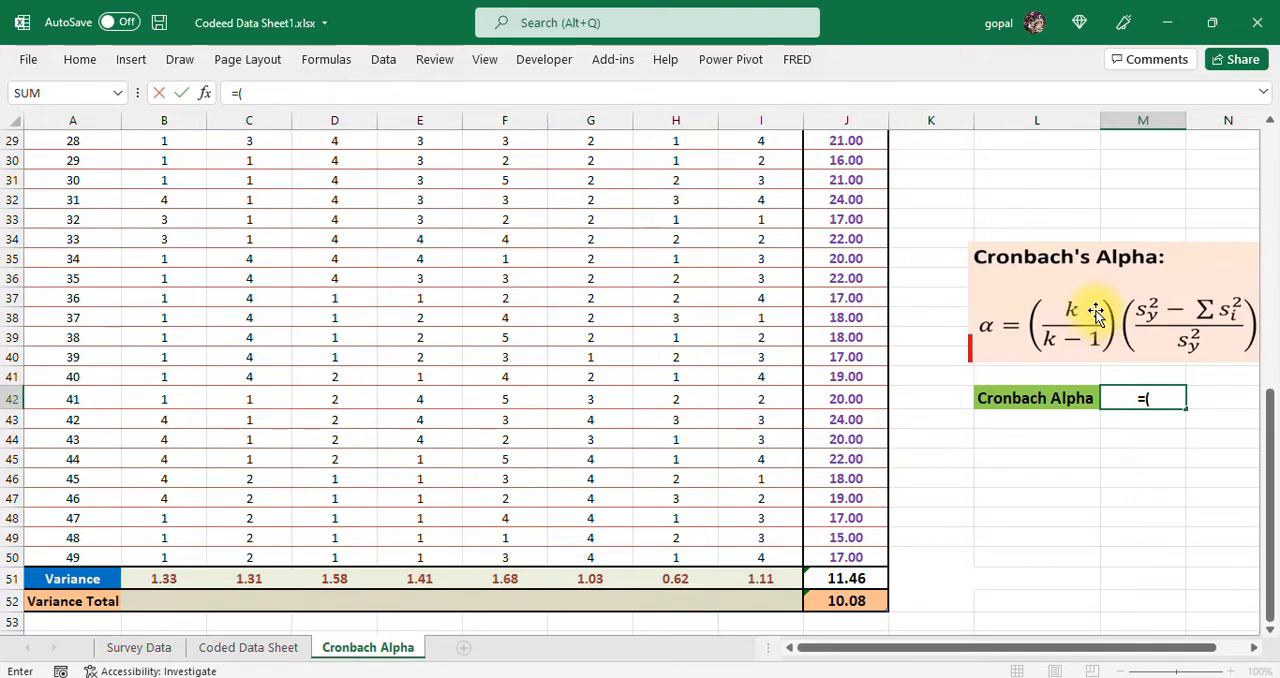
{"action": "type", "text": "8"}
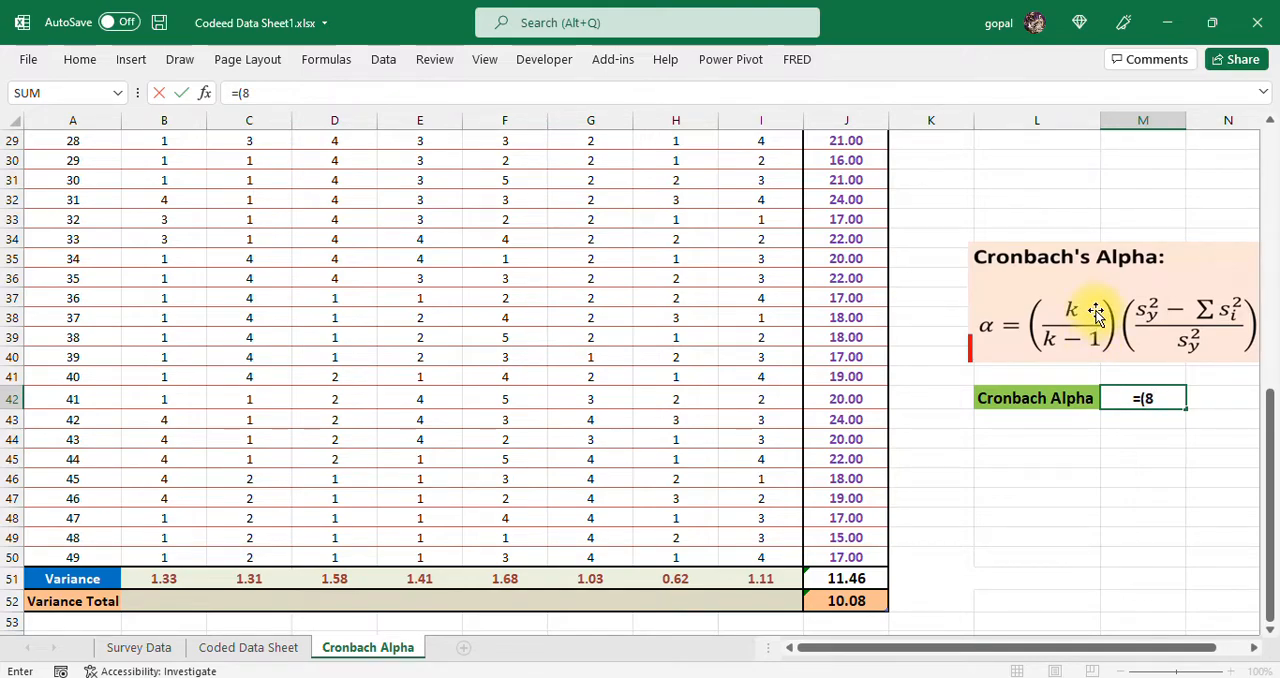
{"action": "type", "text": "/"}
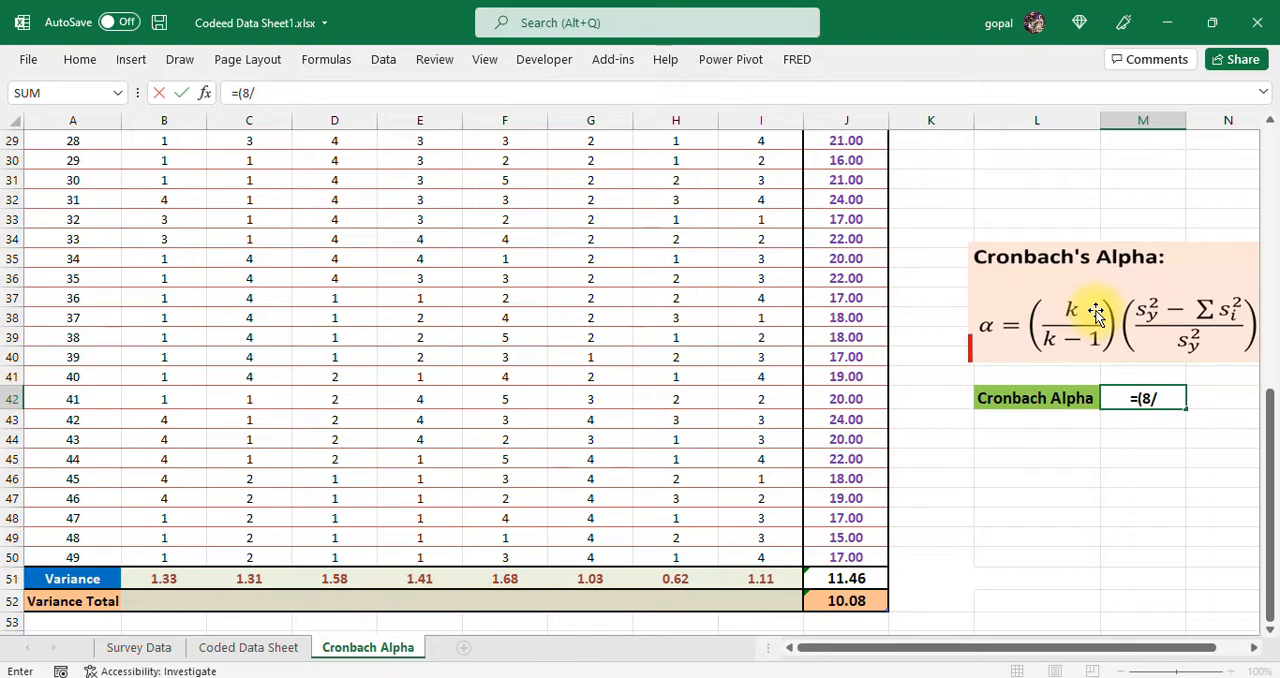
{"action": "type", "text": "7)"}
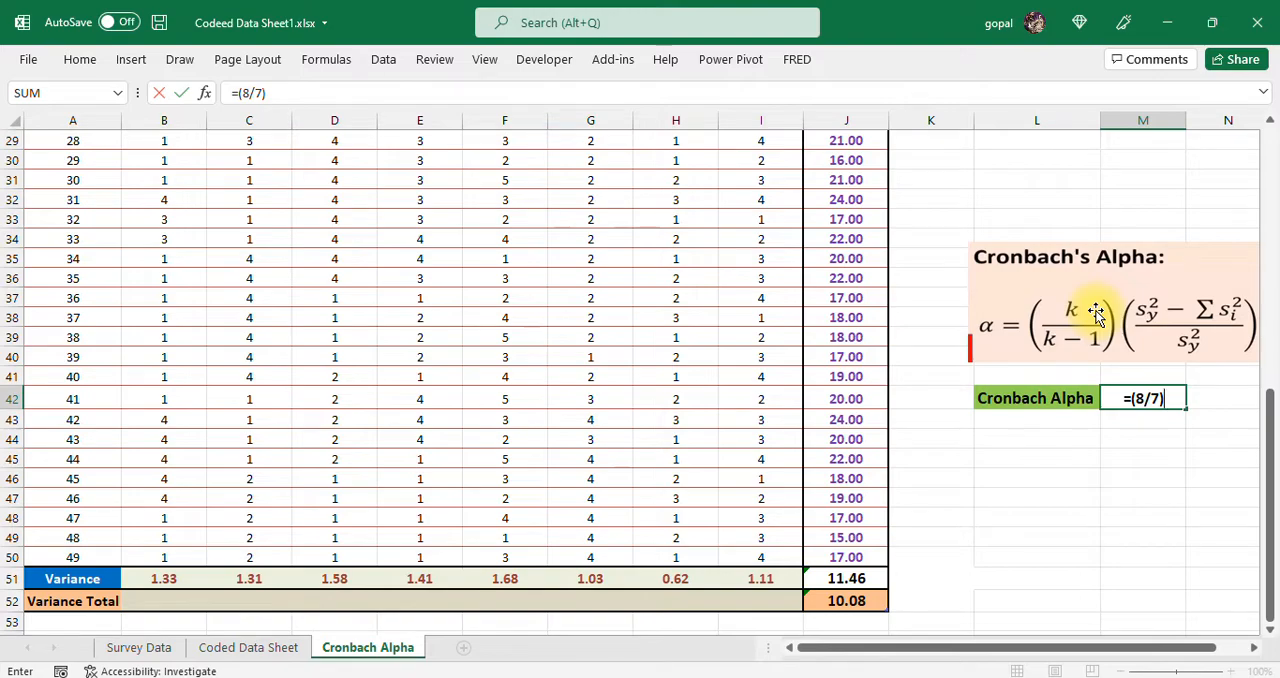
{"action": "type", "text": "*("}
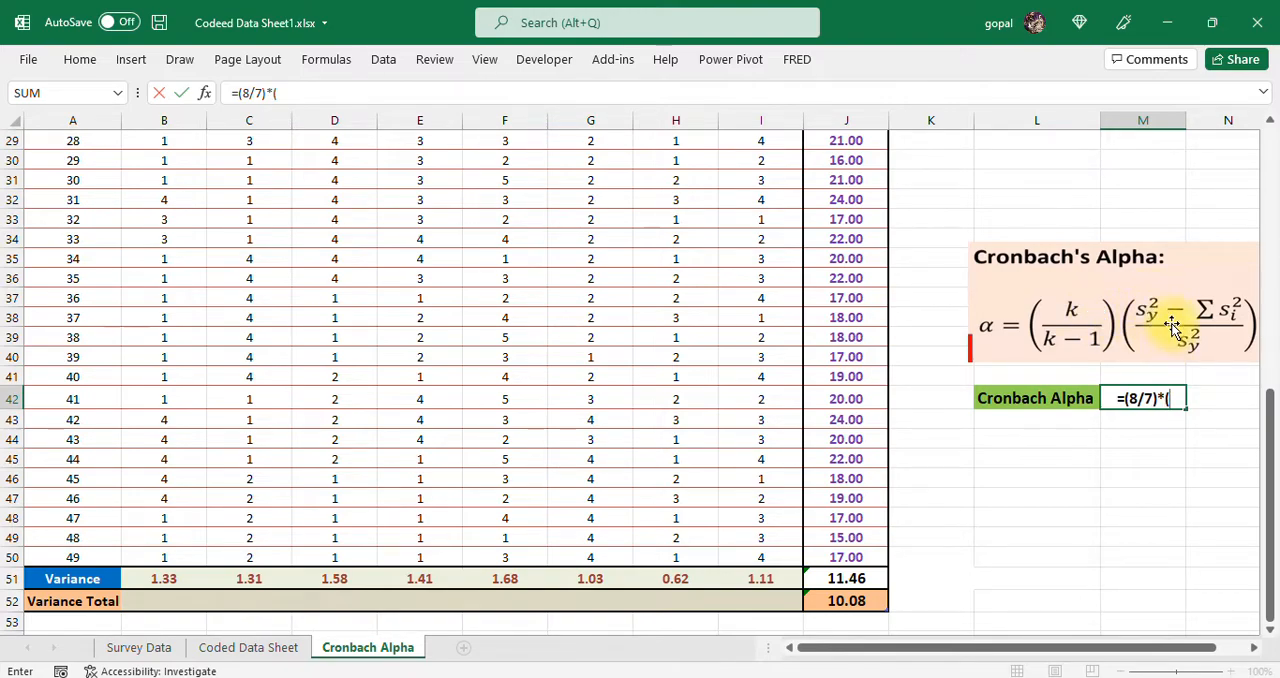
{"action": "mouse_move", "coordinate": [1175, 338]}
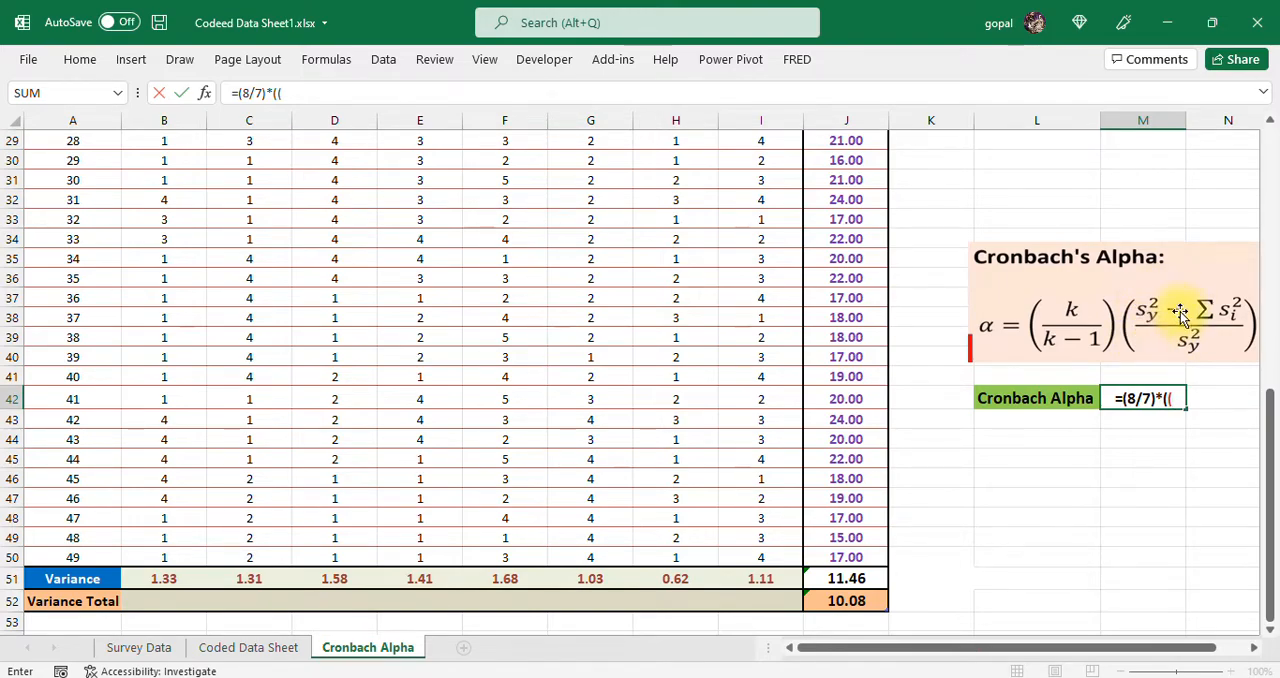
{"action": "mouse_move", "coordinate": [1158, 305]}
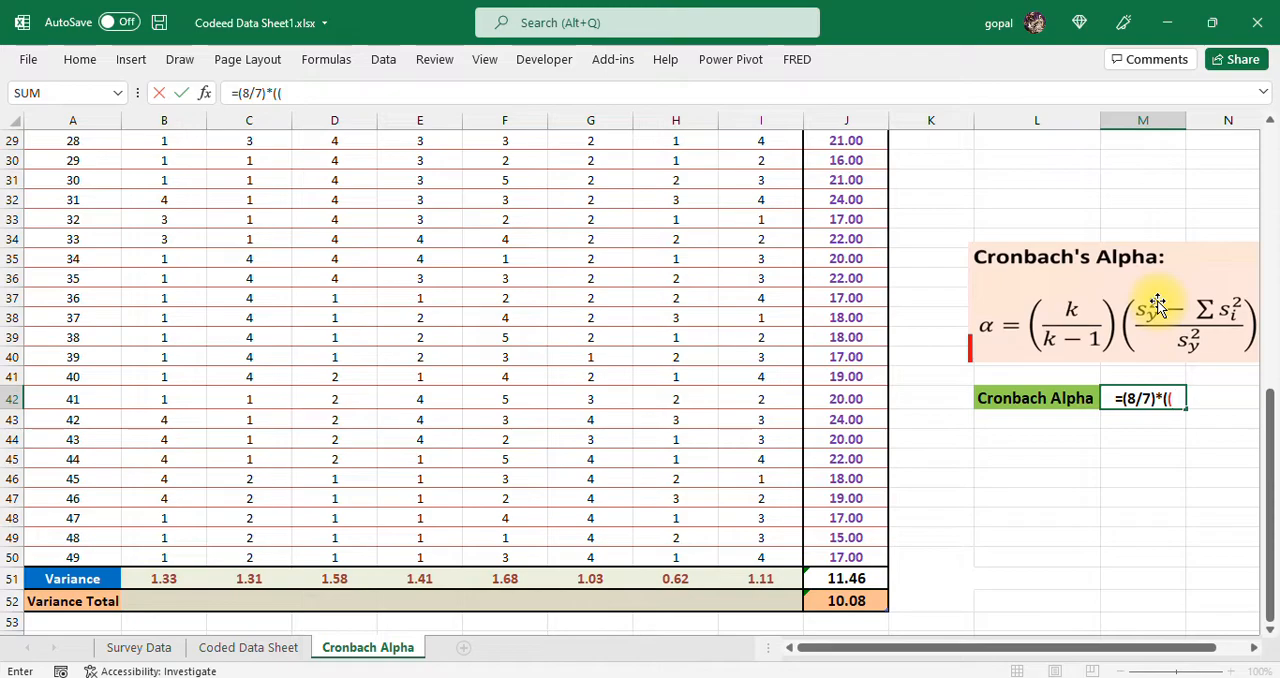
{"action": "left_click", "coordinate": [846, 578]}
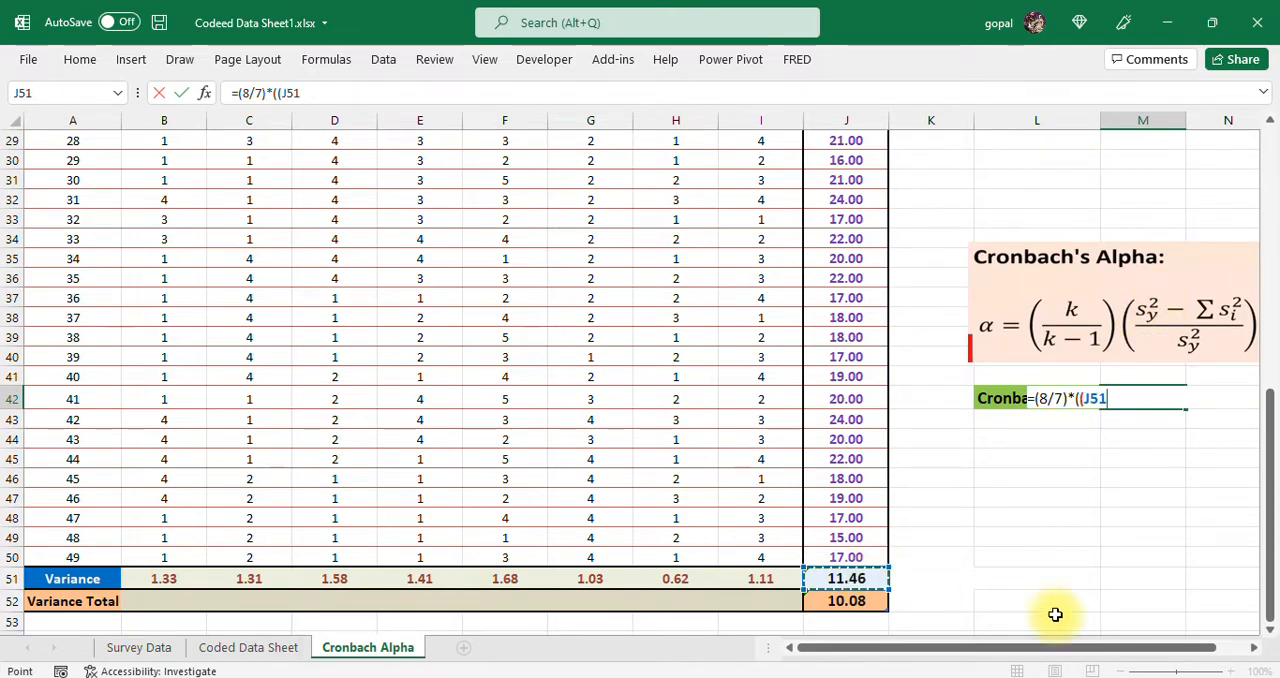
{"action": "type", "text": "-"}
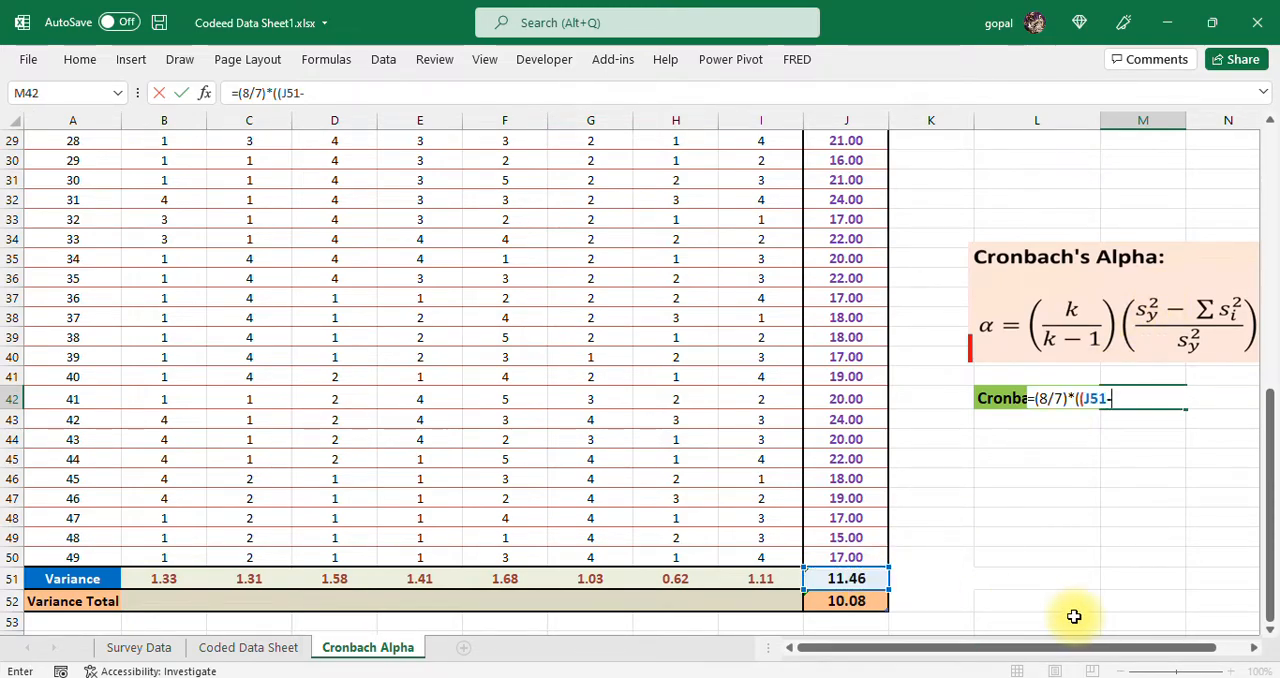
{"action": "left_click", "coordinate": [846, 600]}
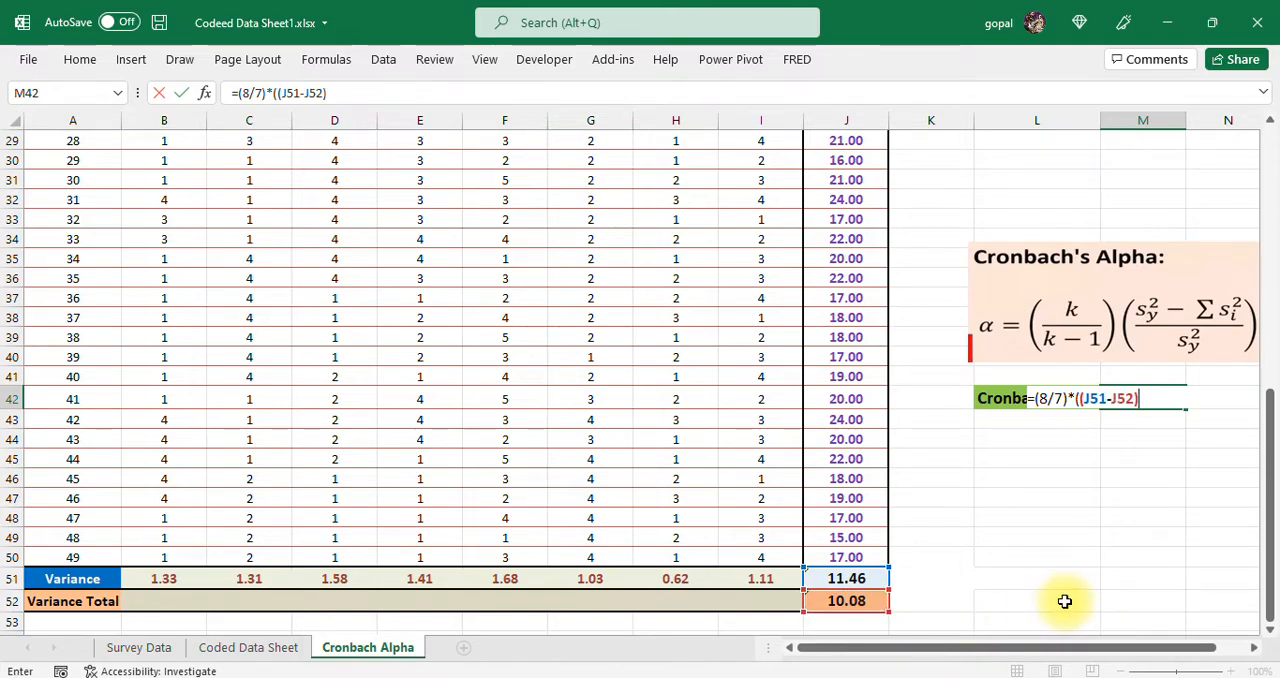
{"action": "type", "text": "/"}
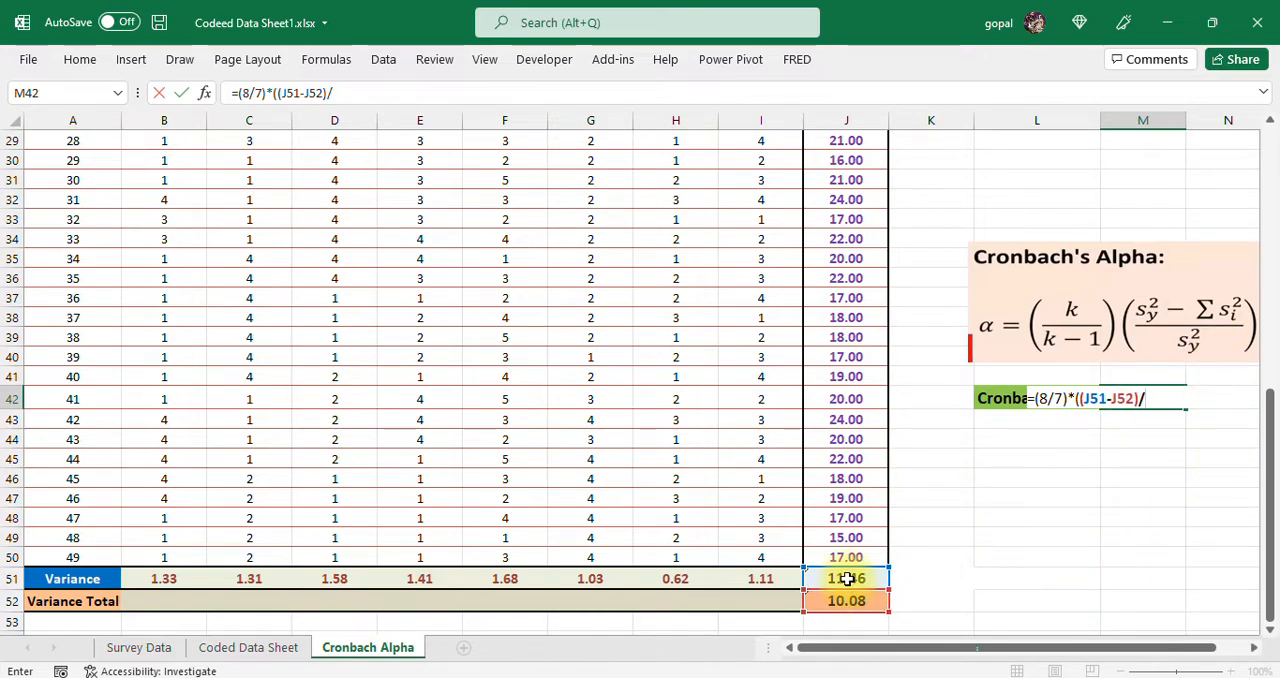
{"action": "left_click", "coordinate": [846, 578]}
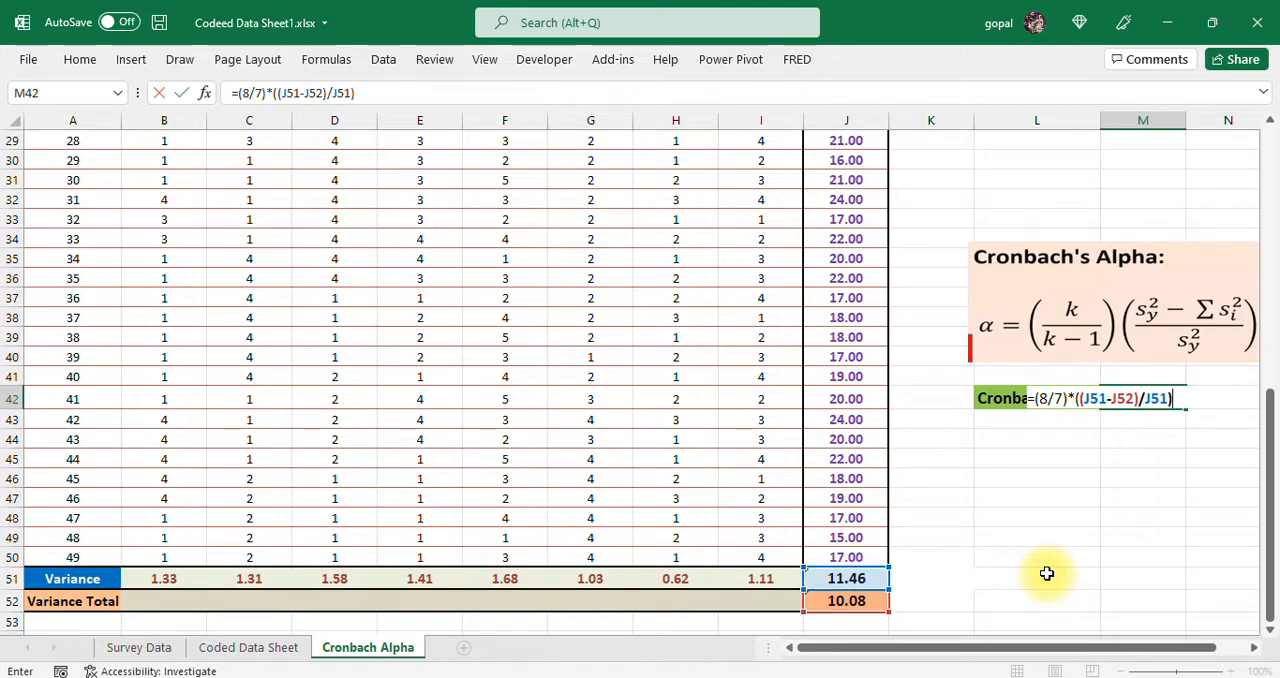
{"action": "key", "text": "Enter"}
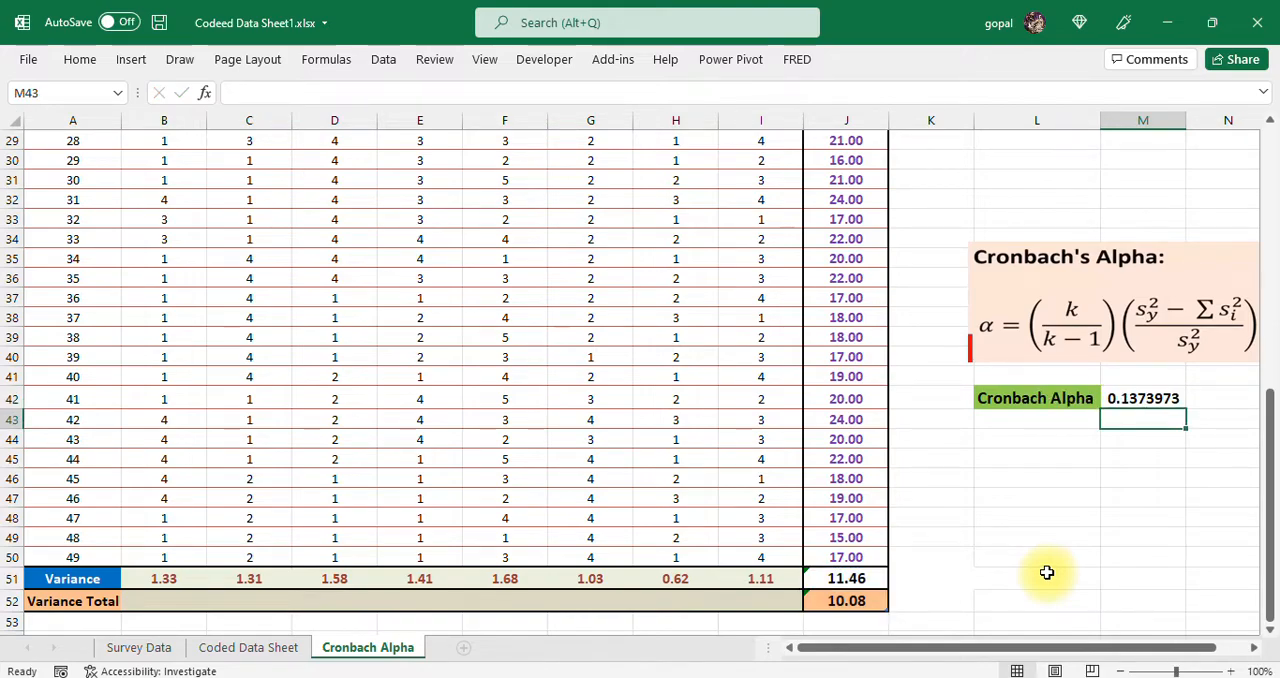
{"action": "left_click", "coordinate": [1143, 398]}
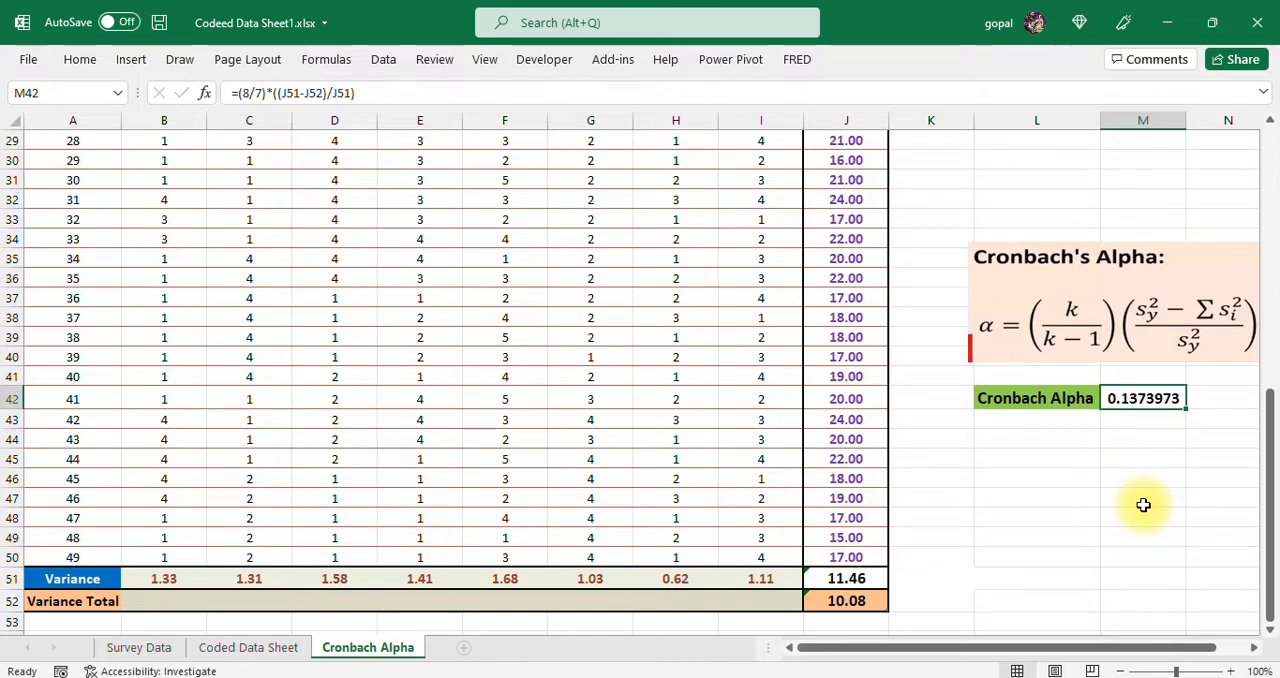
{"action": "mouse_move", "coordinate": [1104, 442]}
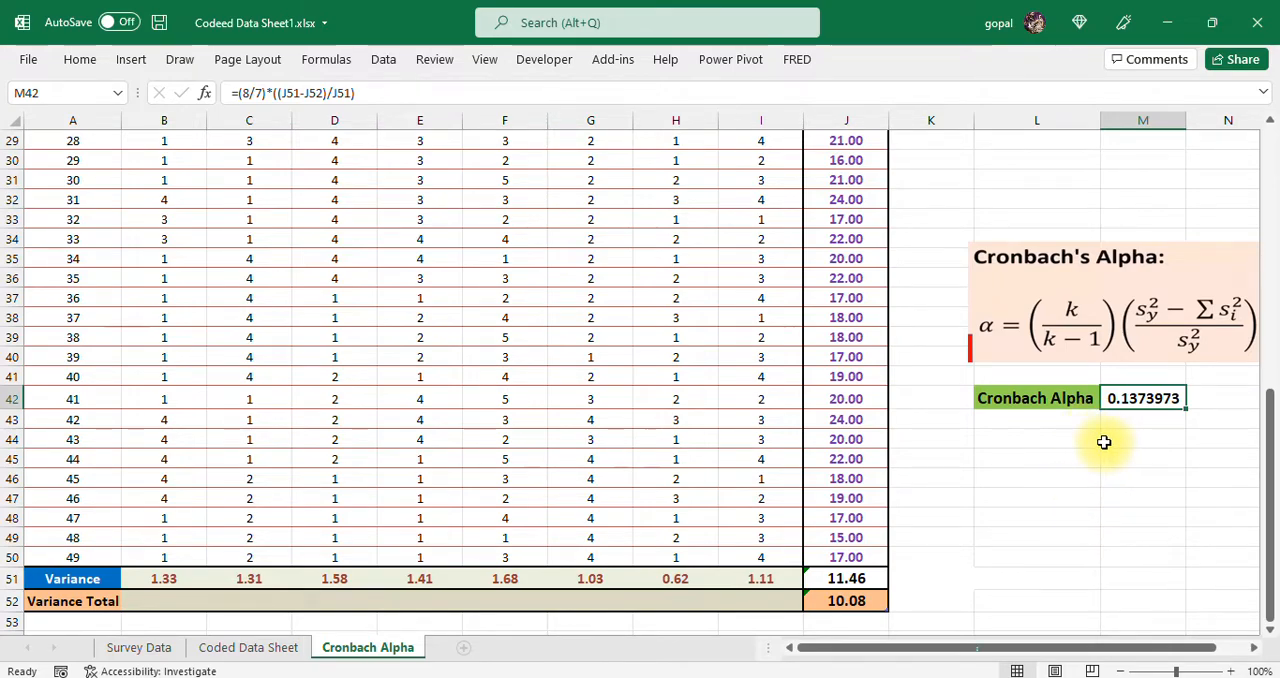
{"action": "mouse_move", "coordinate": [1119, 421]}
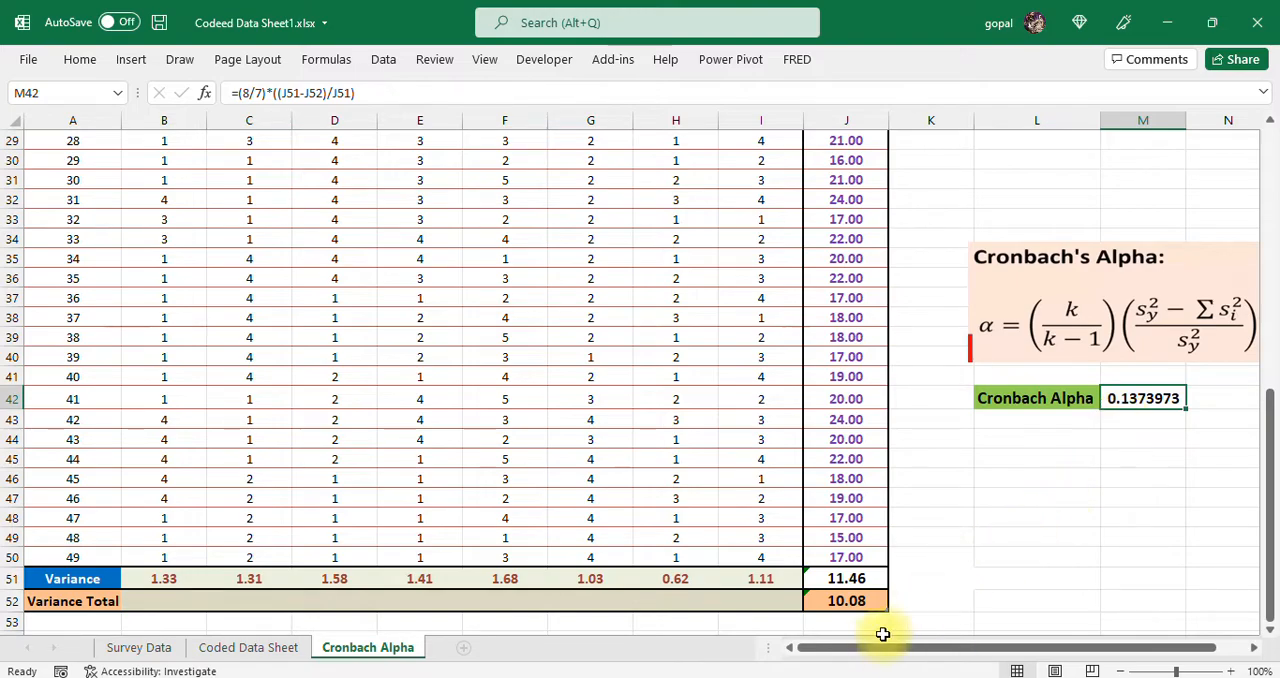
{"action": "scroll", "scroll_direction": "right", "scroll_amount": 3}
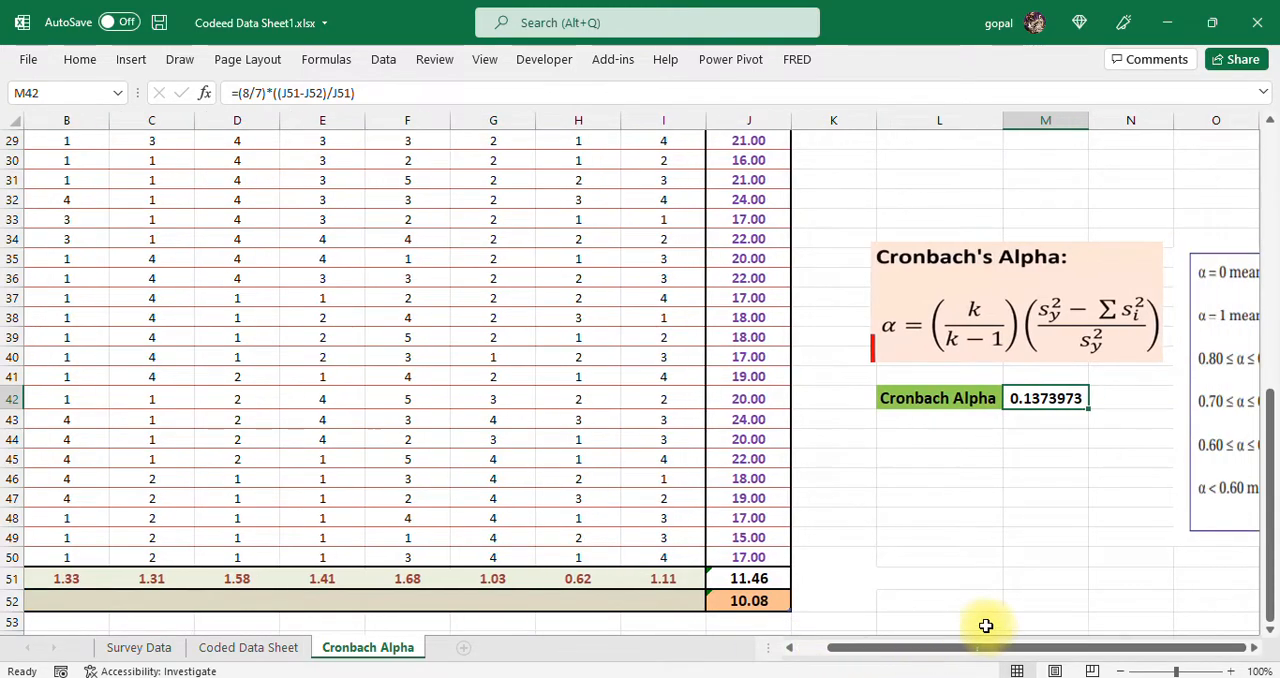
{"action": "mouse_move", "coordinate": [1238, 612]}
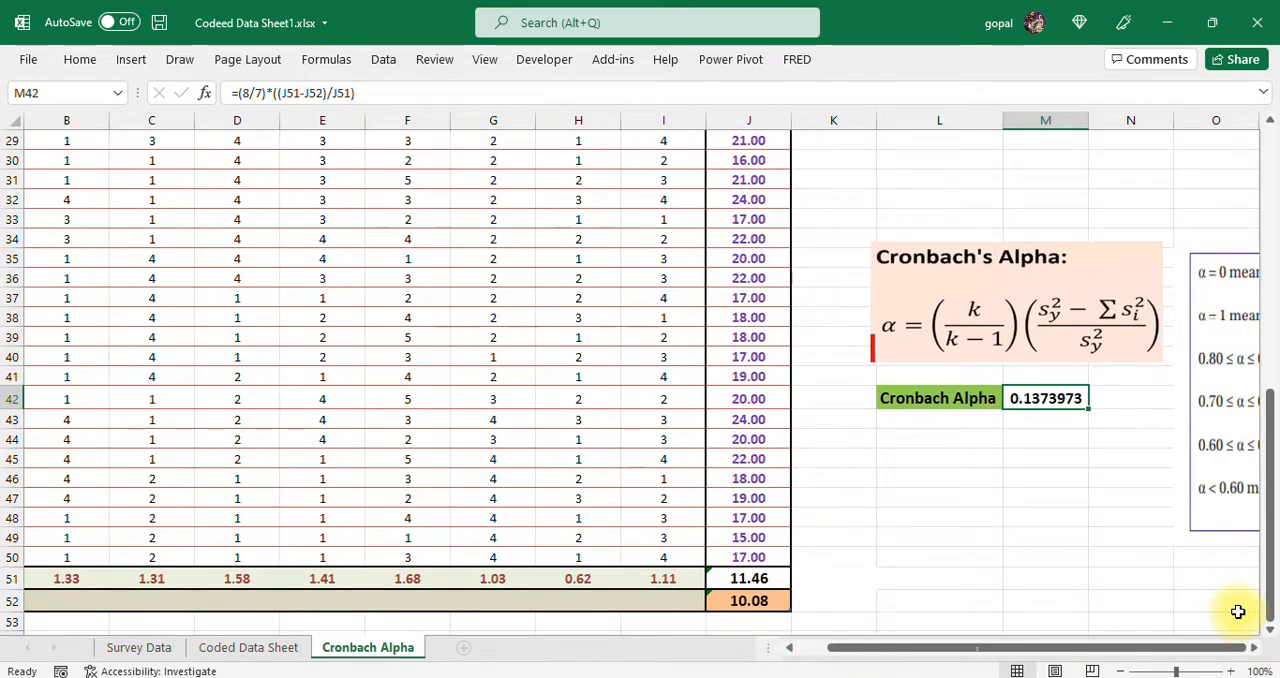
{"action": "left_click", "coordinate": [1130, 578]}
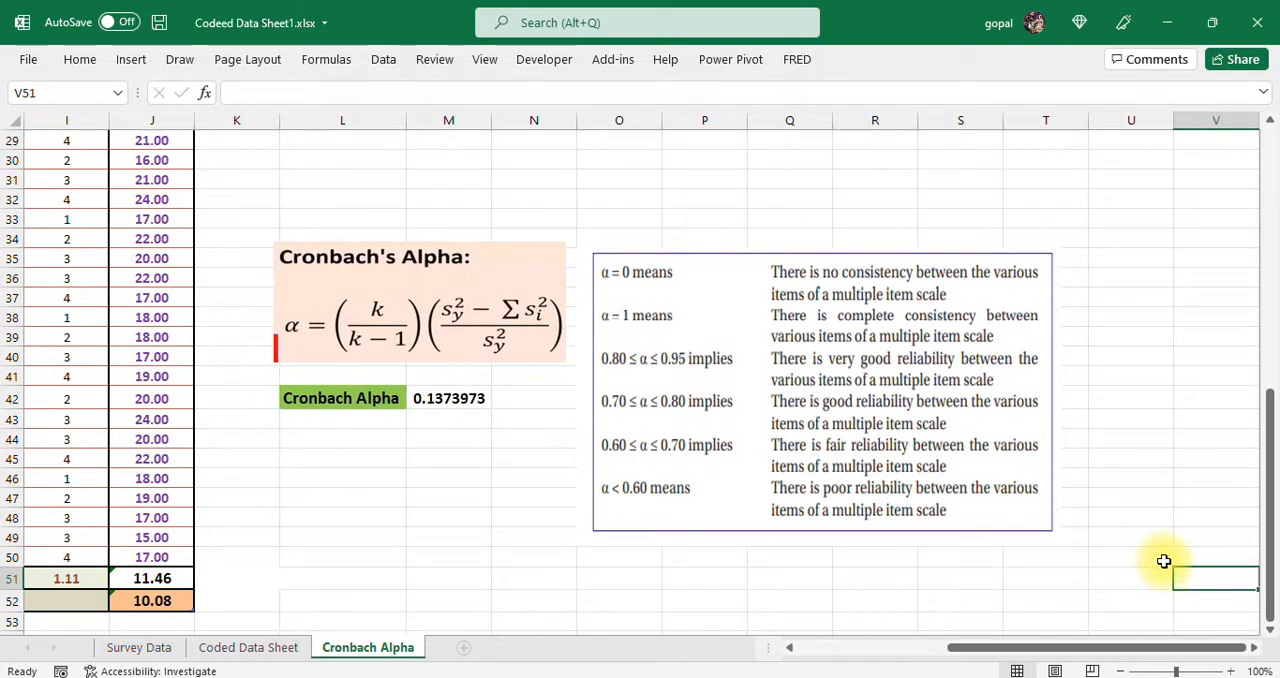
{"action": "mouse_move", "coordinate": [440, 340]}
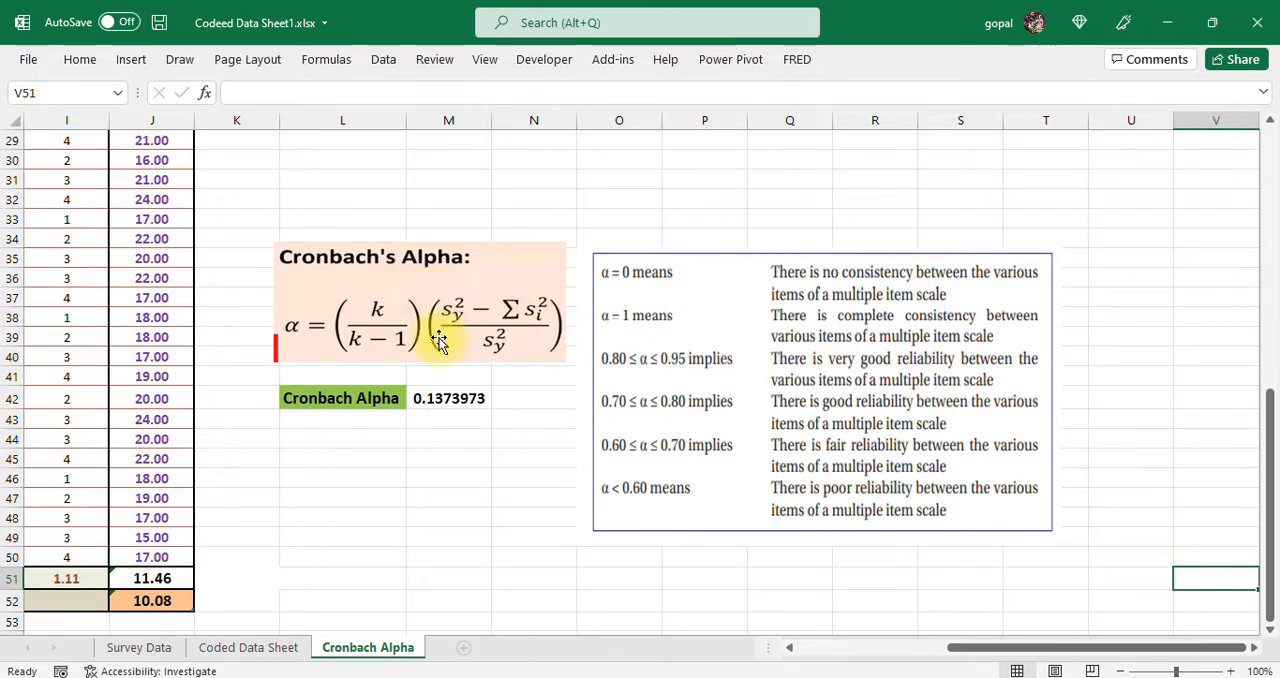
{"action": "left_click", "coordinate": [448, 398]}
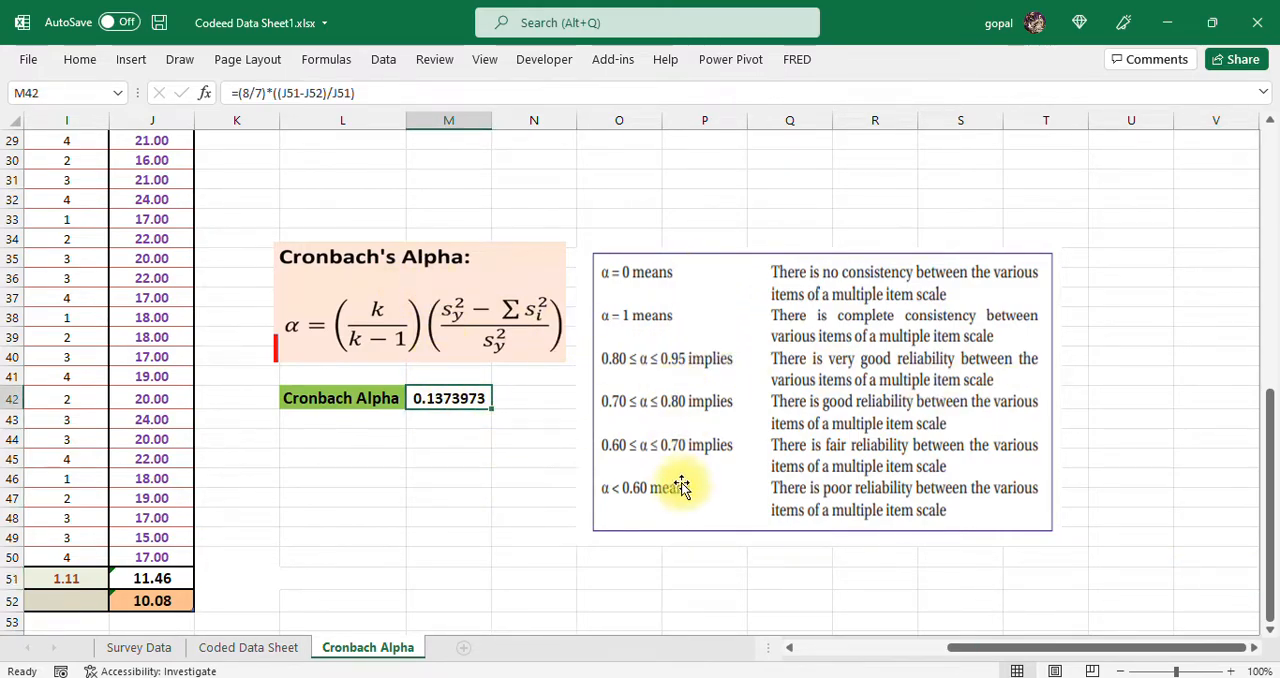
{"action": "mouse_move", "coordinate": [640, 272]}
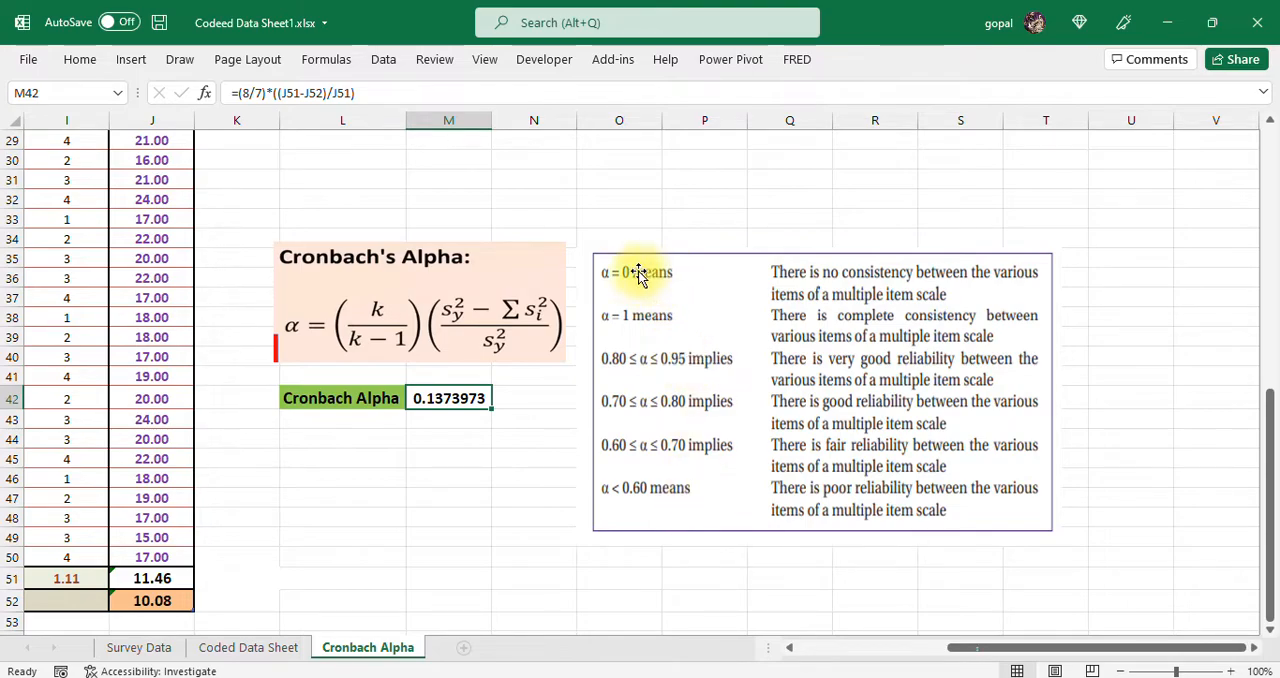
{"action": "mouse_move", "coordinate": [828, 287]}
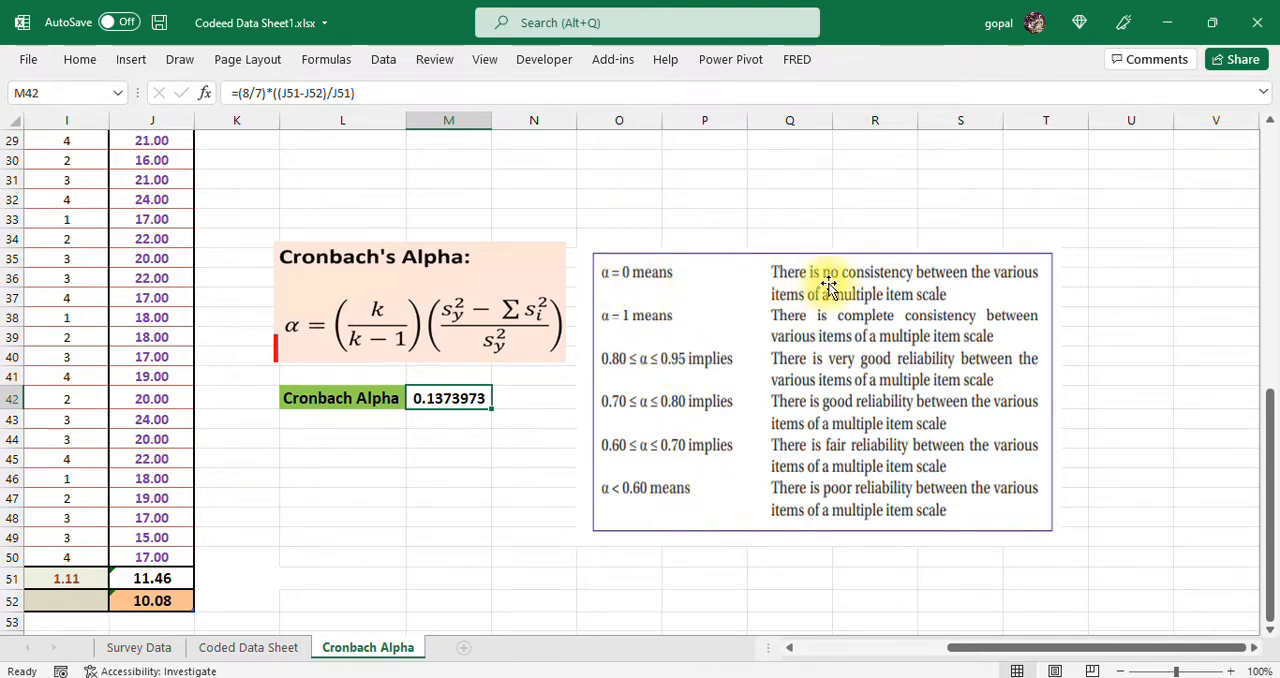
{"action": "mouse_move", "coordinate": [887, 279]}
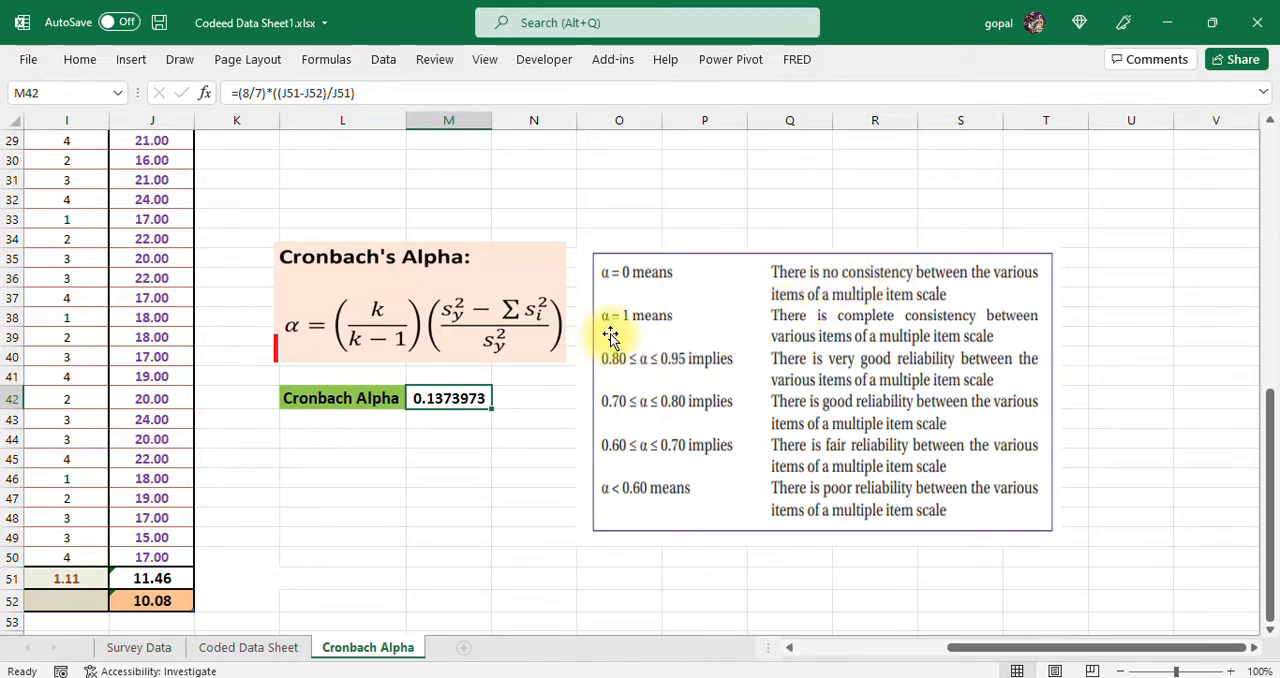
{"action": "mouse_move", "coordinate": [845, 322]}
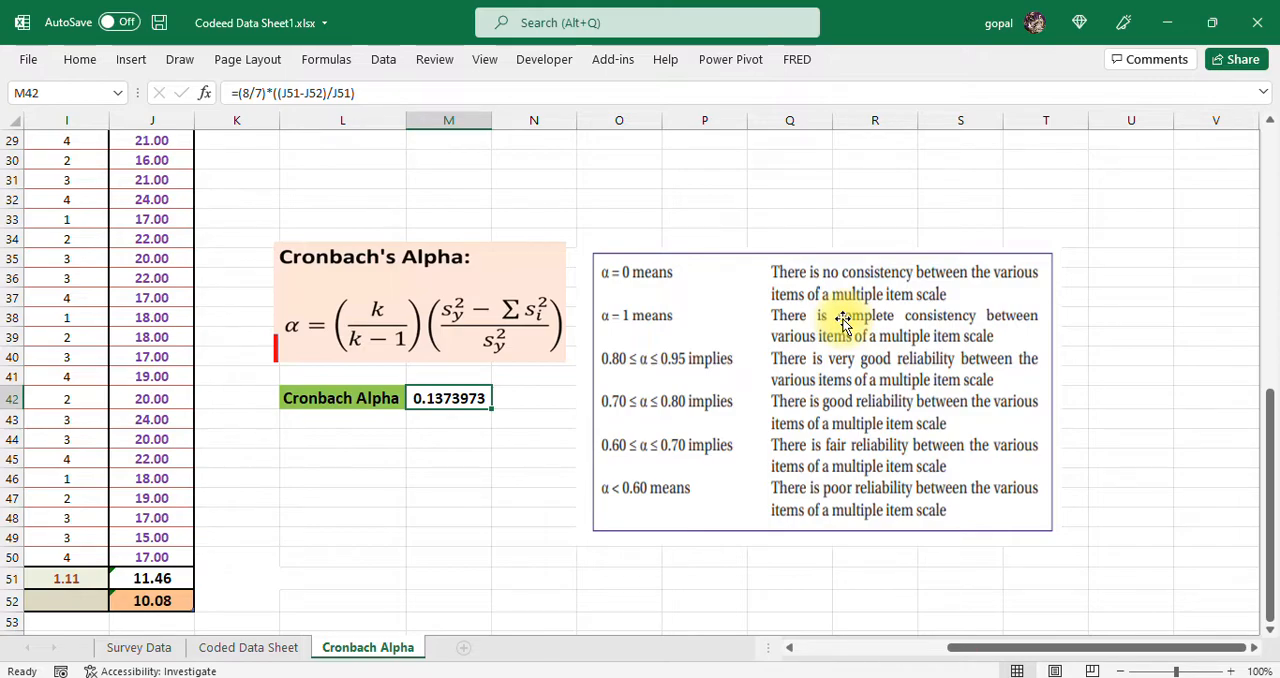
{"action": "mouse_move", "coordinate": [613, 373]}
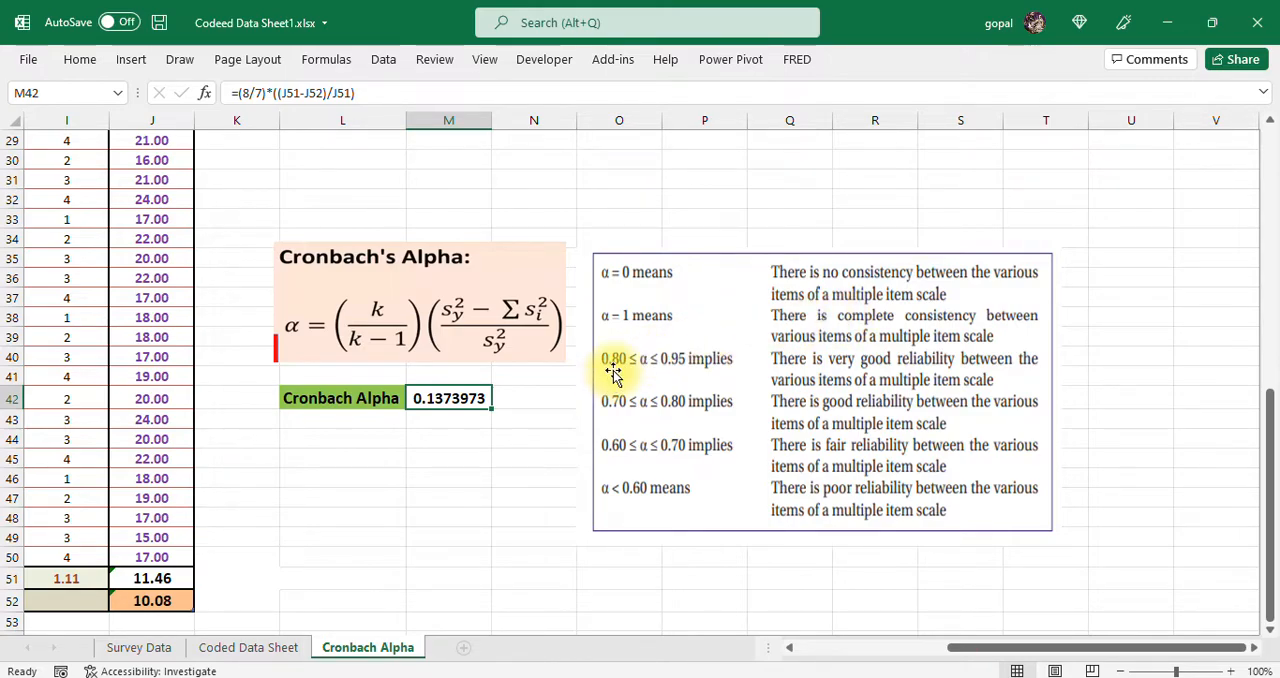
{"action": "mouse_move", "coordinate": [668, 370]}
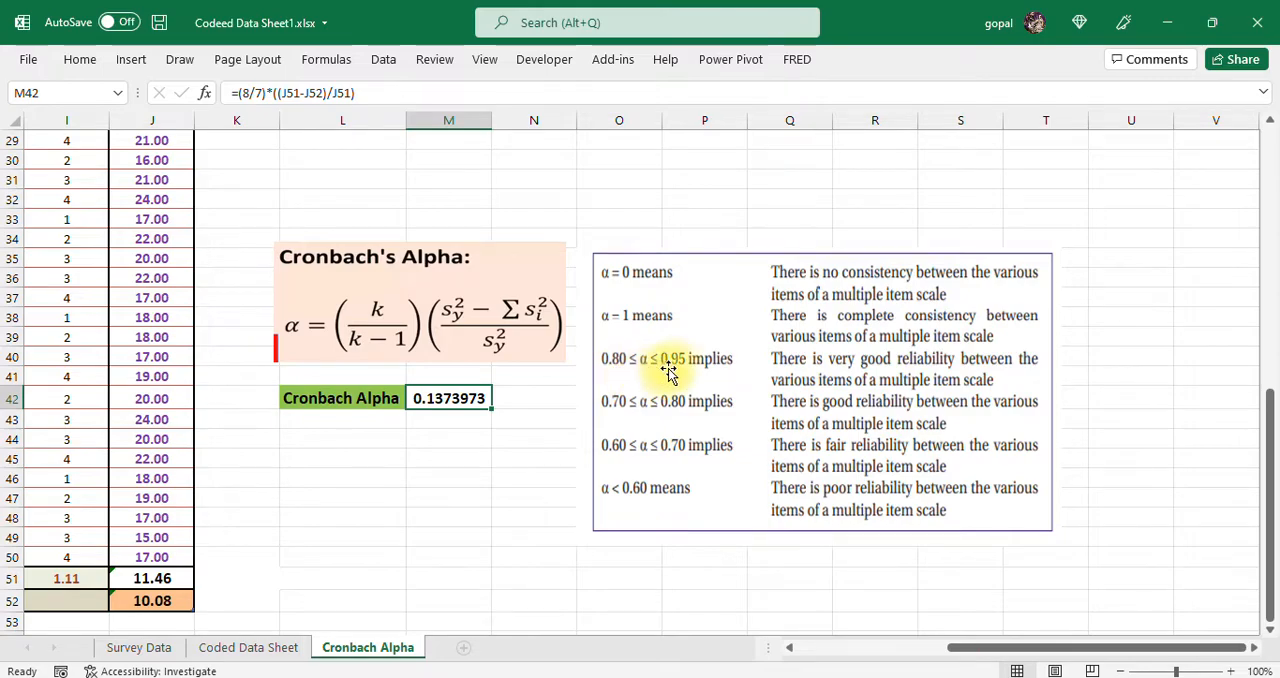
{"action": "mouse_move", "coordinate": [680, 378]}
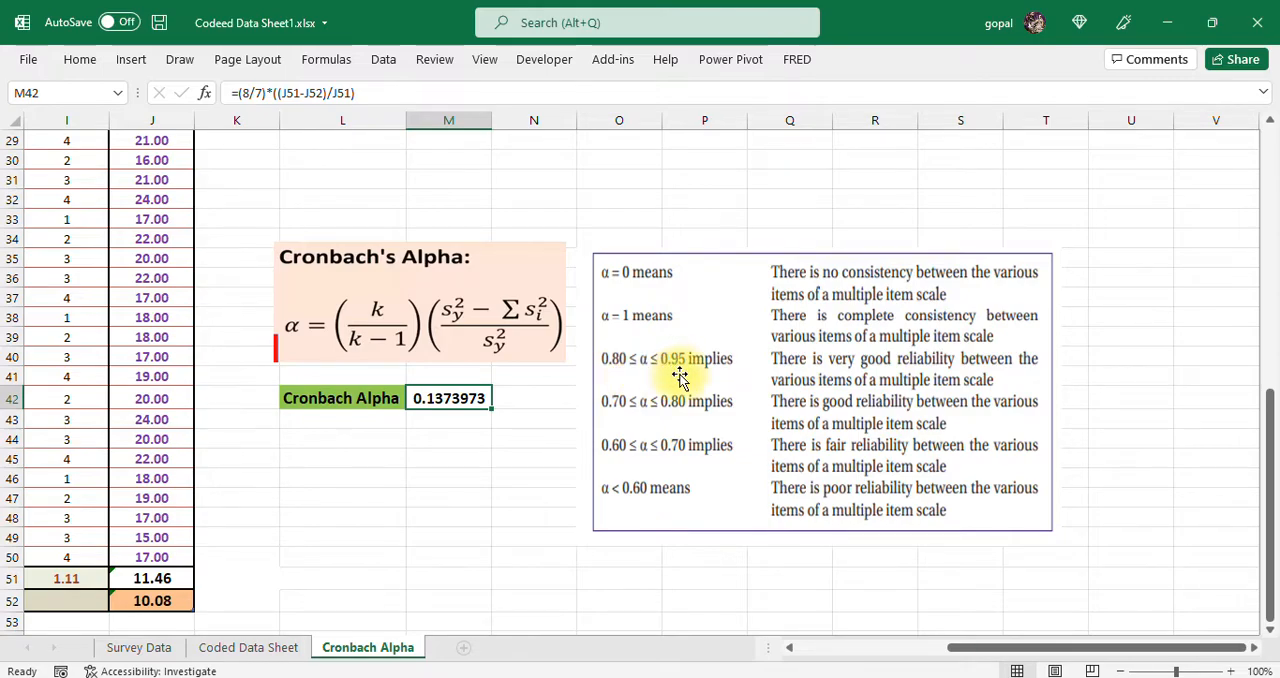
{"action": "mouse_move", "coordinate": [807, 370]}
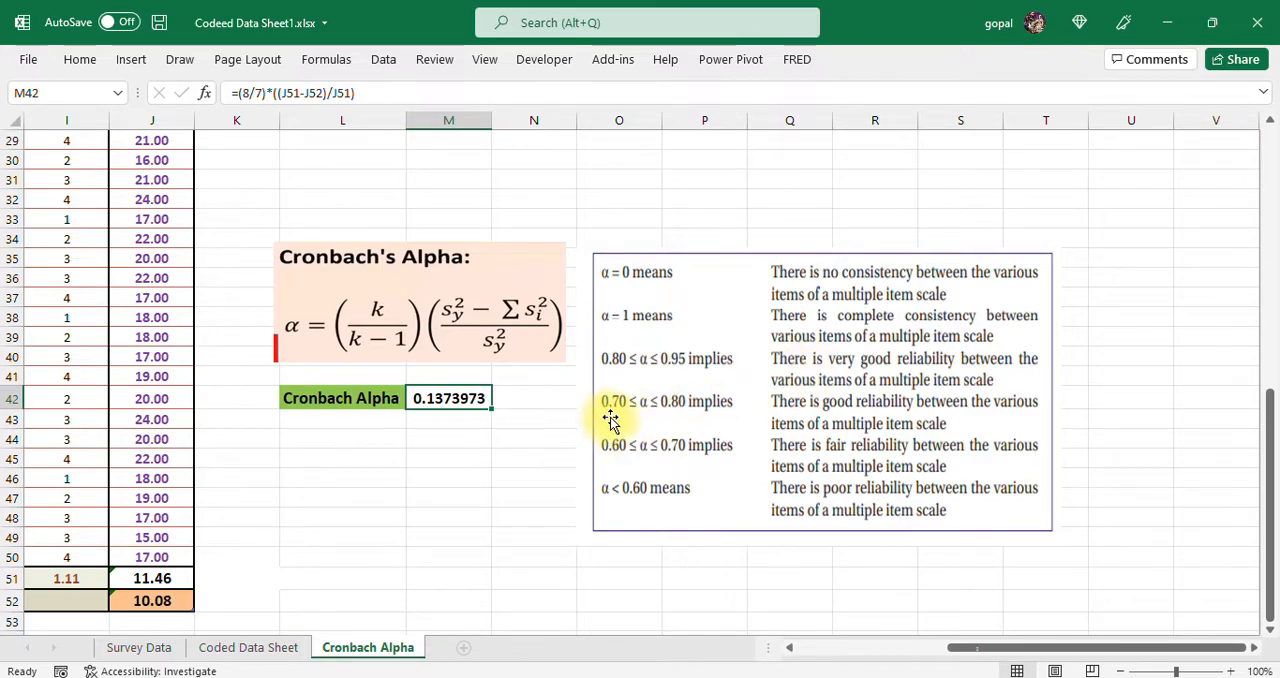
{"action": "mouse_move", "coordinate": [688, 415]}
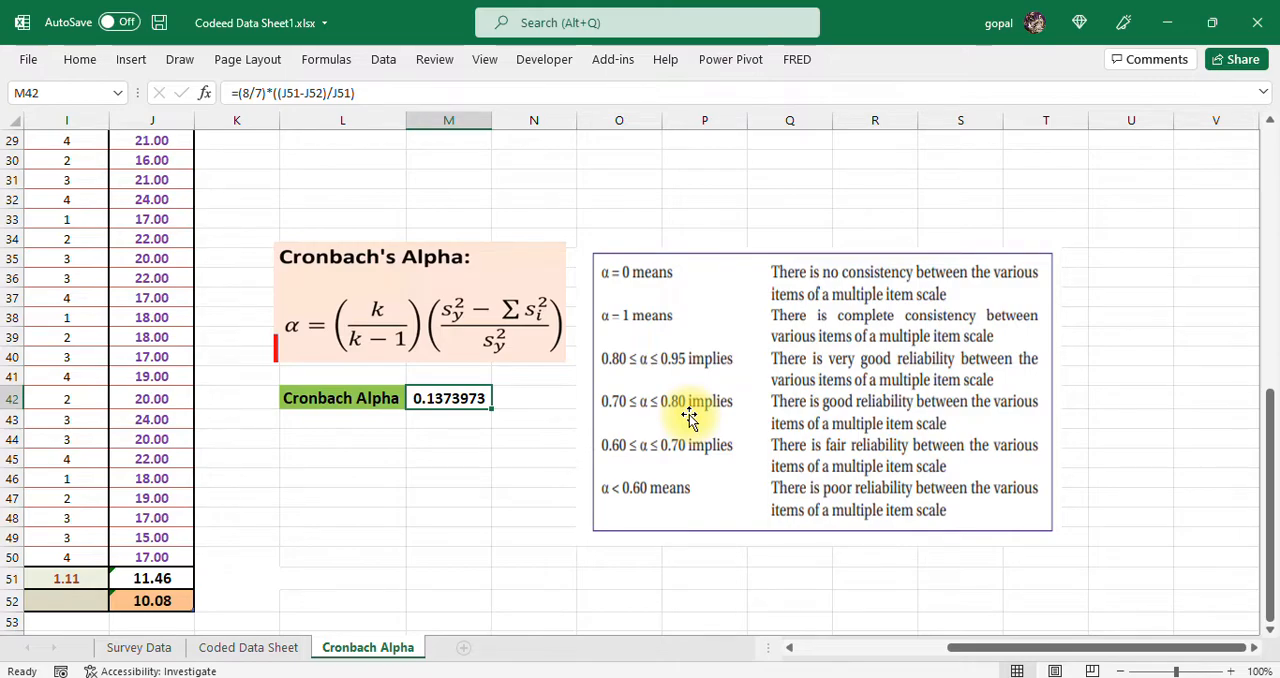
{"action": "mouse_move", "coordinate": [907, 418]}
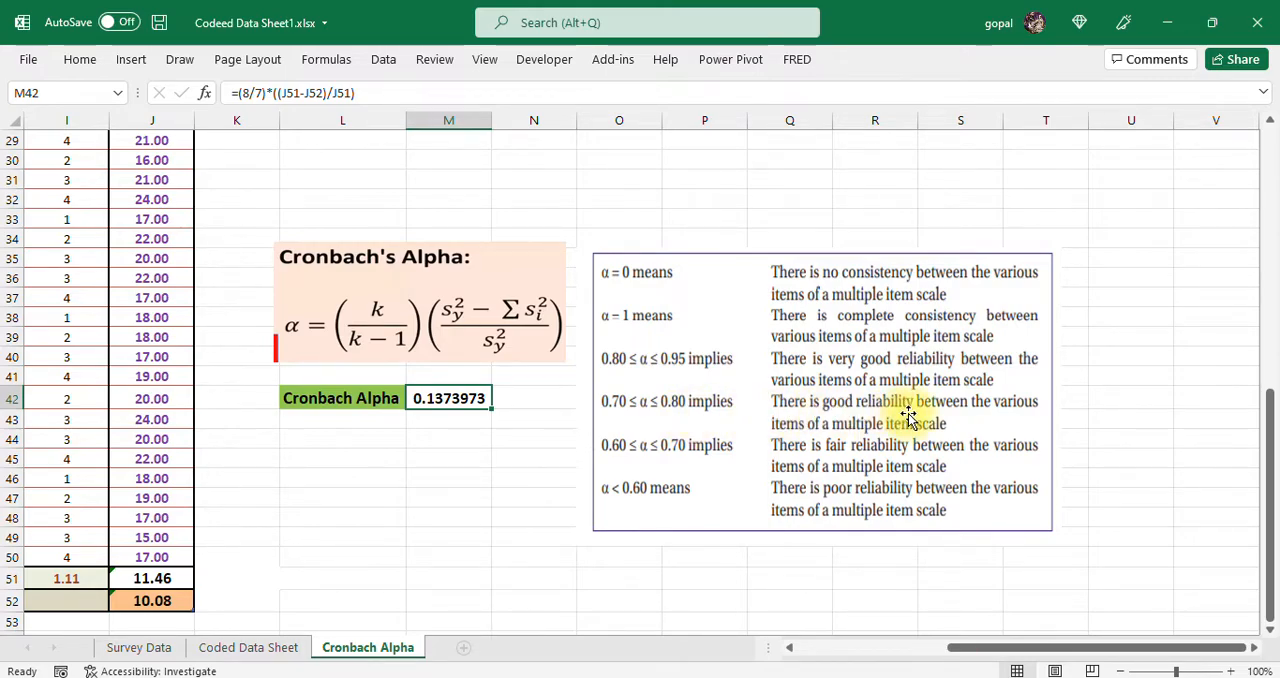
{"action": "mouse_move", "coordinate": [714, 410]}
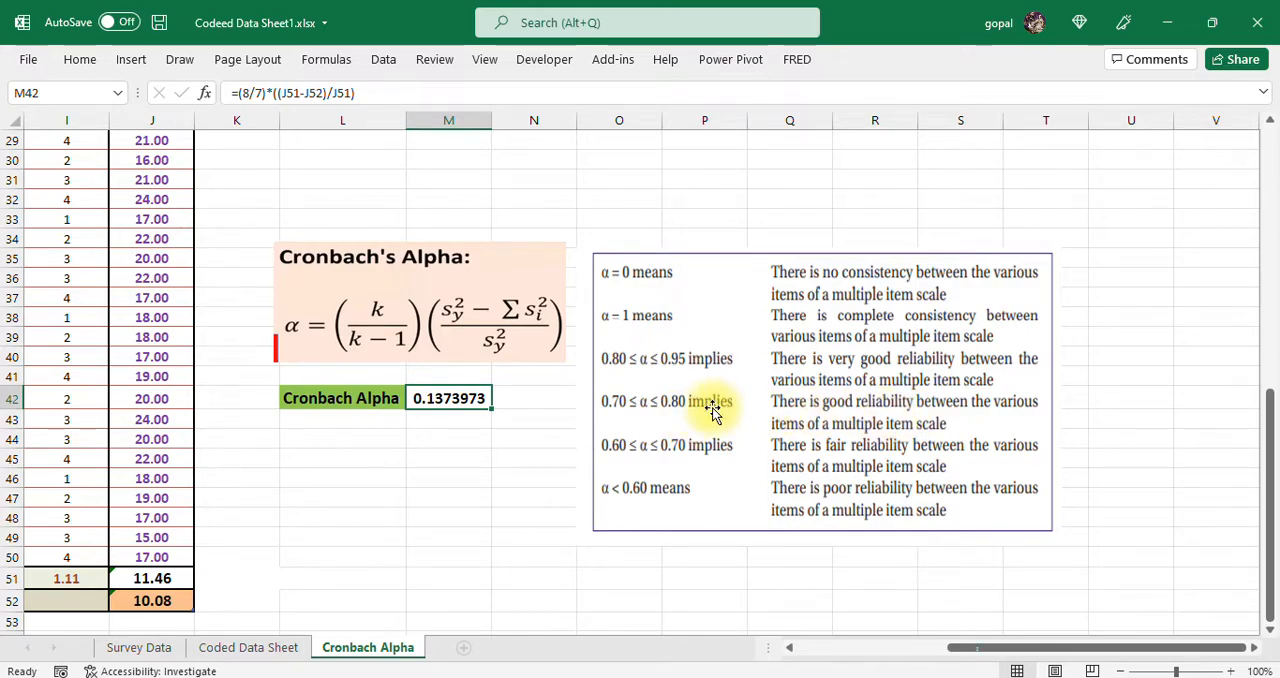
{"action": "mouse_move", "coordinate": [680, 458]}
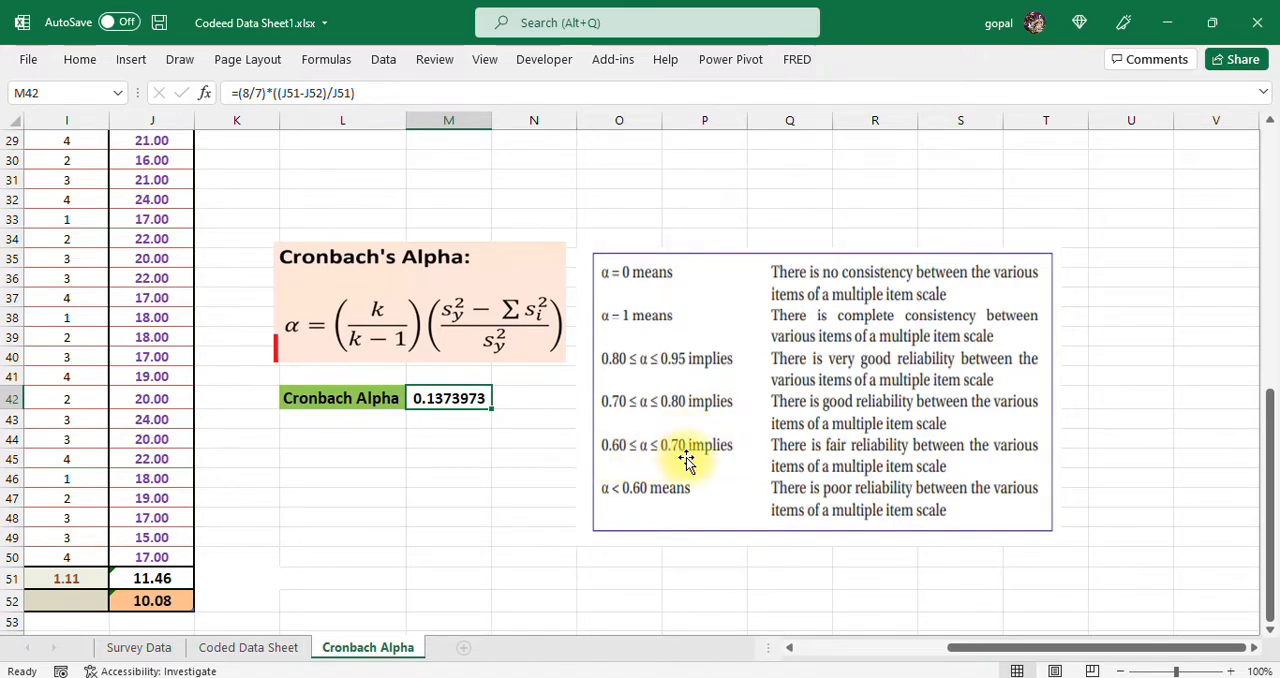
{"action": "mouse_move", "coordinate": [649, 503]}
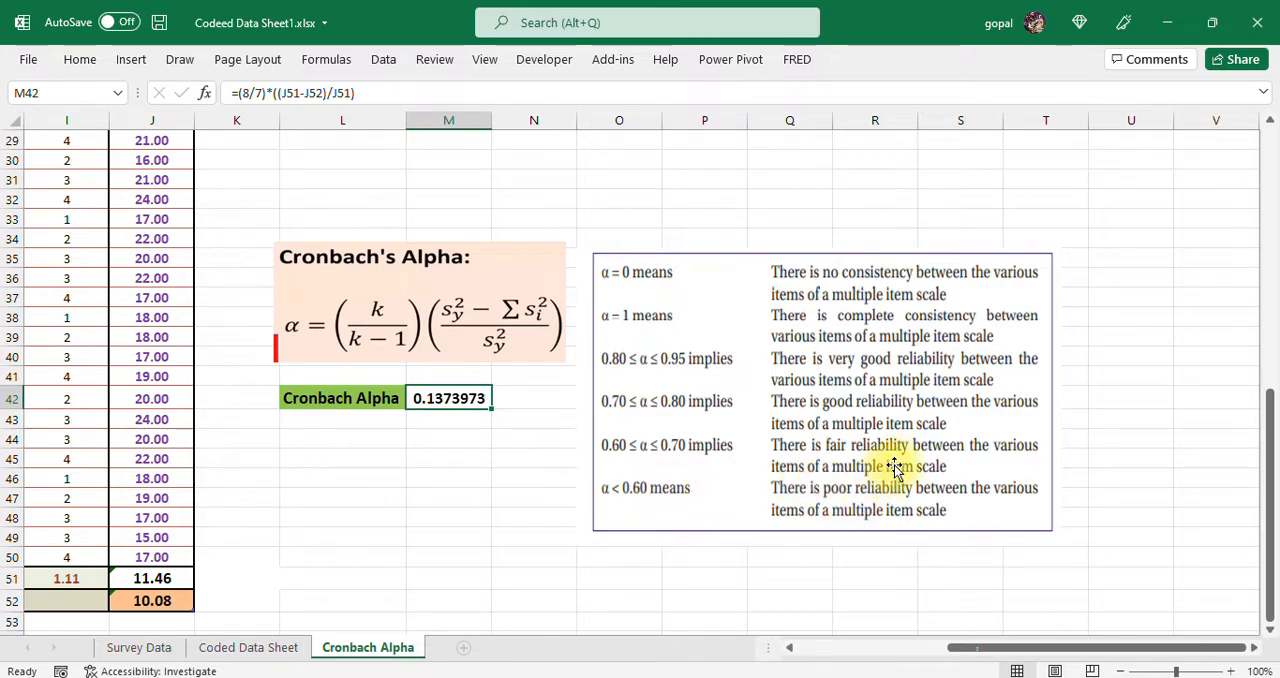
{"action": "mouse_move", "coordinate": [985, 508]}
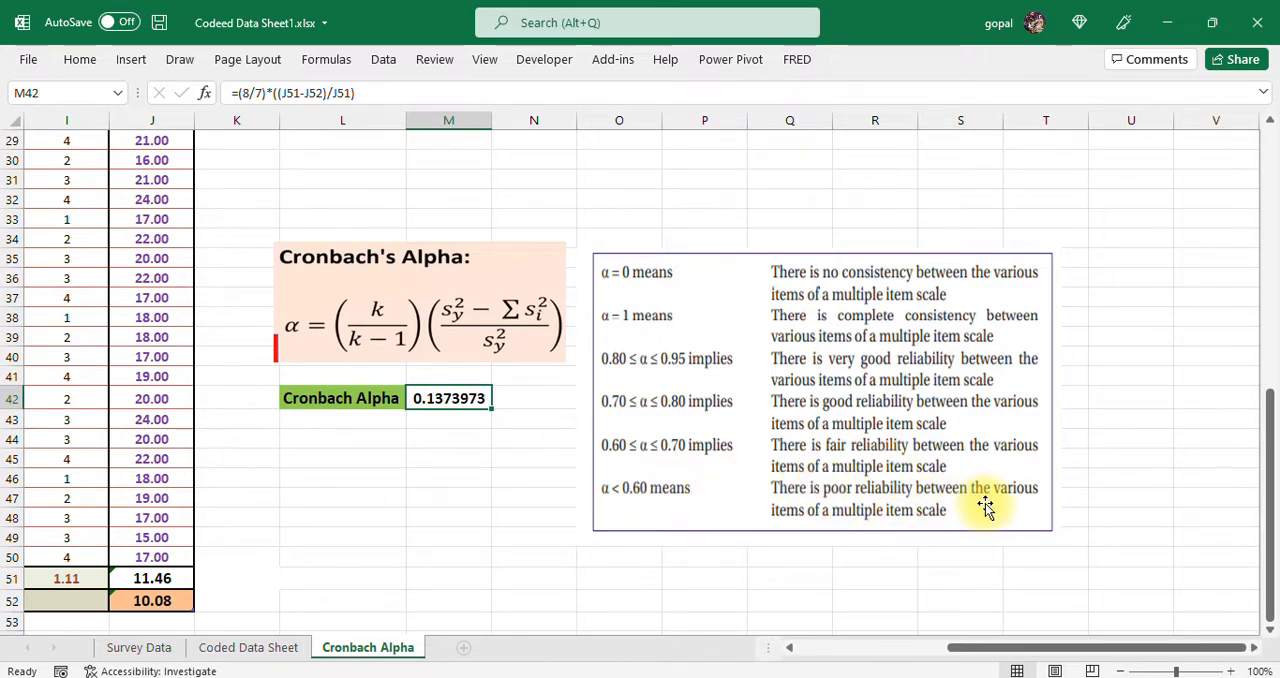
{"action": "mouse_move", "coordinate": [536, 409]}
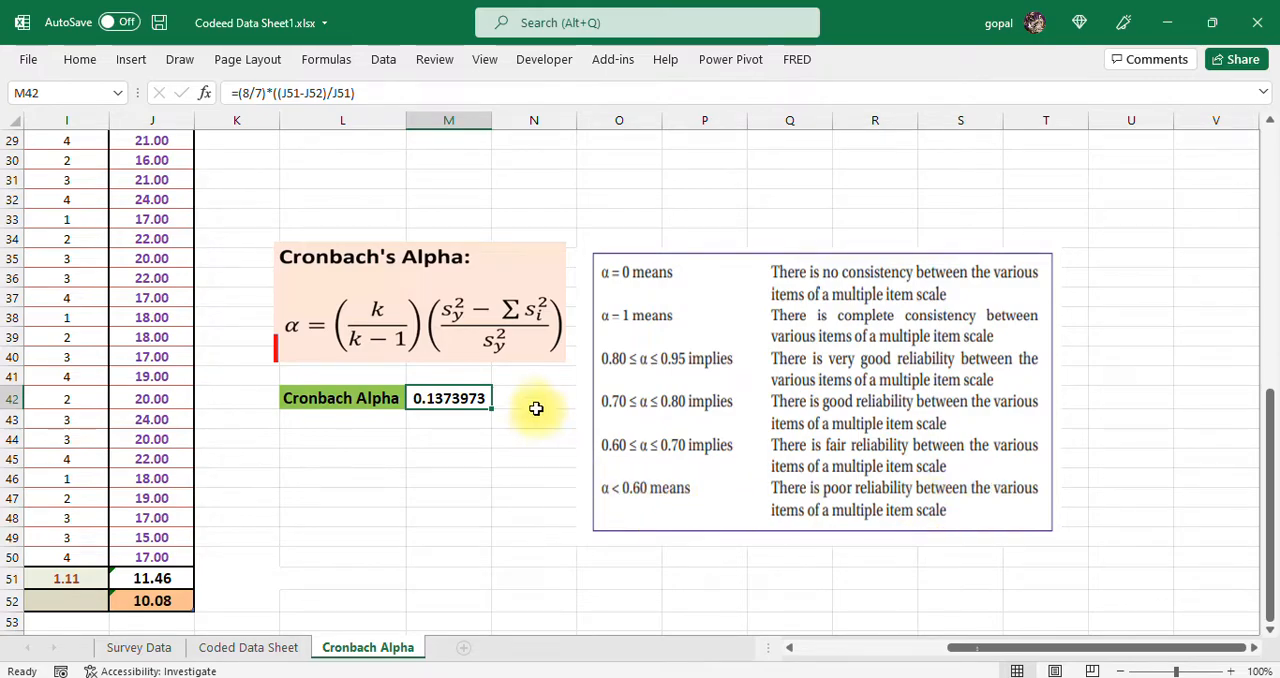
- Type '<0.70' in N42 beside the alpha value
{"action": "left_click", "coordinate": [533, 398]}
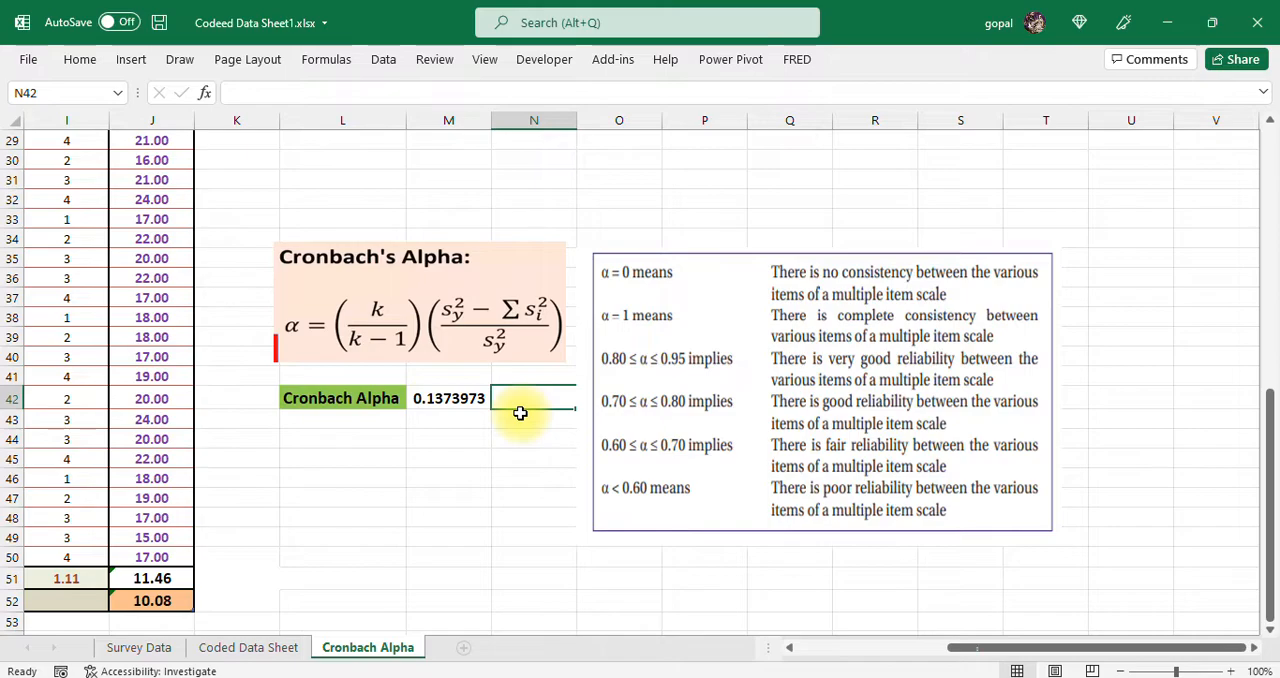
{"action": "type", "text": "<"}
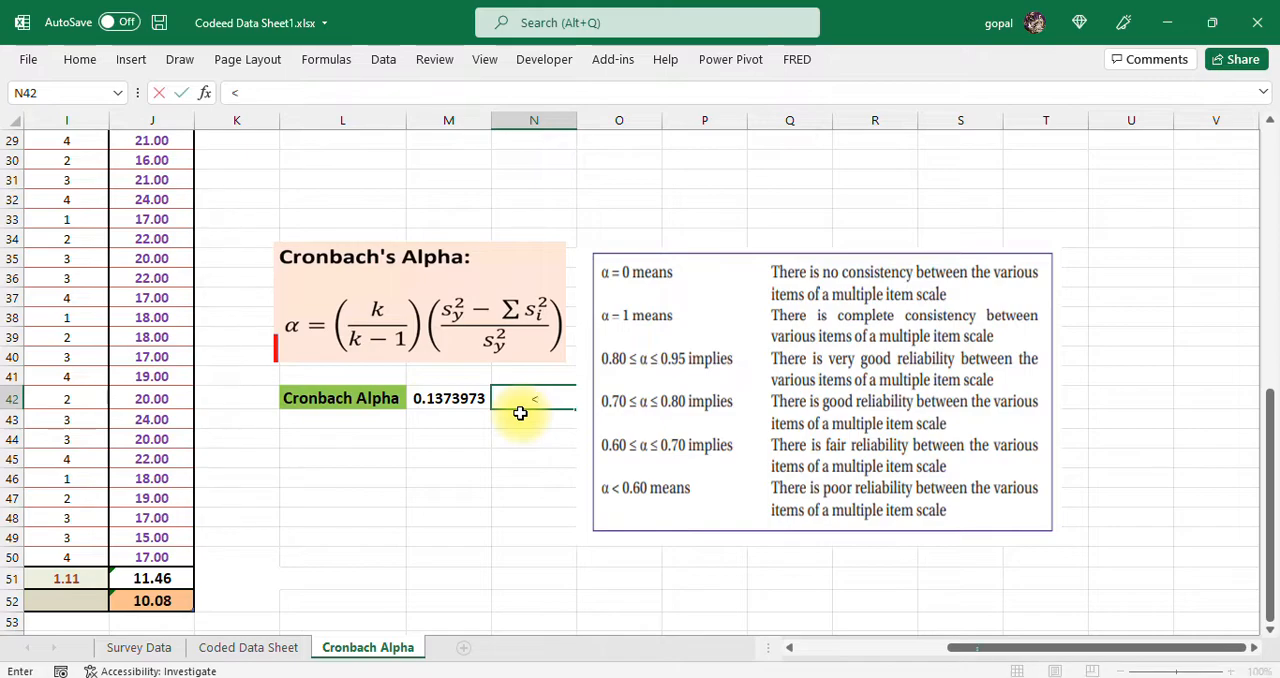
{"action": "type", "text": "0.70"}
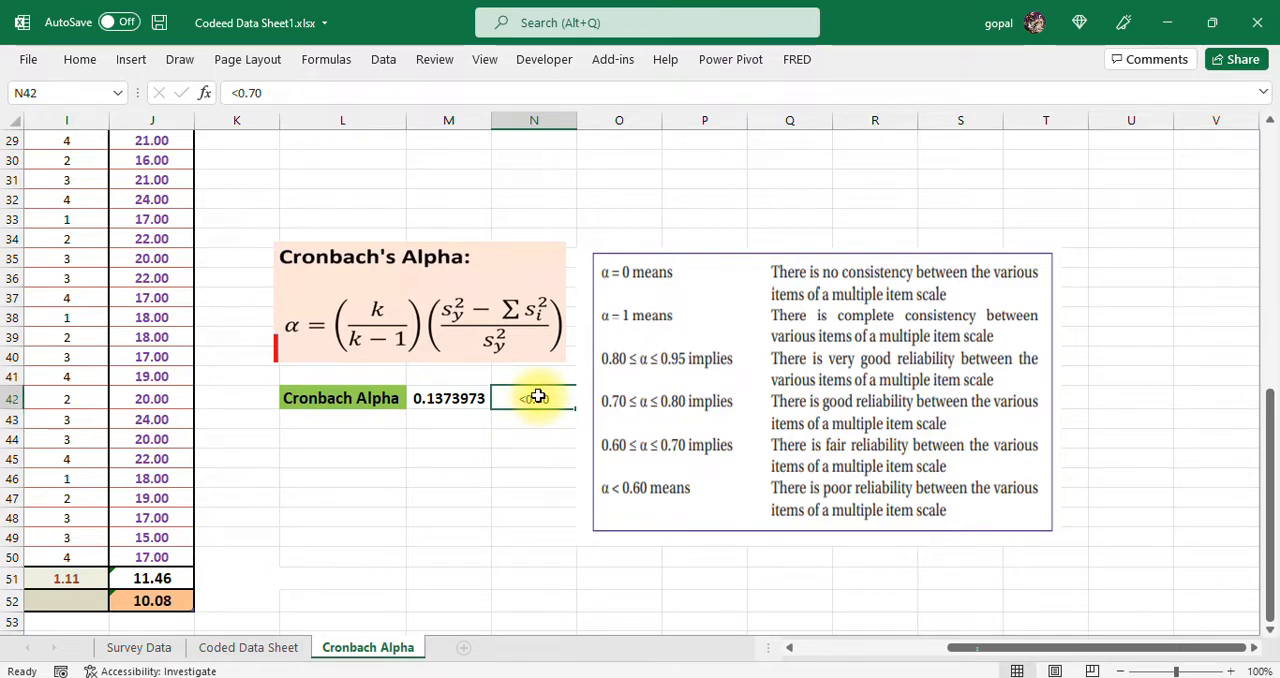
{"action": "left_click", "coordinate": [448, 497]}
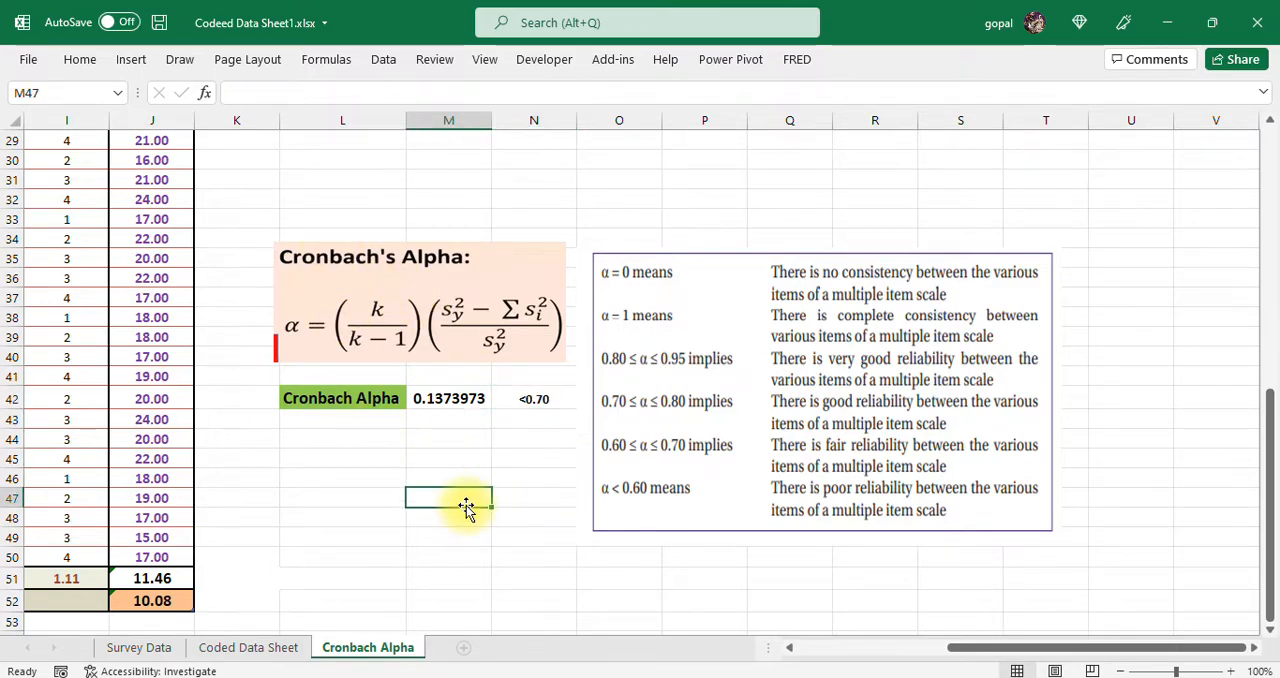
- Add the verdict 'Poor' in N43 beneath '<0.70'
{"action": "left_click", "coordinate": [448, 398]}
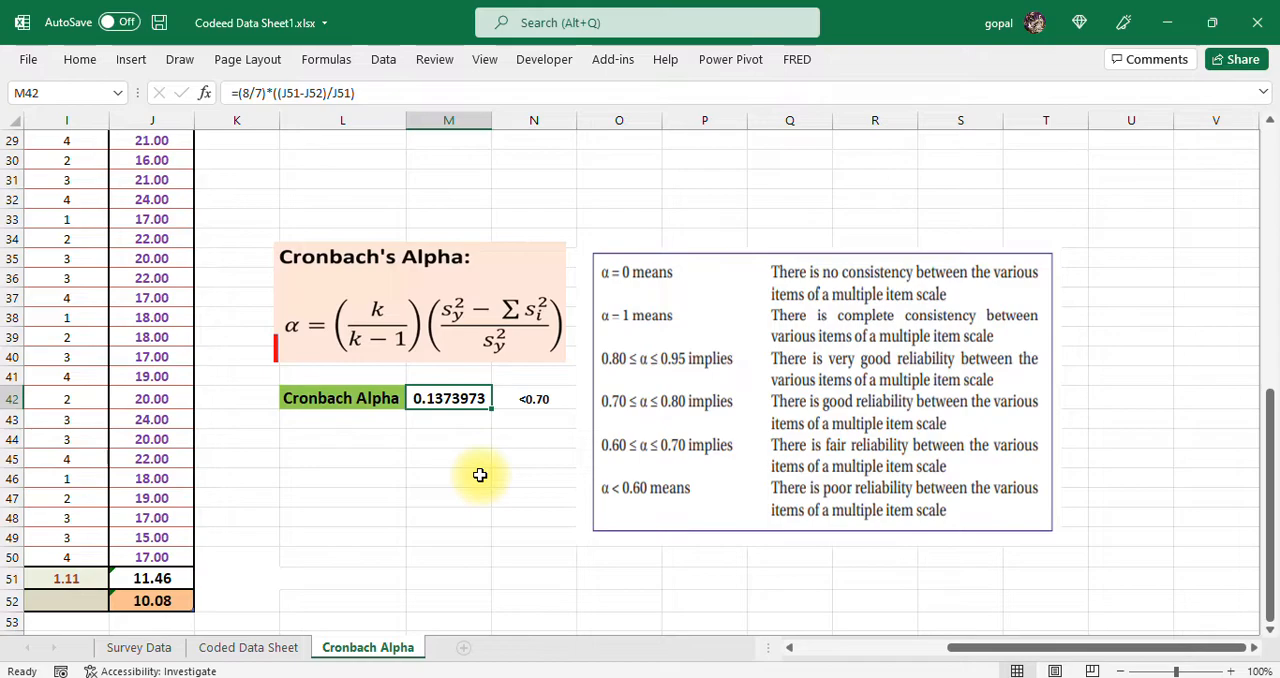
{"action": "mouse_move", "coordinate": [458, 434]}
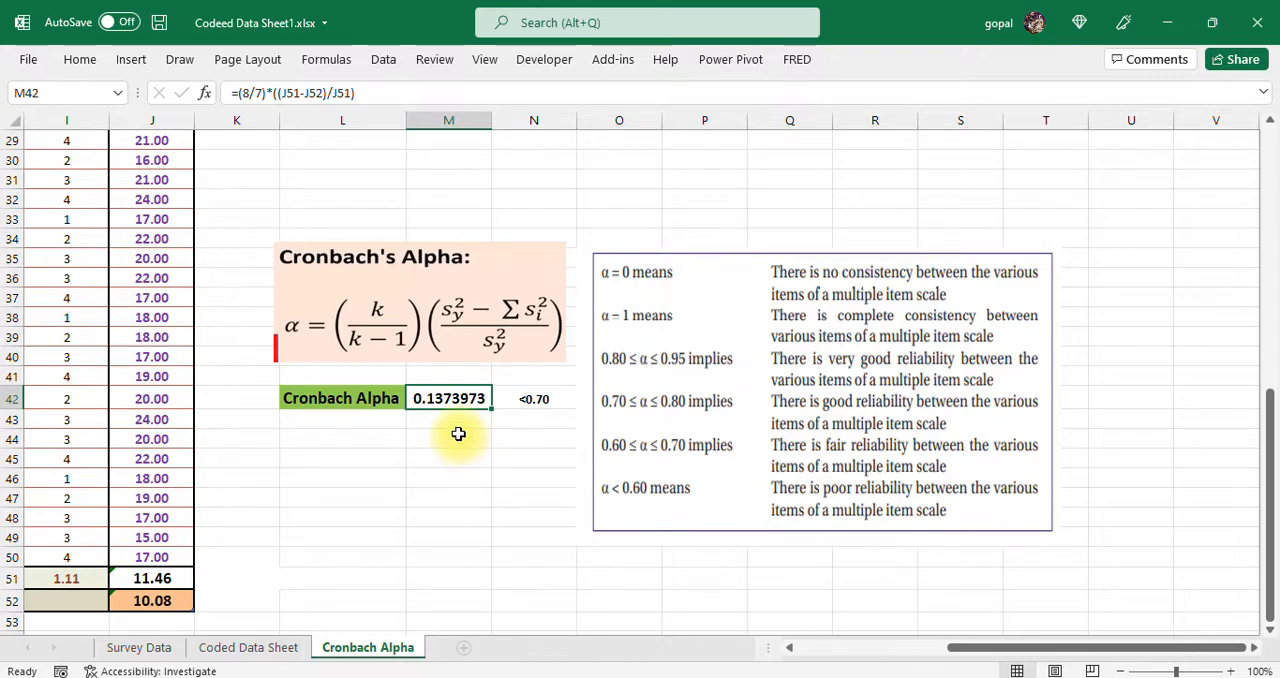
{"action": "type", "text": "Poor"}
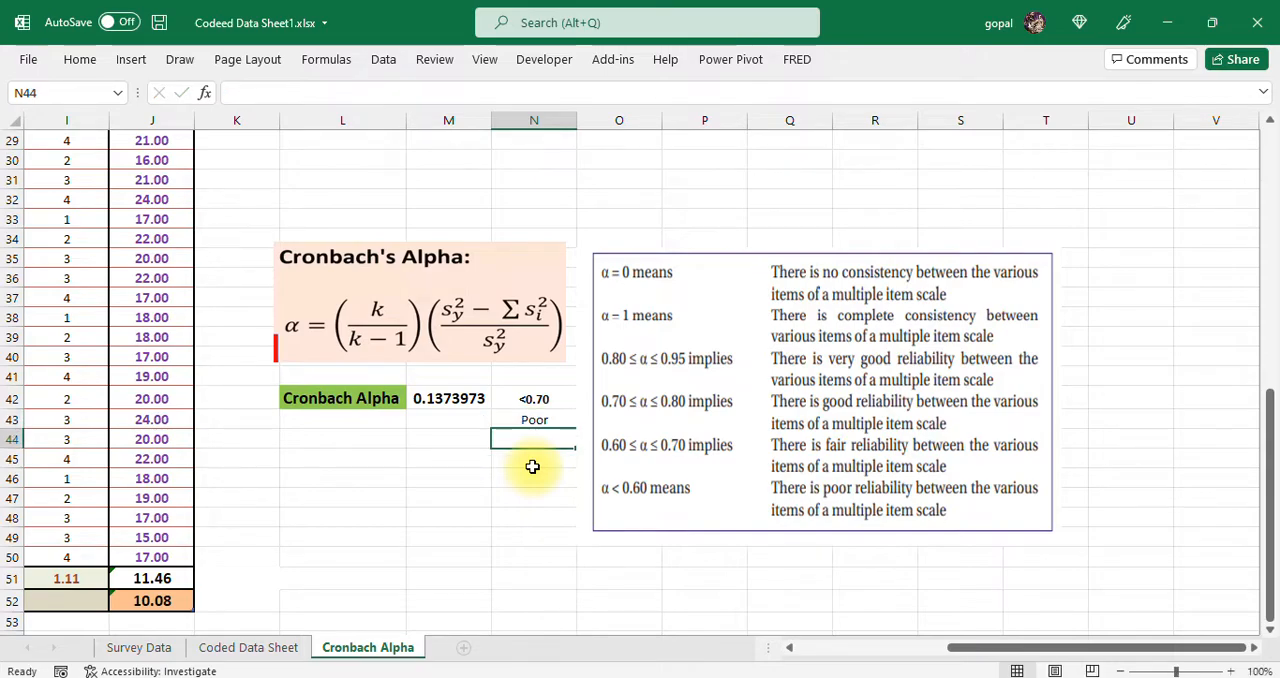
{"action": "left_click", "coordinate": [533, 488]}
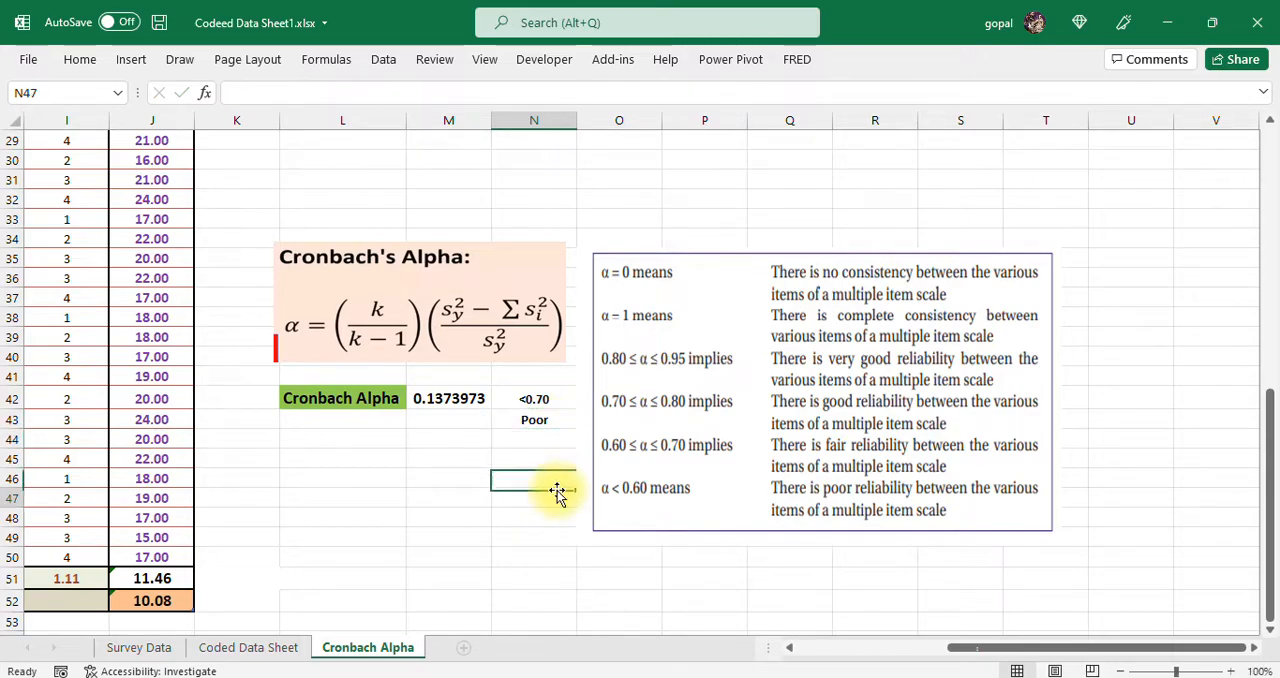
{"action": "left_click", "coordinate": [548, 500]}
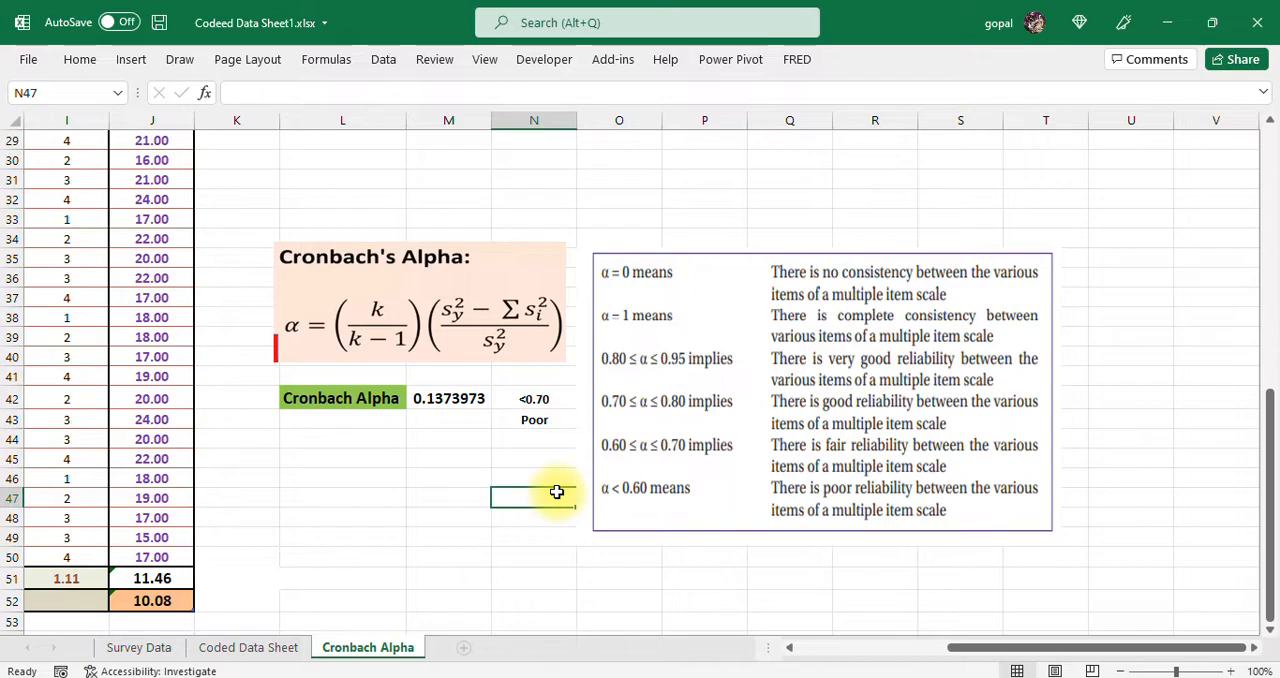
{"action": "mouse_move", "coordinate": [1220, 662]}
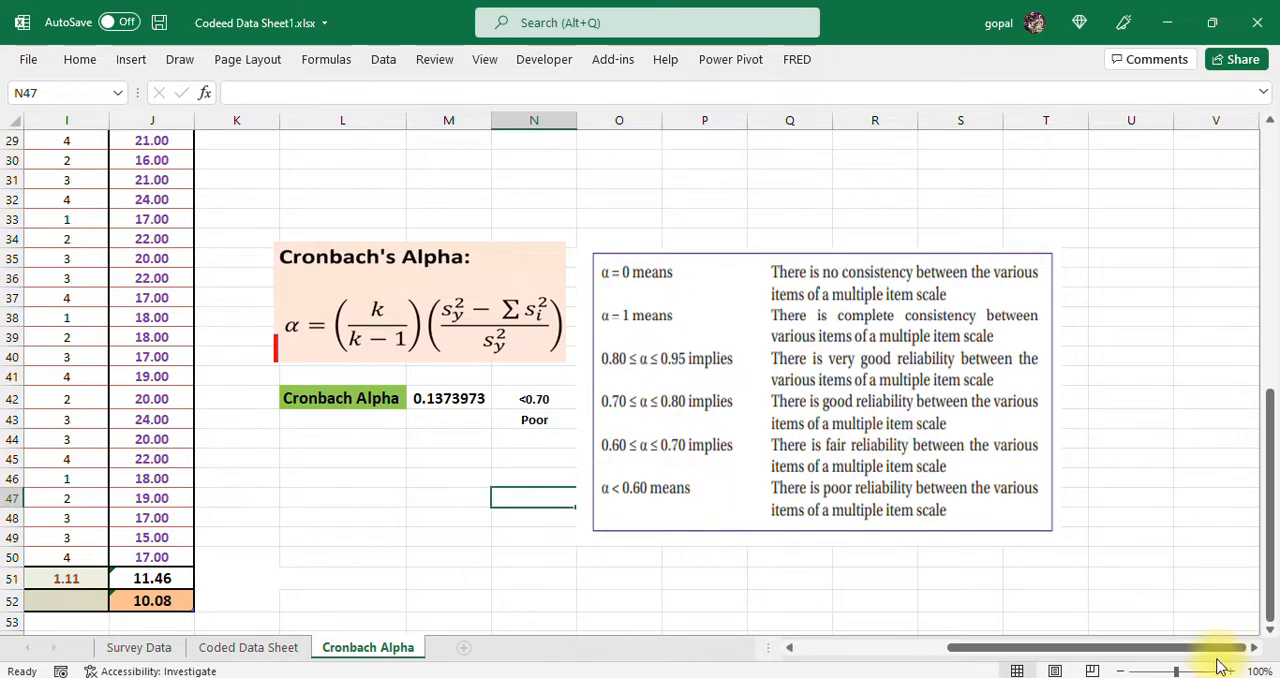